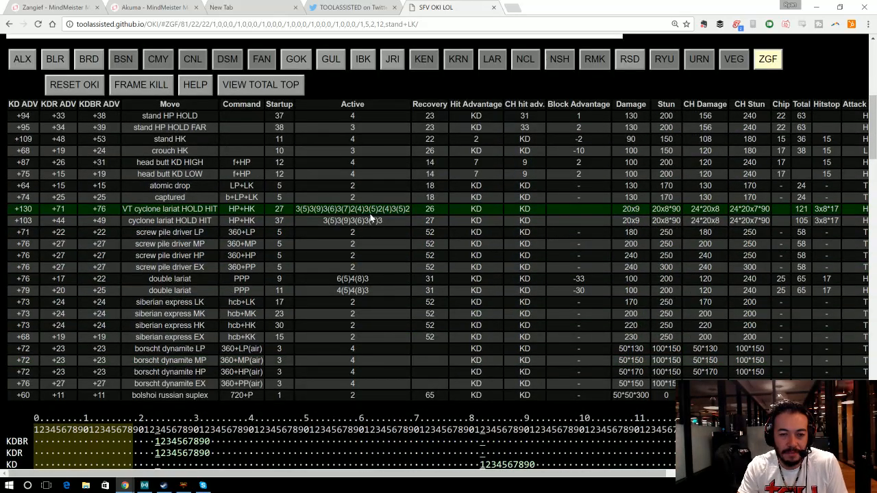
# Step: Scroll through the move table to review the EX screw pile driver (360+PP) knockdown timeline
pyautogui.scroll(-3)
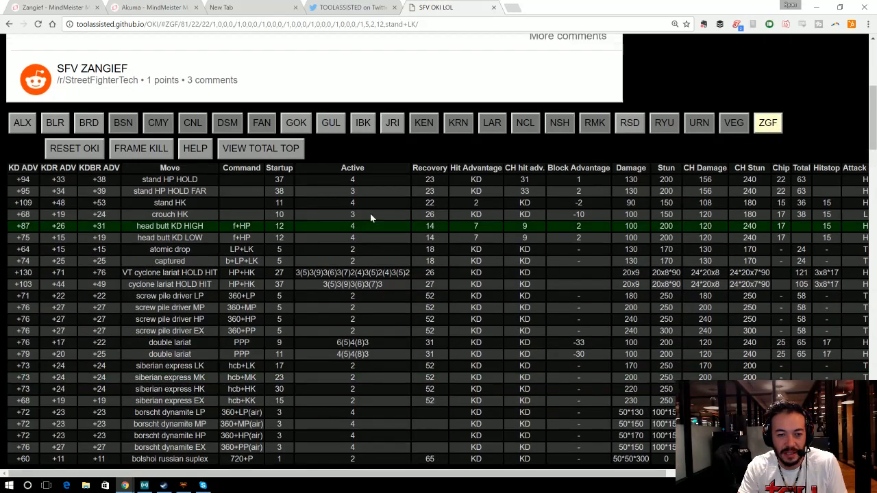
pyautogui.scroll(3)
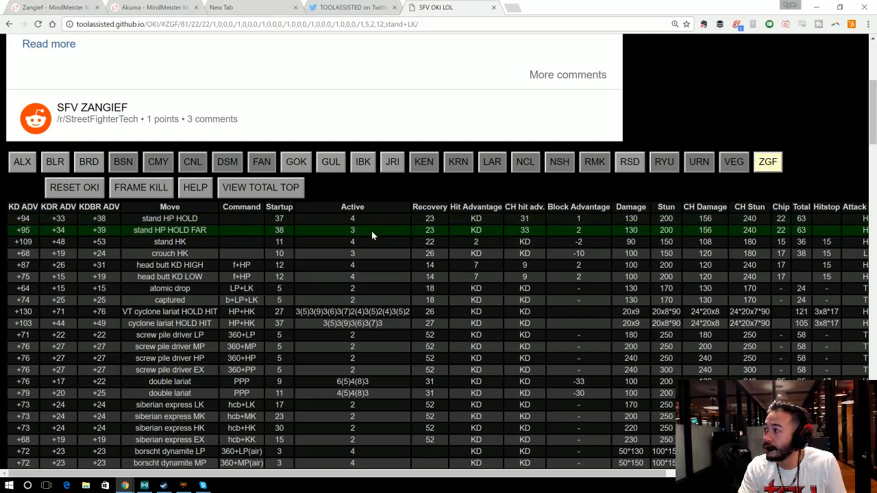
pyautogui.moveTo(637, 197)
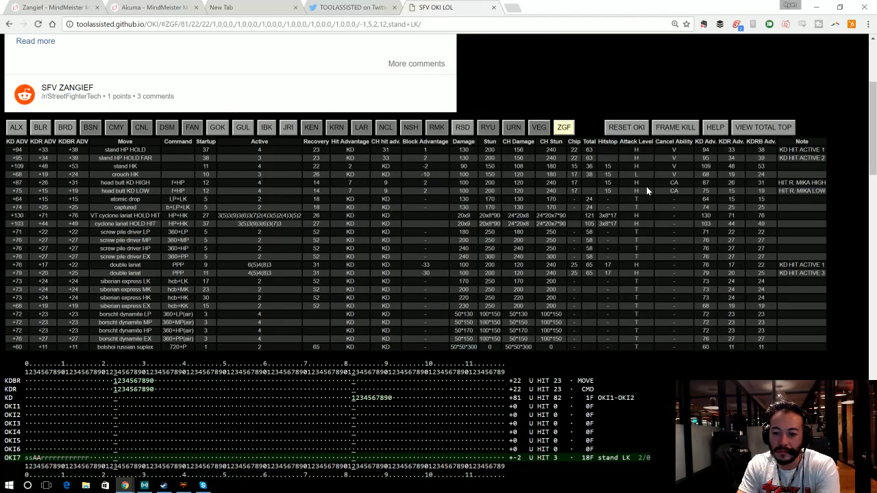
pyautogui.scroll(3)
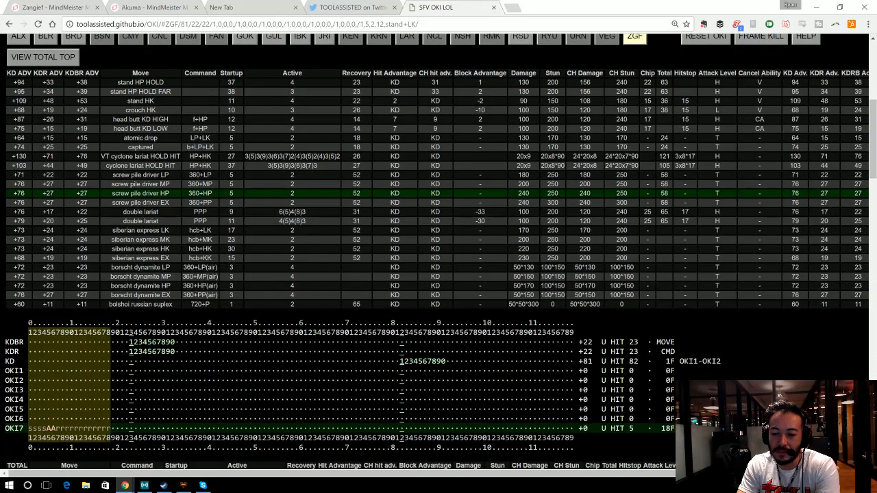
pyautogui.scroll(-3)
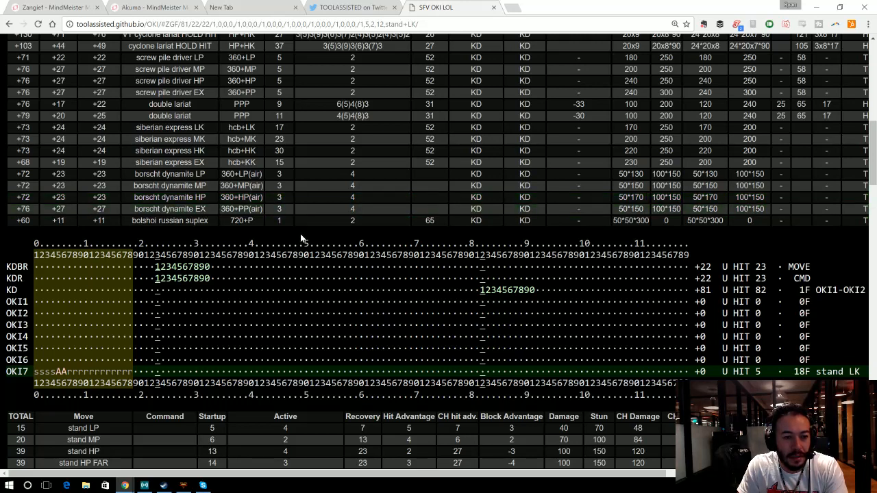
pyautogui.scroll(3)
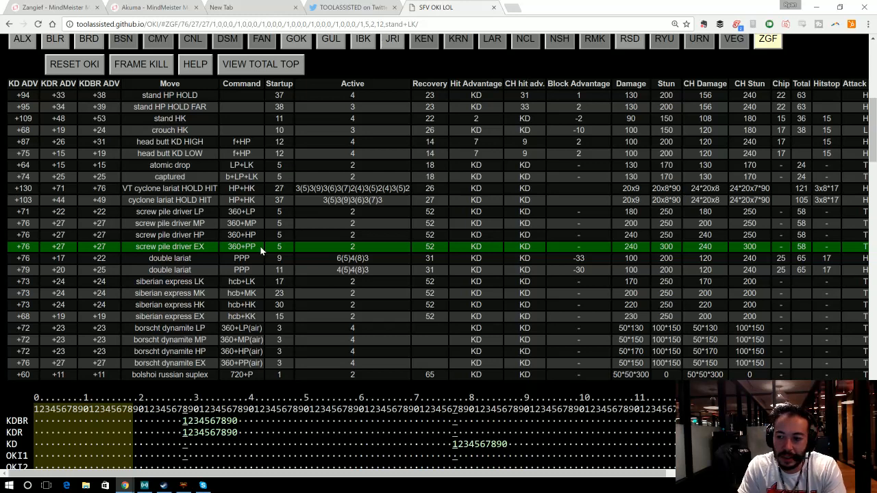
pyautogui.scroll(-3)
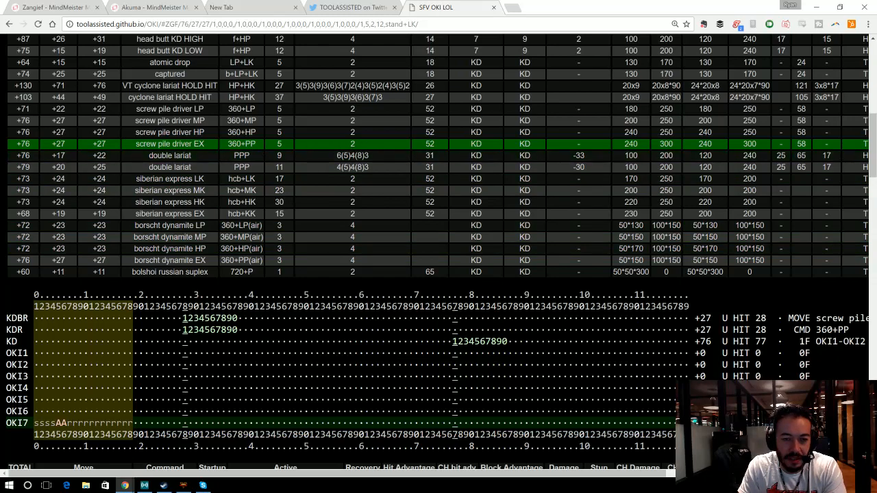
pyautogui.scroll(3)
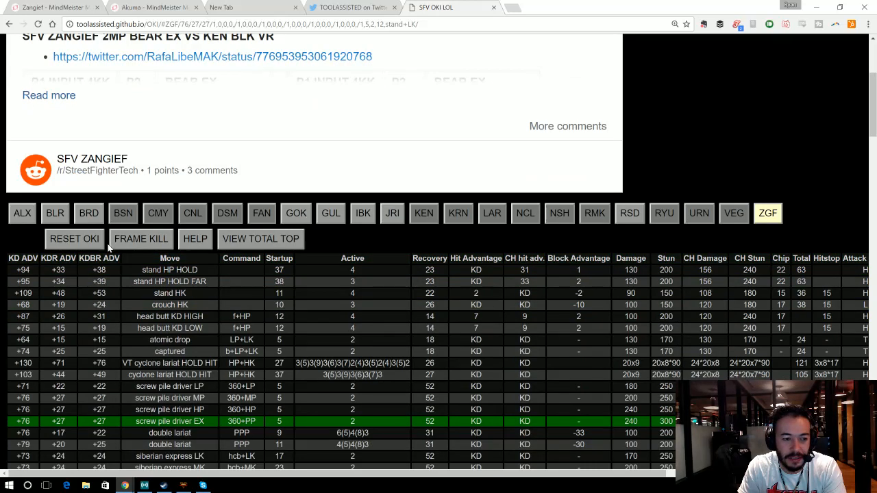
# Step: Clear the oki slots, compare stand HP HOLD FAR and EX siberian express, then reselect EX screw pile driver
pyautogui.click(74, 238)
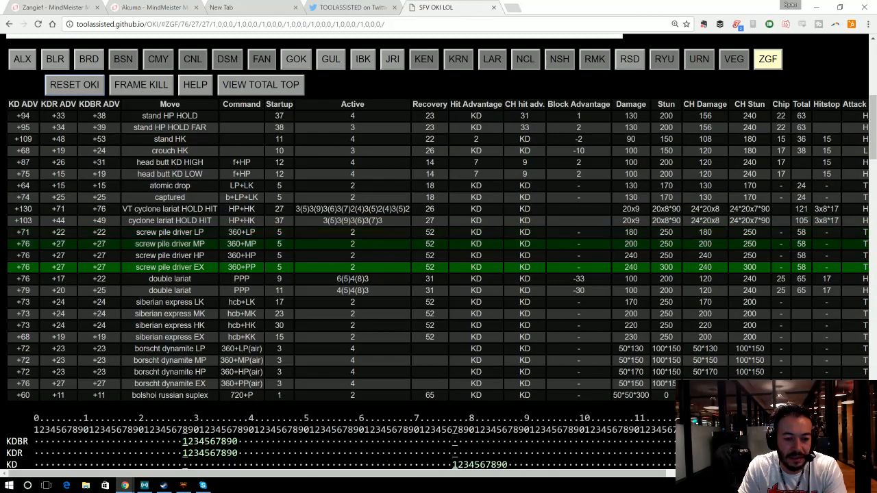
pyautogui.click(169, 162)
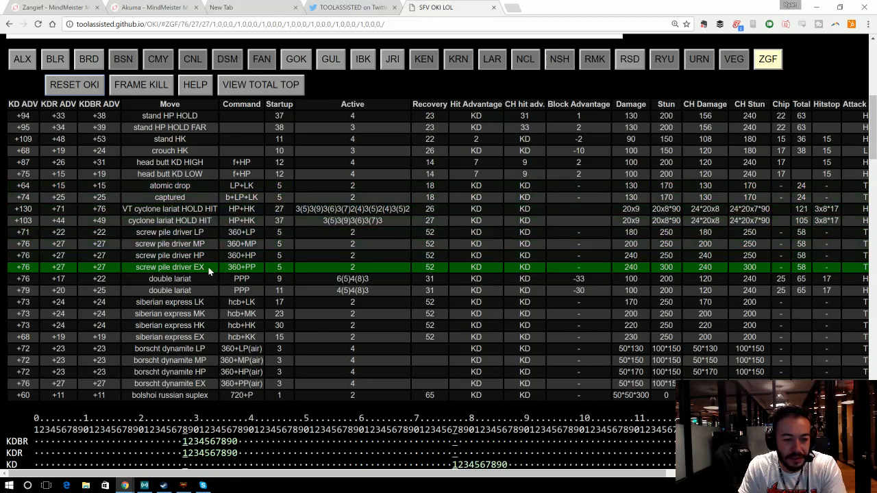
pyautogui.click(170, 139)
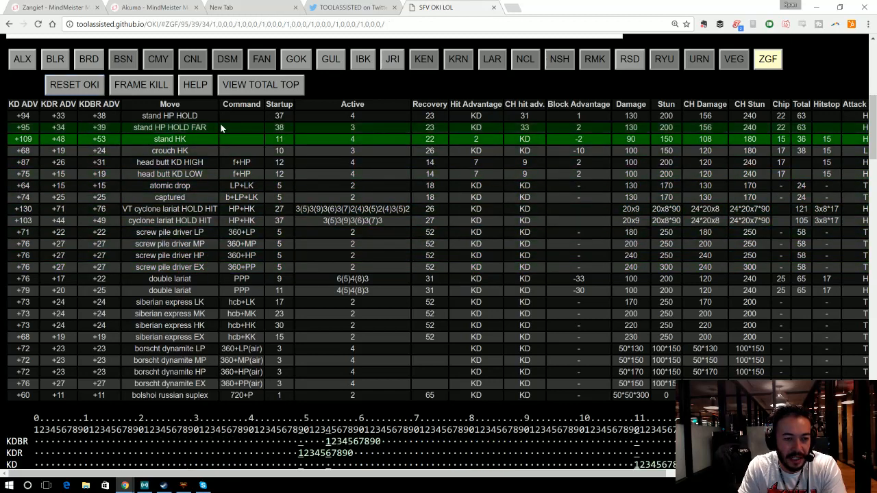
pyautogui.click(169, 336)
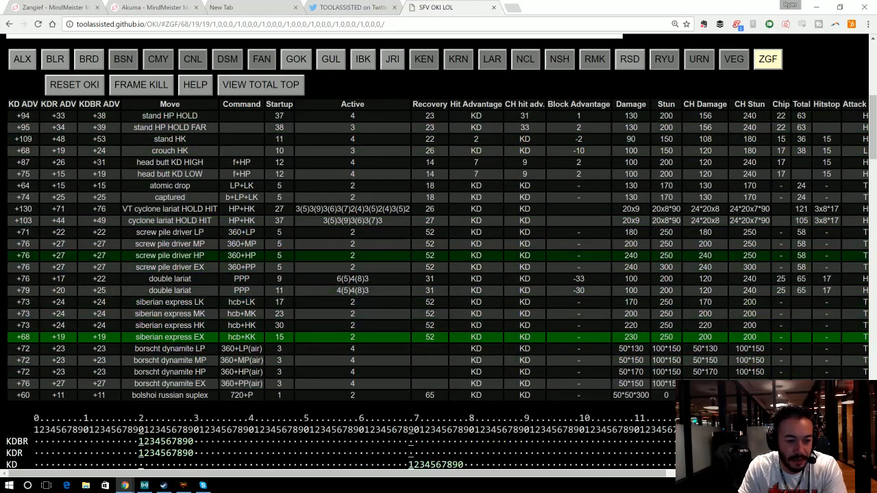
pyautogui.click(169, 265)
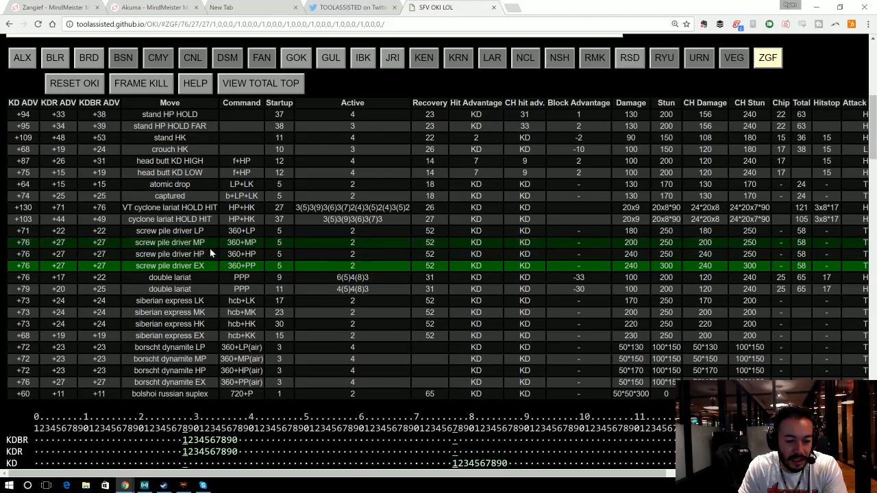
# Step: Scroll down the move table while the EX screw pile driver timeline keeps OKI1 empty
pyautogui.scroll(-3)
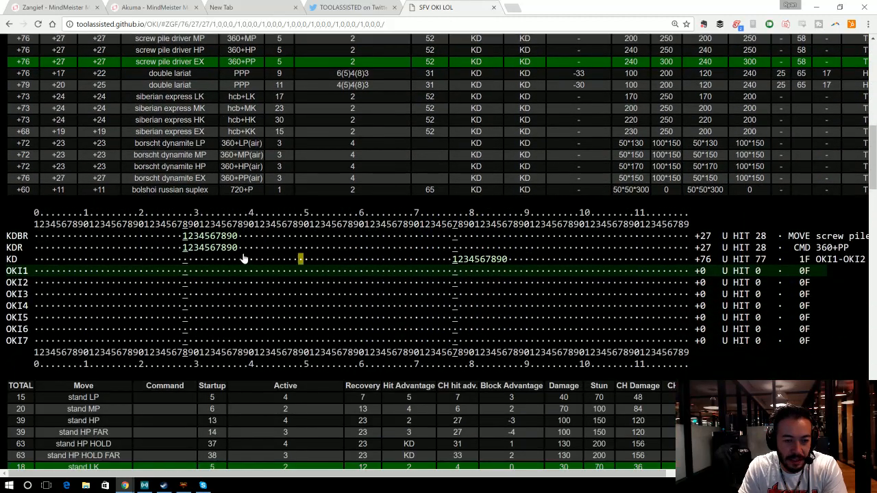
pyautogui.moveTo(36, 216)
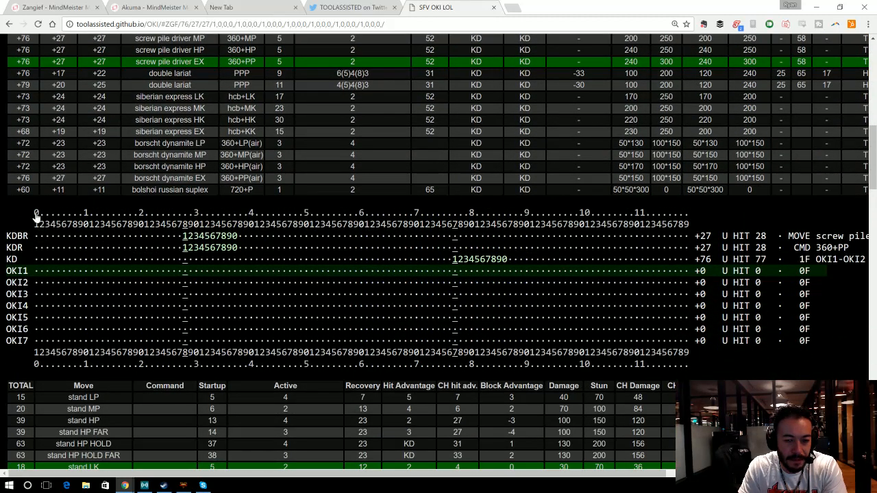
pyautogui.moveTo(116, 214)
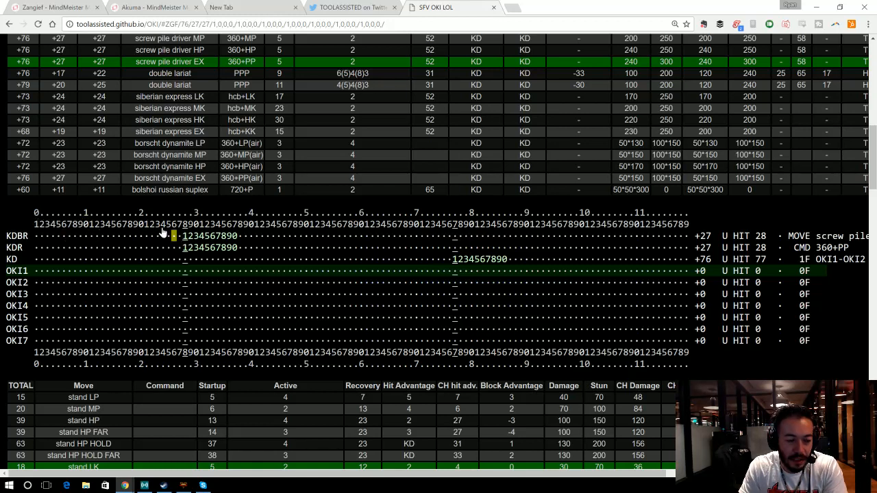
pyautogui.moveTo(84, 216)
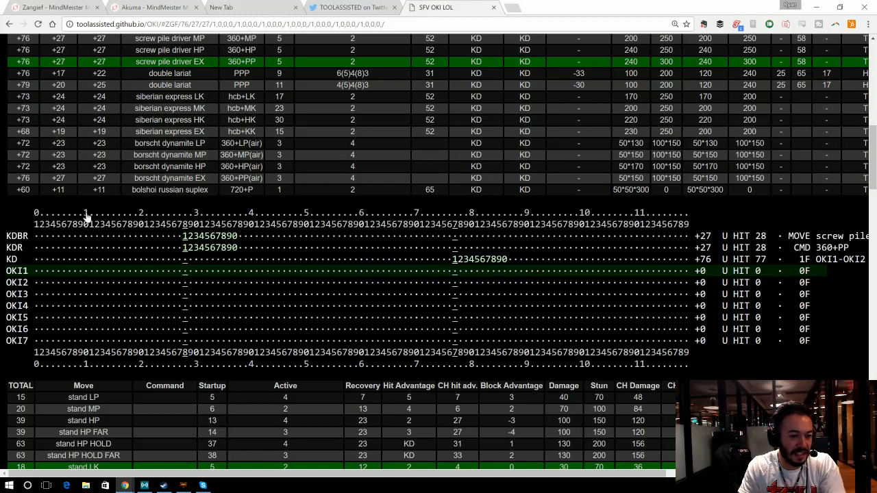
pyautogui.moveTo(252, 217)
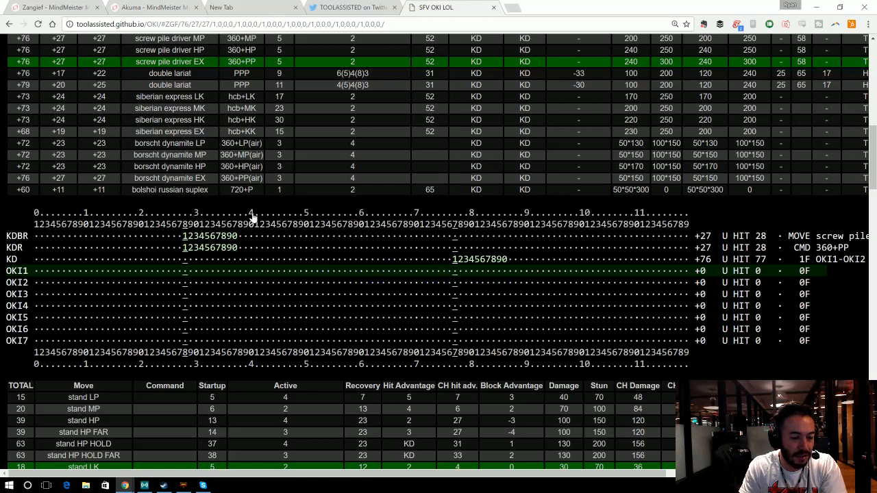
pyautogui.moveTo(99, 230)
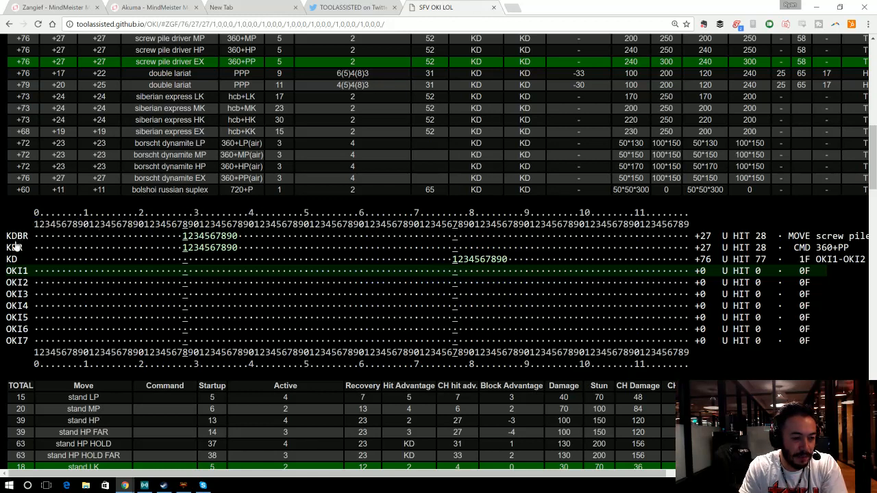
pyautogui.moveTo(15, 247)
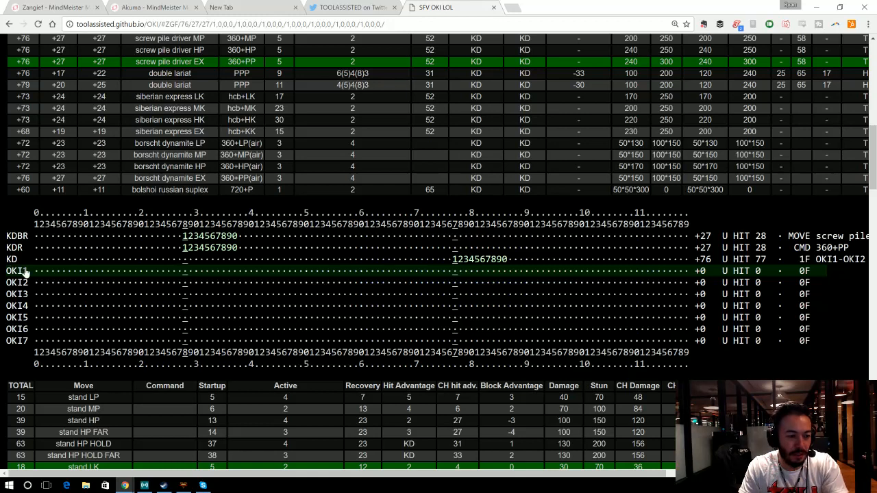
pyautogui.scroll(-3)
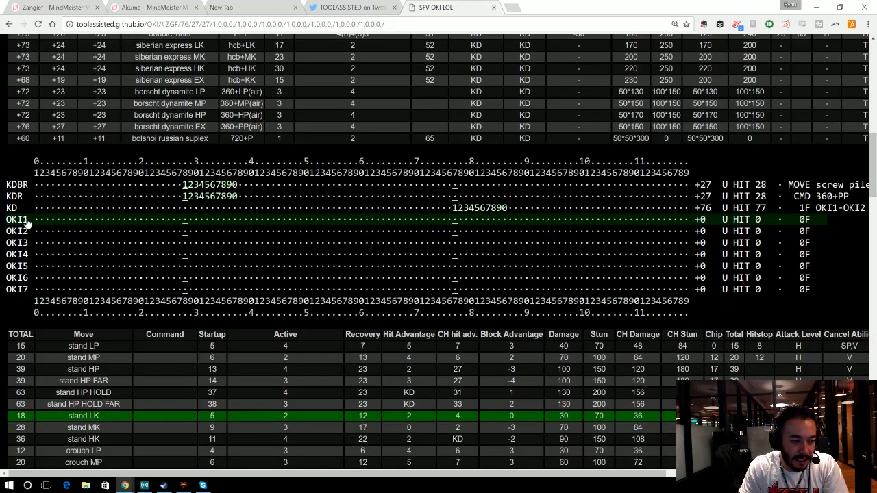
pyautogui.moveTo(62, 289)
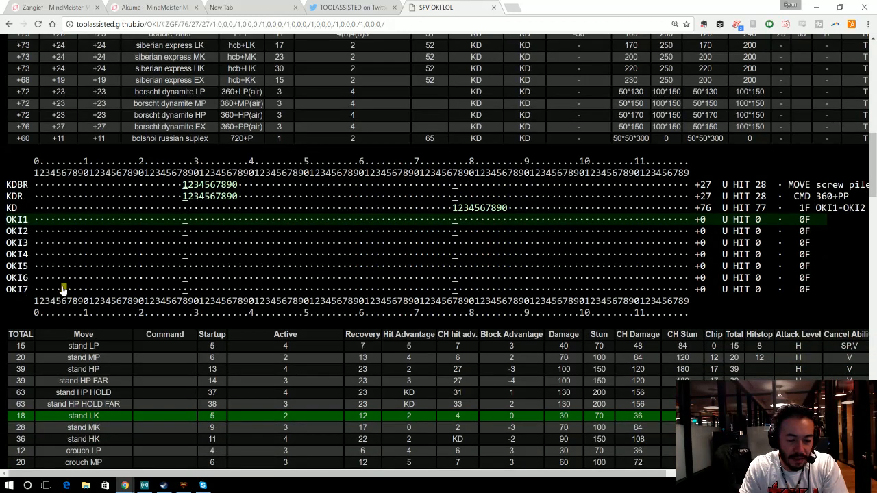
pyautogui.moveTo(113, 243)
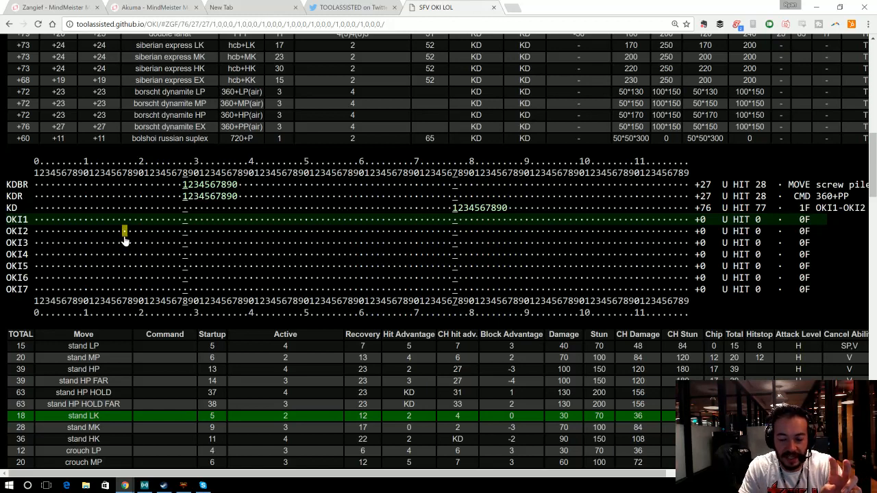
pyautogui.moveTo(104, 244)
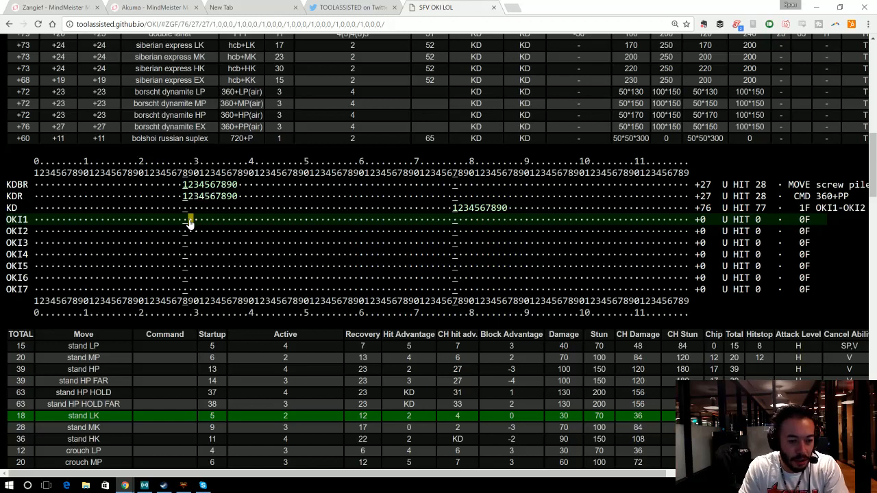
pyautogui.moveTo(190, 230)
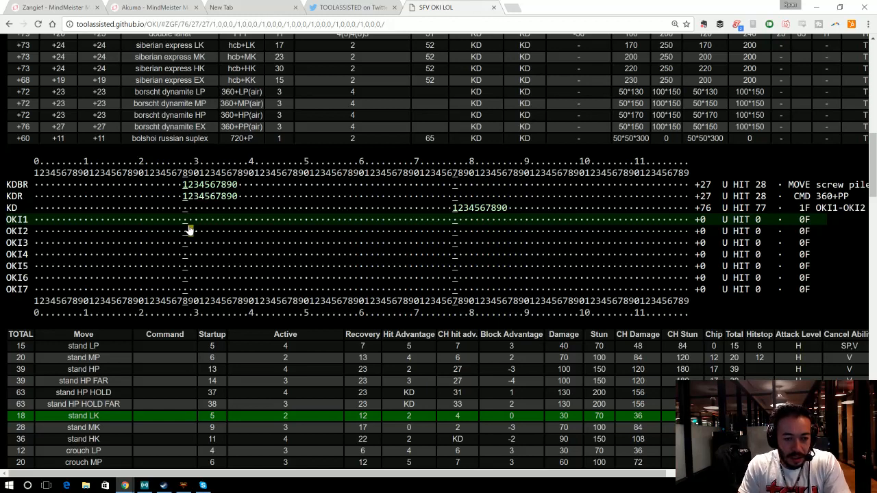
pyautogui.moveTo(40, 224)
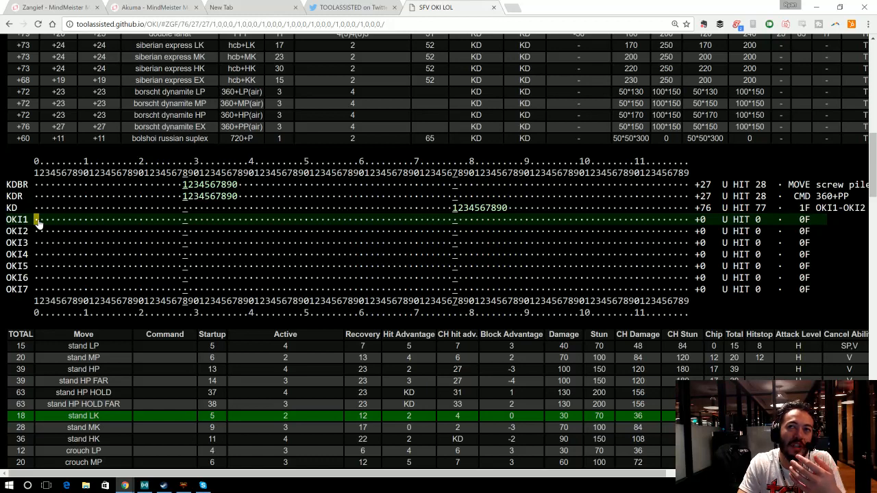
# Step: Add dash forward (25 frames) as the first oki follow-up after the knockdown
pyautogui.scroll(-3)
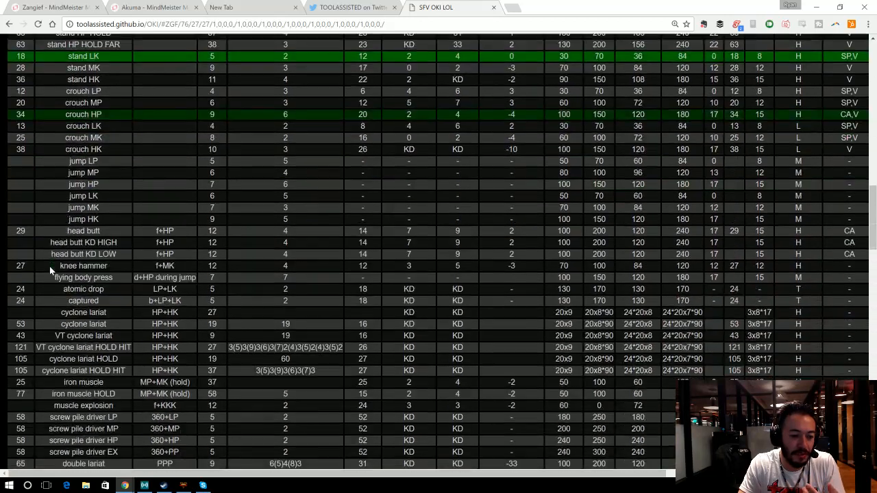
pyautogui.scroll(-3)
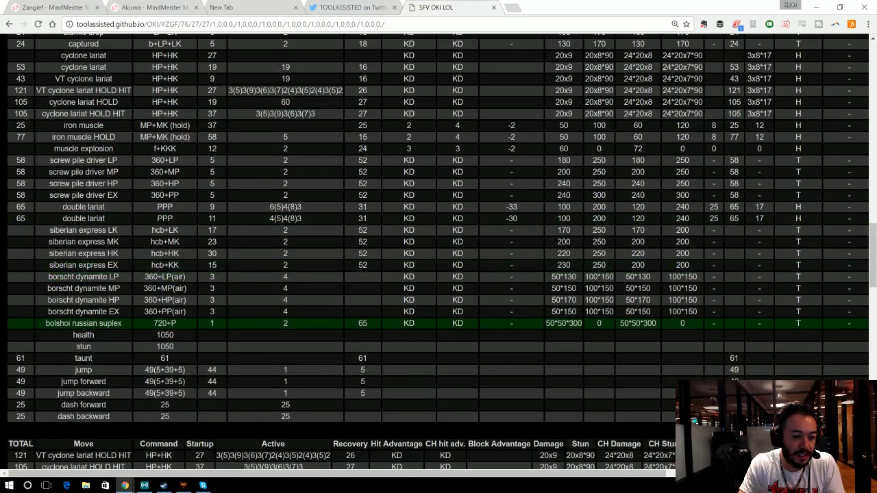
pyautogui.click(83, 404)
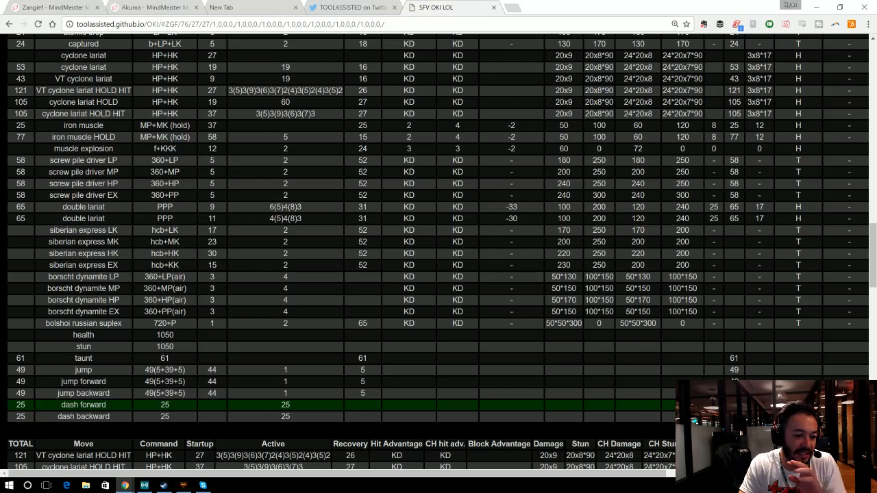
pyautogui.scroll(3)
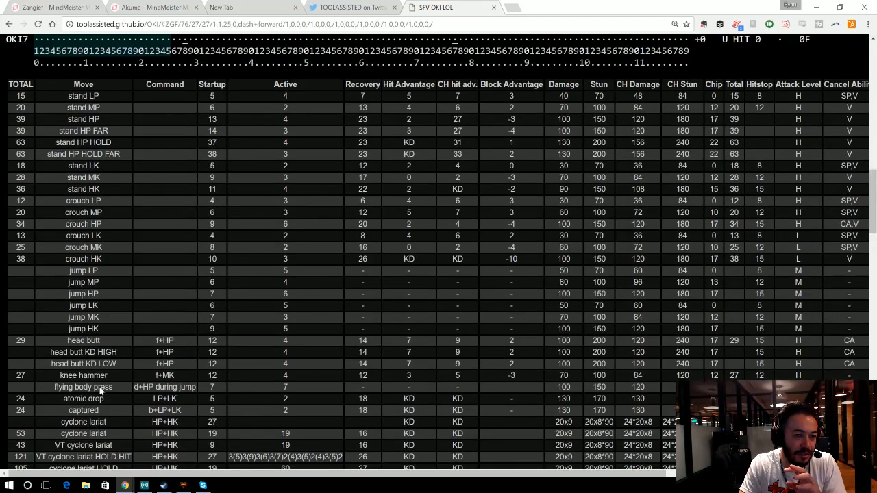
# Step: Scroll the timeline to inspect dash forward using 25 of the knockdown frames
pyautogui.scroll(3)
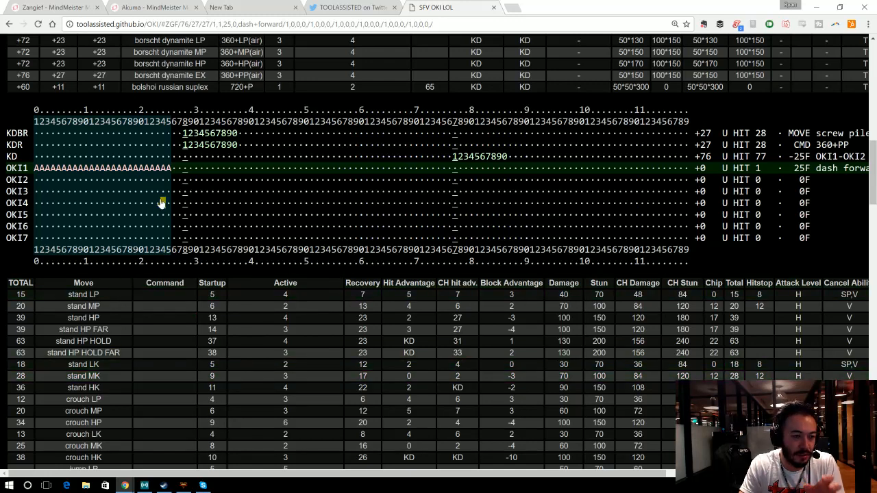
pyautogui.moveTo(761, 192)
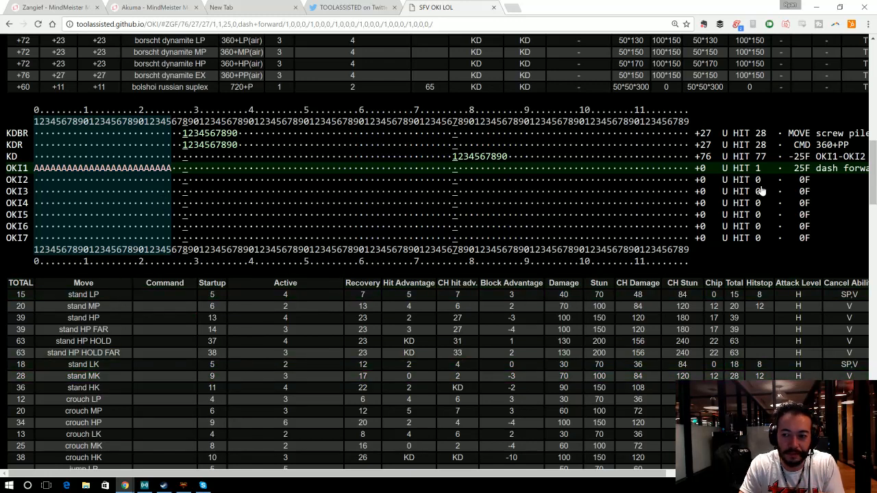
pyautogui.moveTo(815, 164)
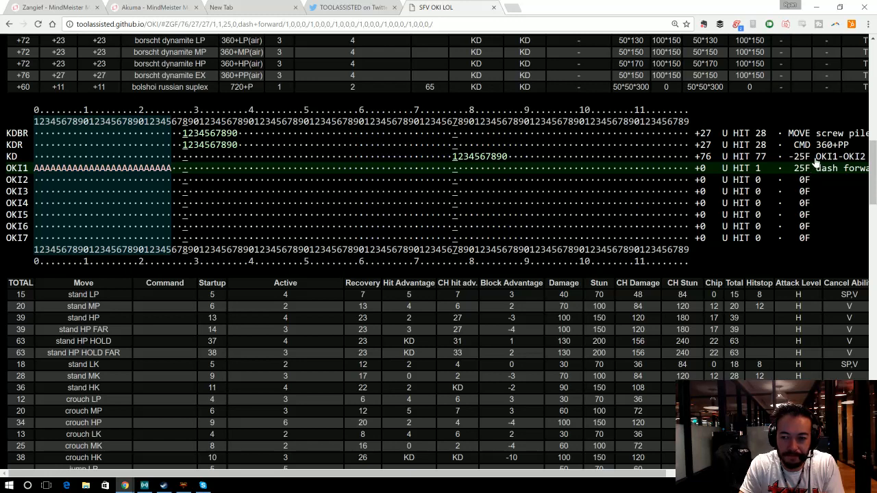
pyautogui.moveTo(825, 170)
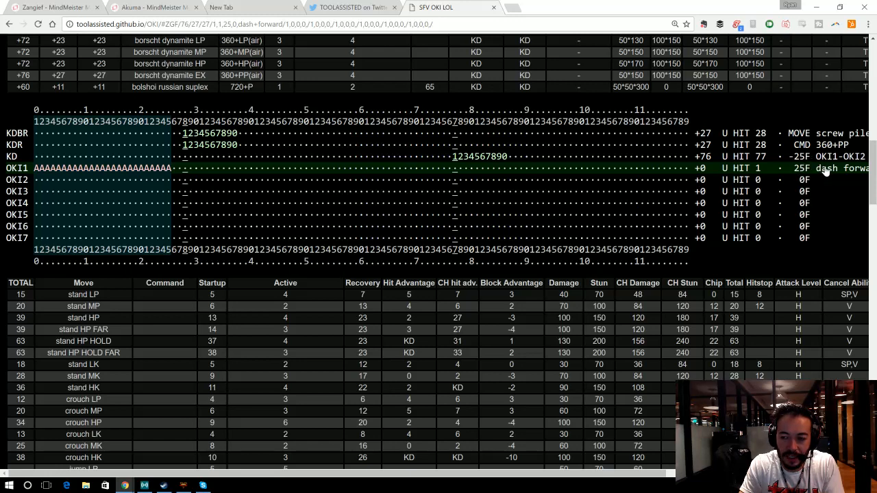
pyautogui.moveTo(843, 170)
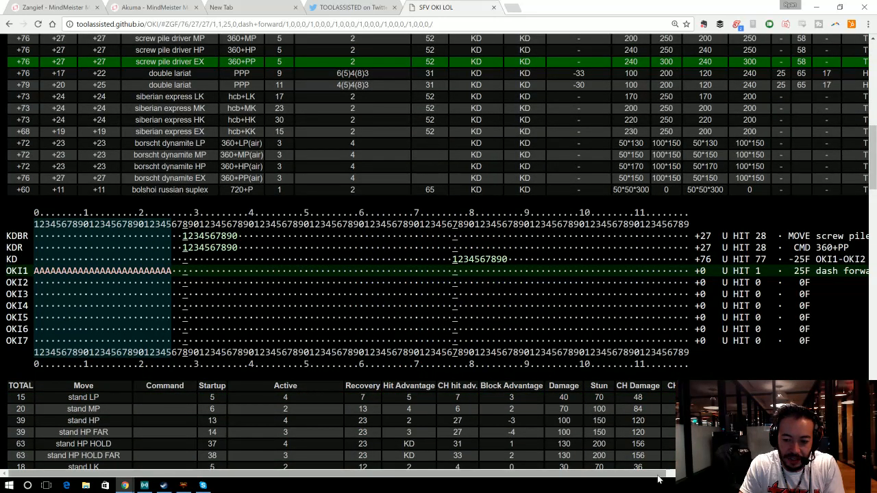
pyautogui.hscroll(3)
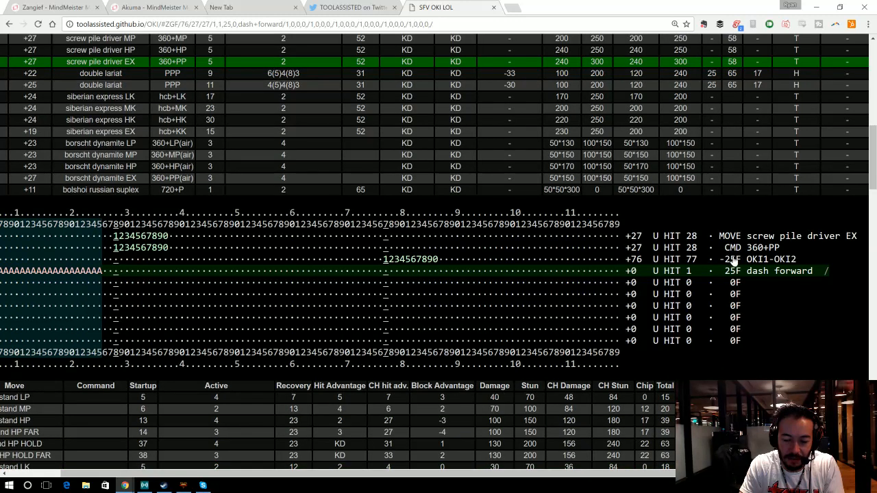
pyautogui.moveTo(716, 267)
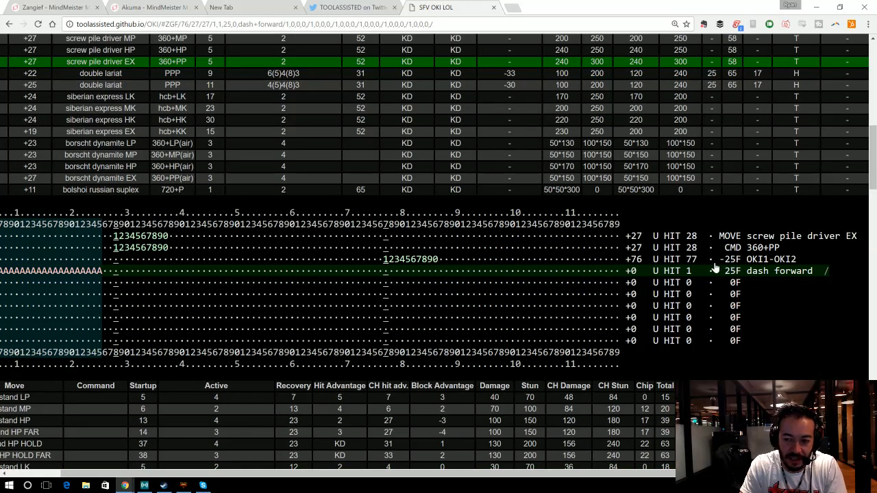
pyautogui.moveTo(754, 274)
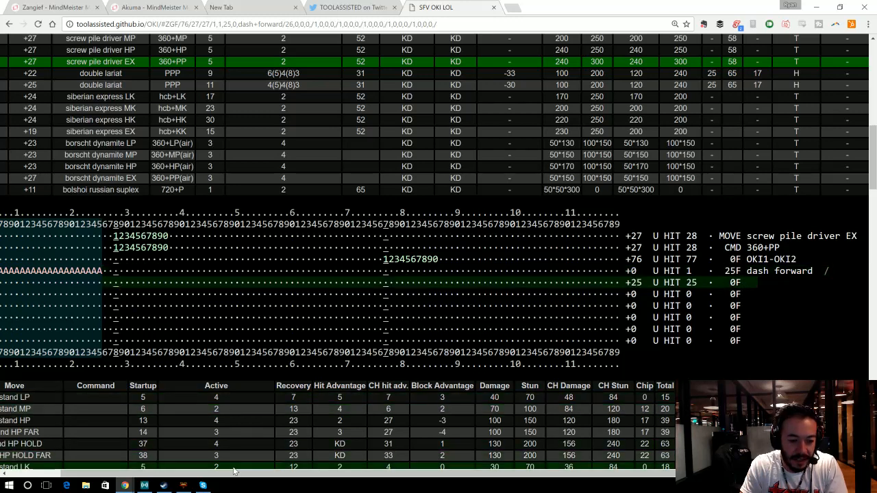
pyautogui.scroll(-3)
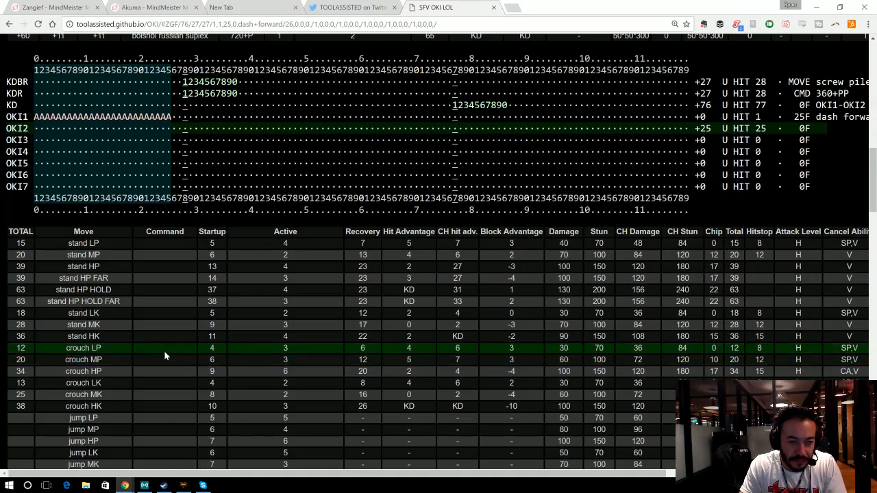
pyautogui.moveTo(183, 157)
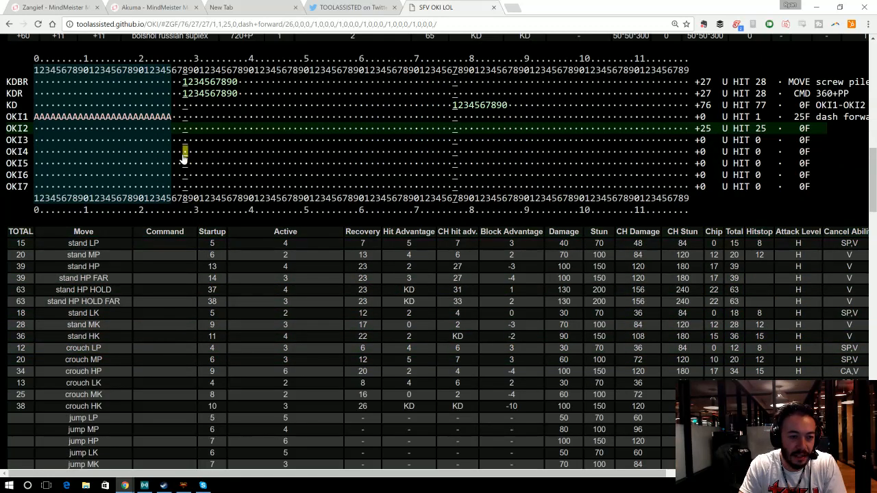
pyautogui.moveTo(175, 129)
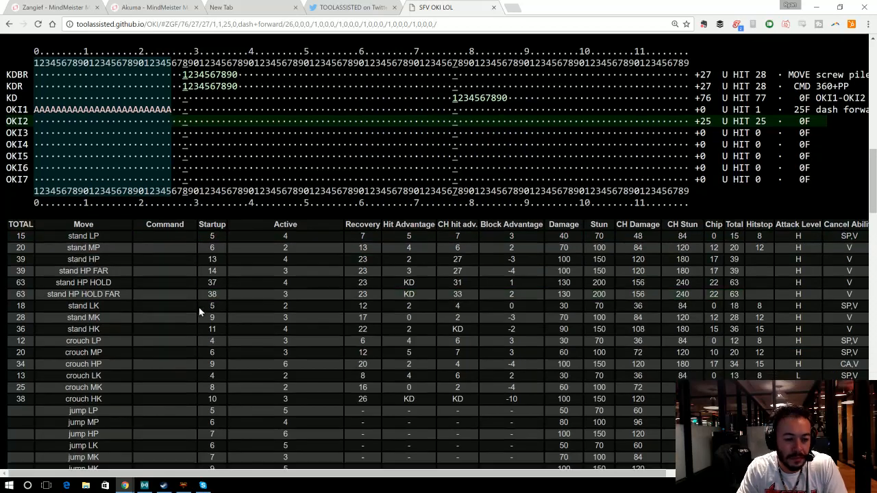
pyautogui.scroll(-3)
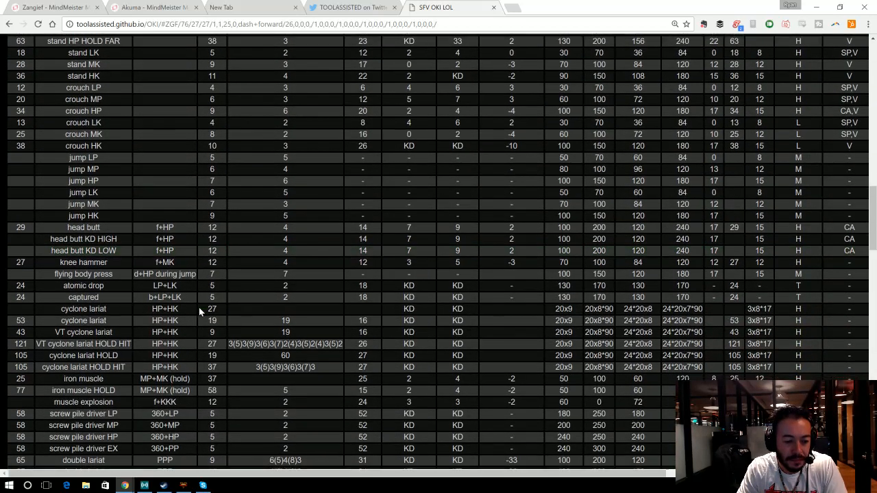
pyautogui.scroll(-3)
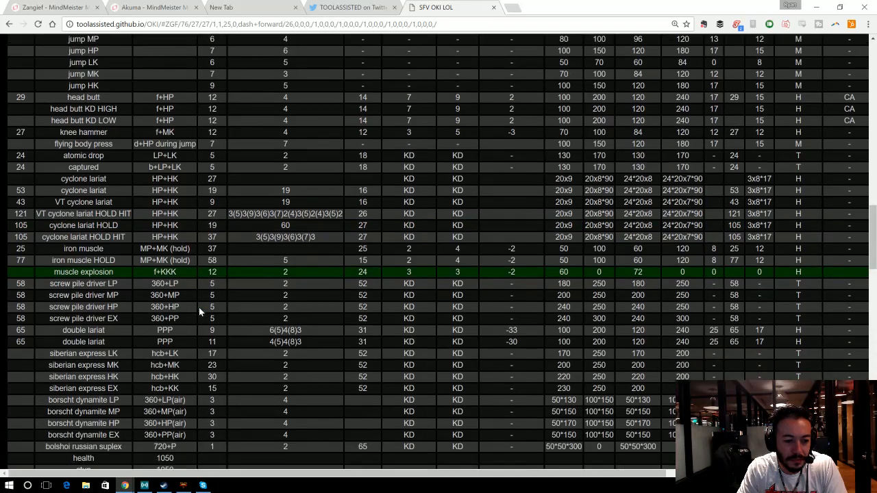
pyautogui.scroll(-3)
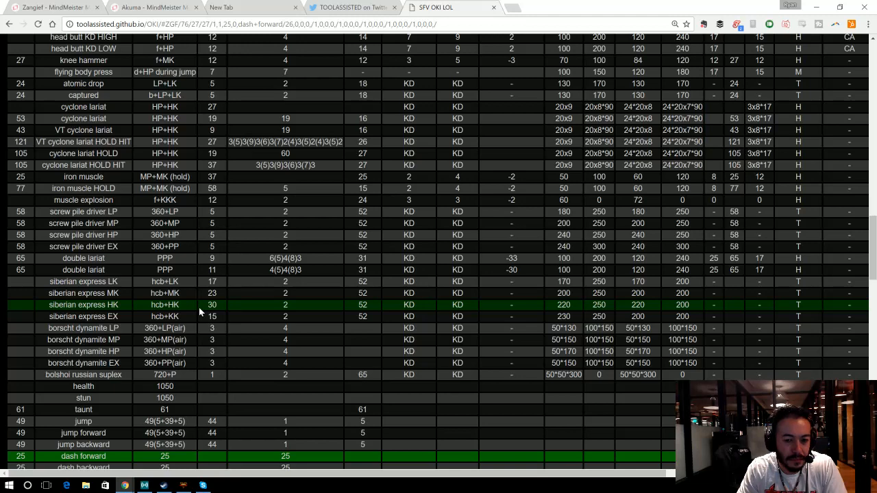
pyautogui.scroll(-3)
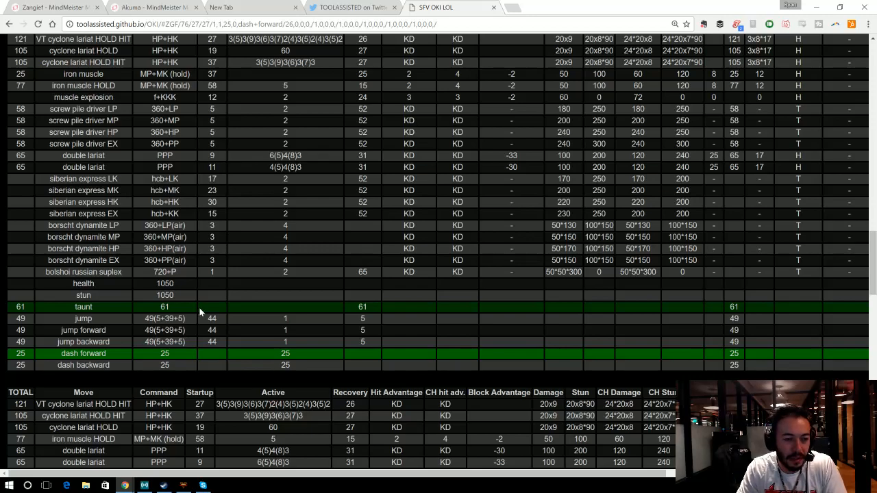
pyautogui.scroll(-3)
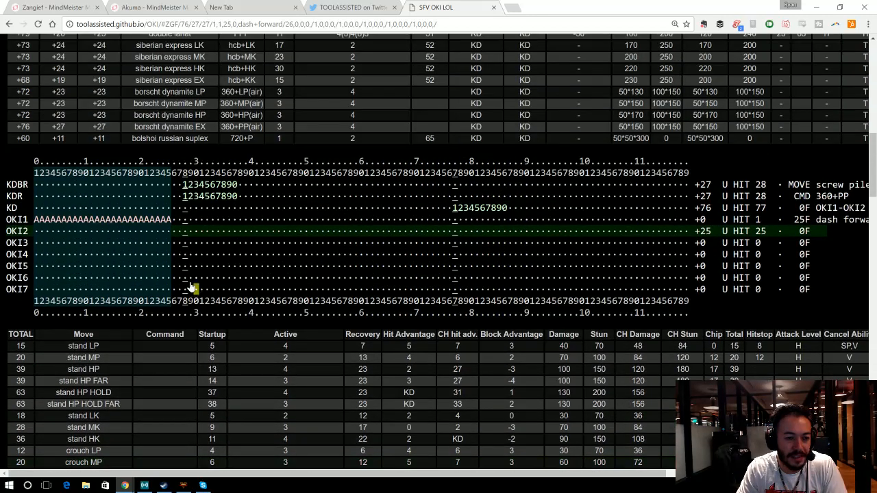
pyautogui.moveTo(175, 229)
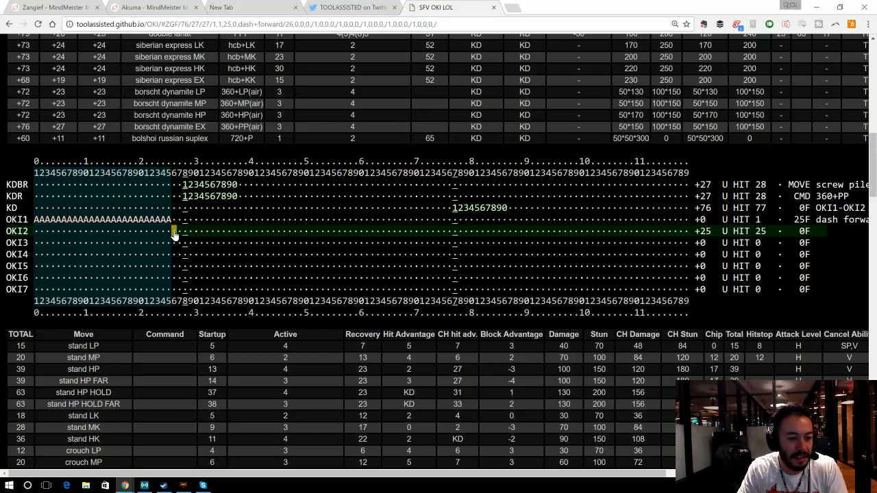
# Step: Add atomic drop as the second oki follow-up, then add another move row after it
pyautogui.scroll(-3)
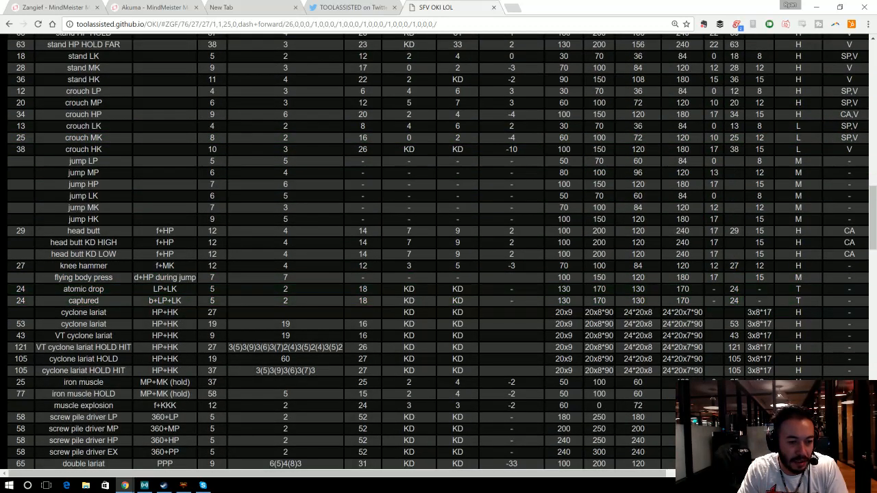
pyautogui.click(184, 289)
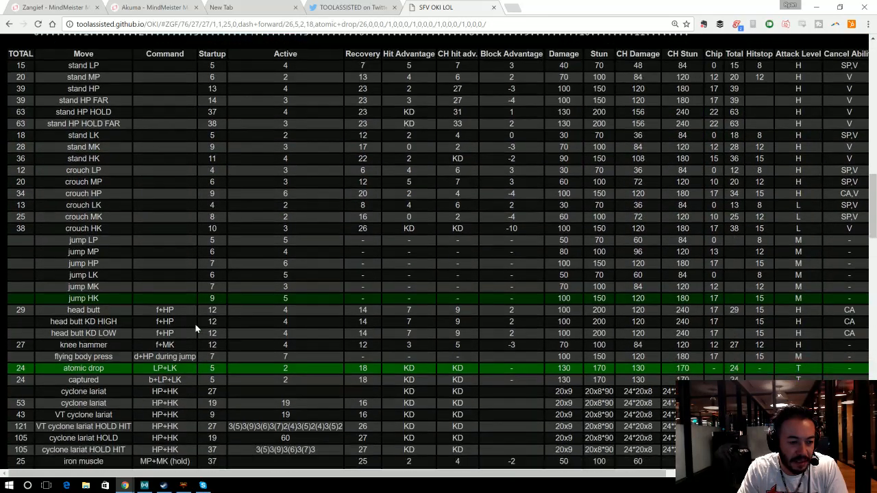
pyautogui.scroll(-3)
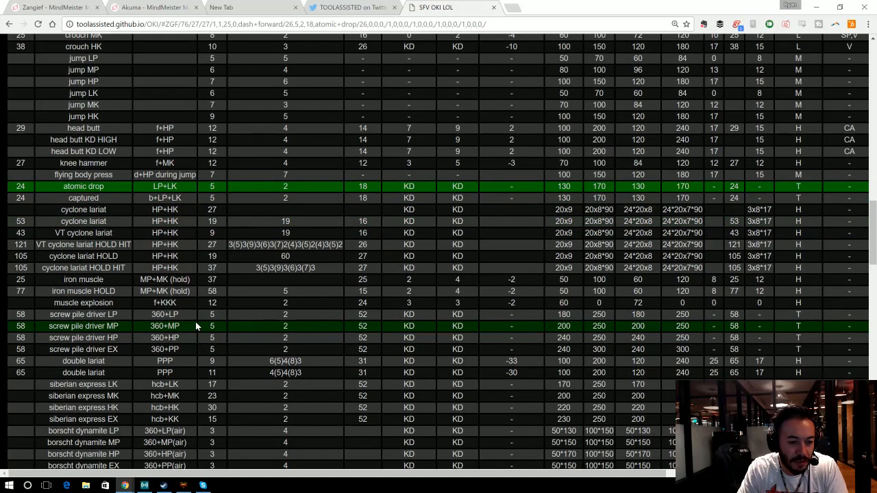
pyautogui.click(83, 314)
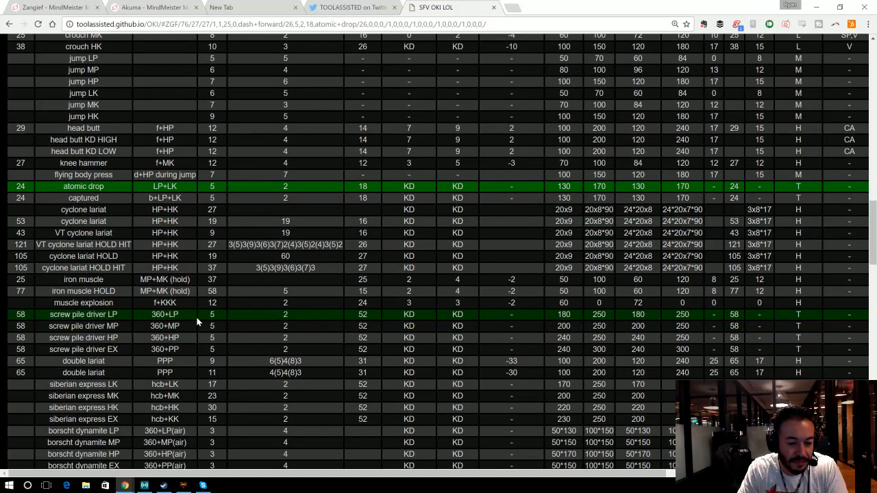
pyautogui.moveTo(194, 322)
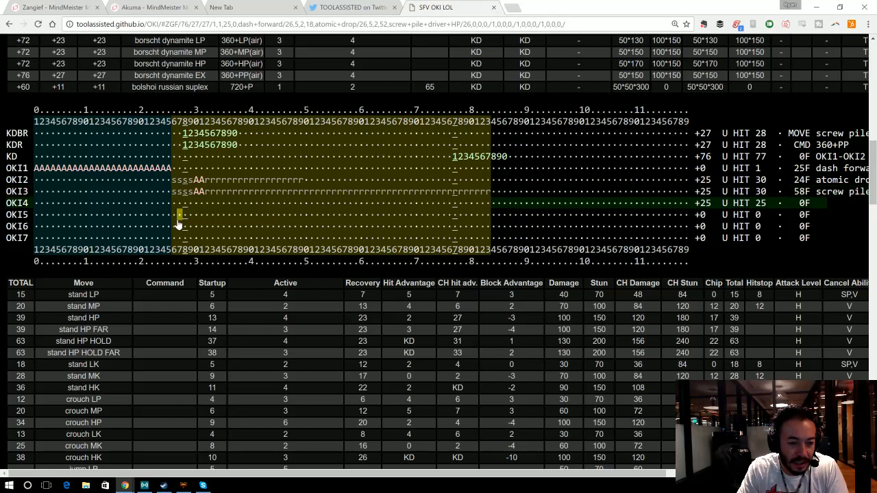
pyautogui.scroll(-3)
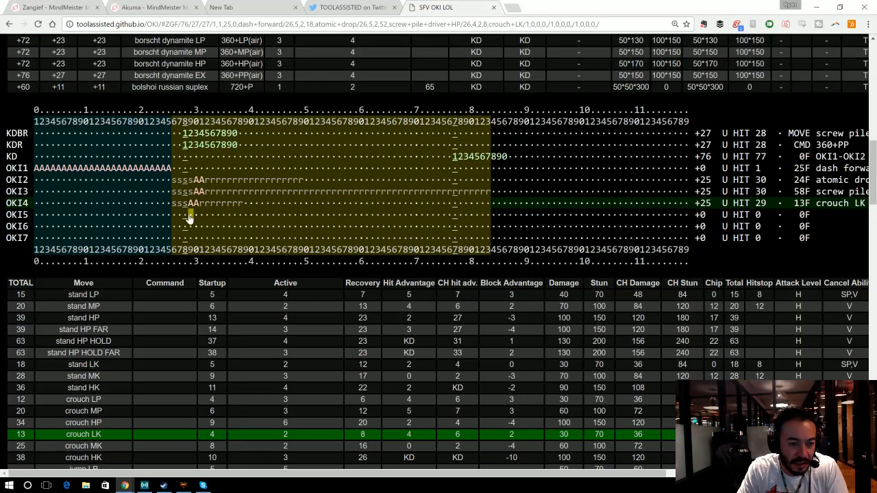
pyautogui.scroll(-3)
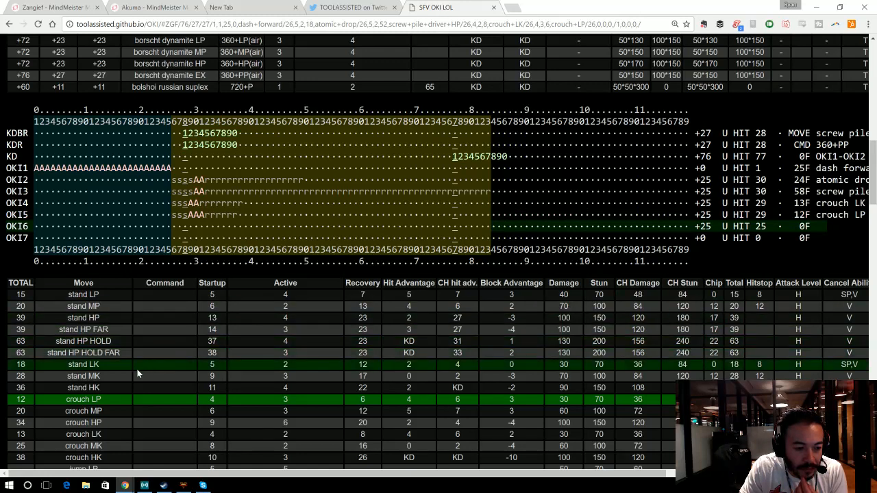
# Step: Add stand HK as the sixth oki follow-up, ending at 36 frames
pyautogui.click(83, 388)
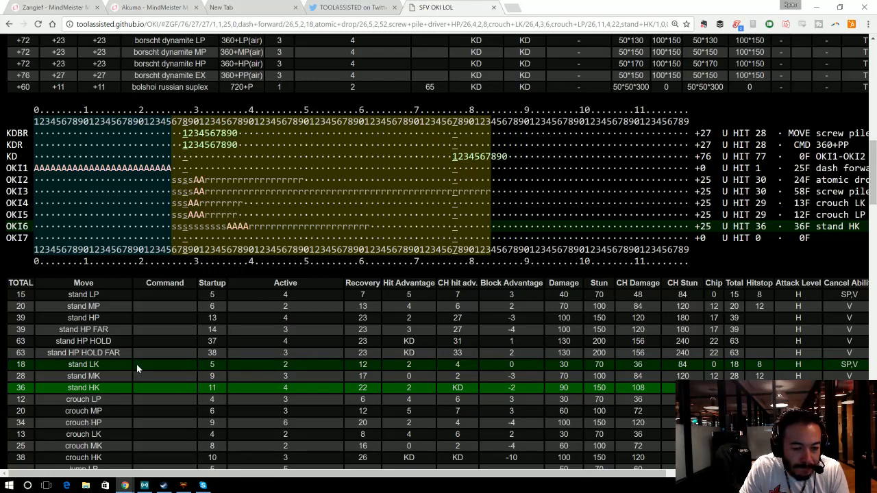
pyautogui.moveTo(175, 238)
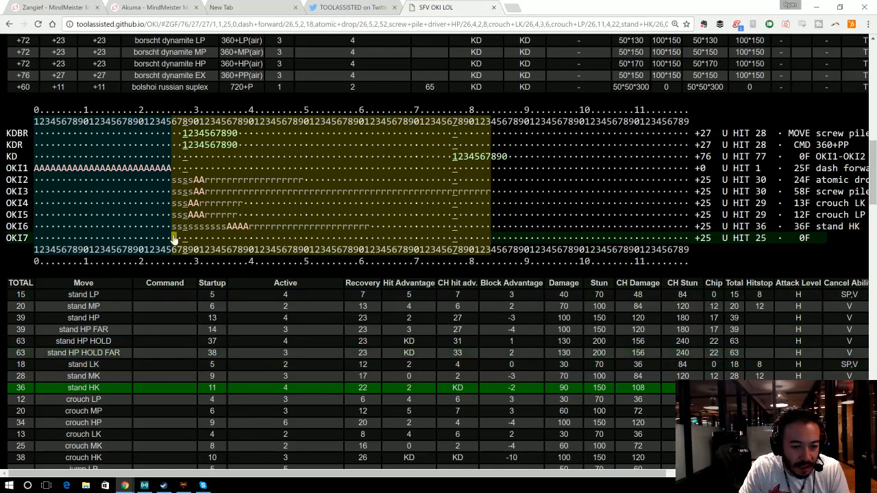
pyautogui.moveTo(304, 266)
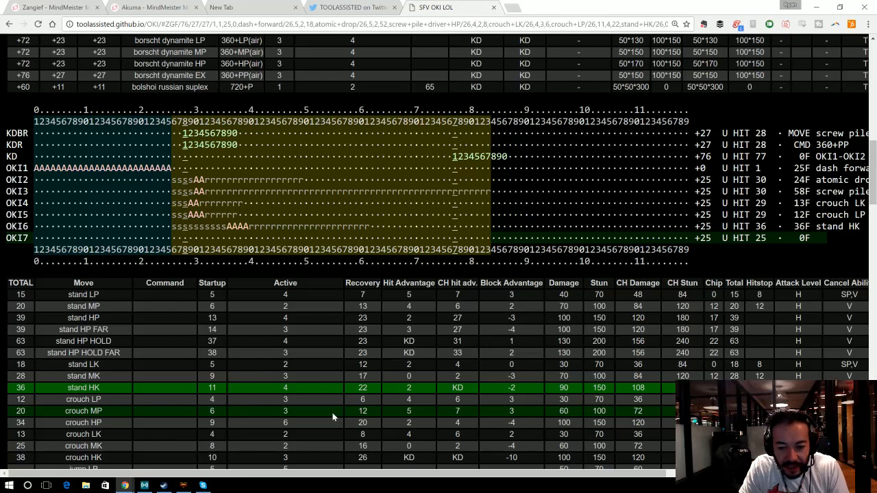
pyautogui.scroll(-3)
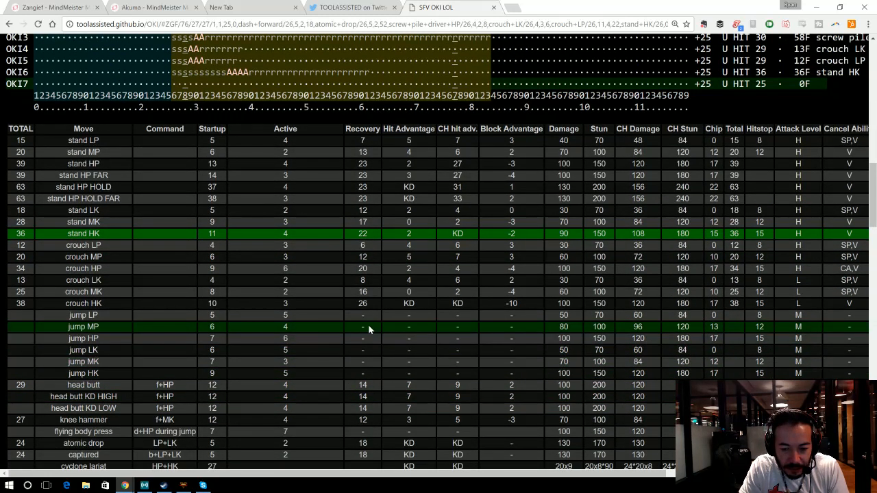
pyautogui.moveTo(422, 304)
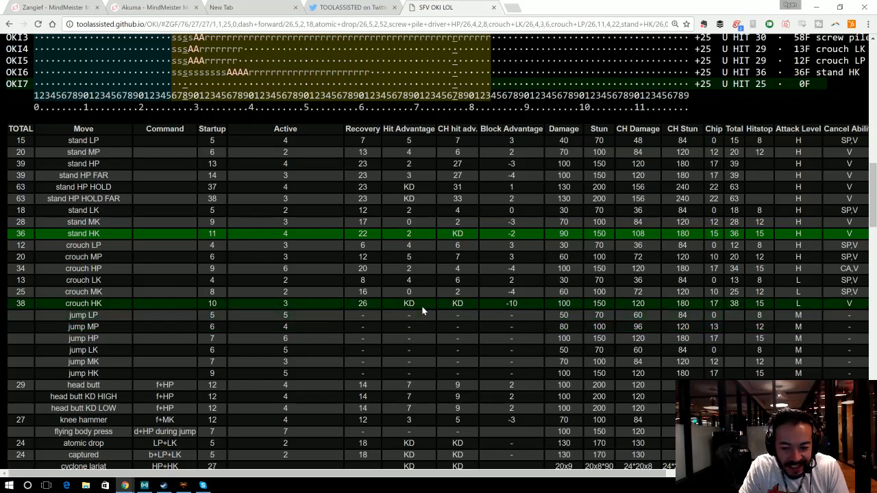
pyautogui.moveTo(424, 267)
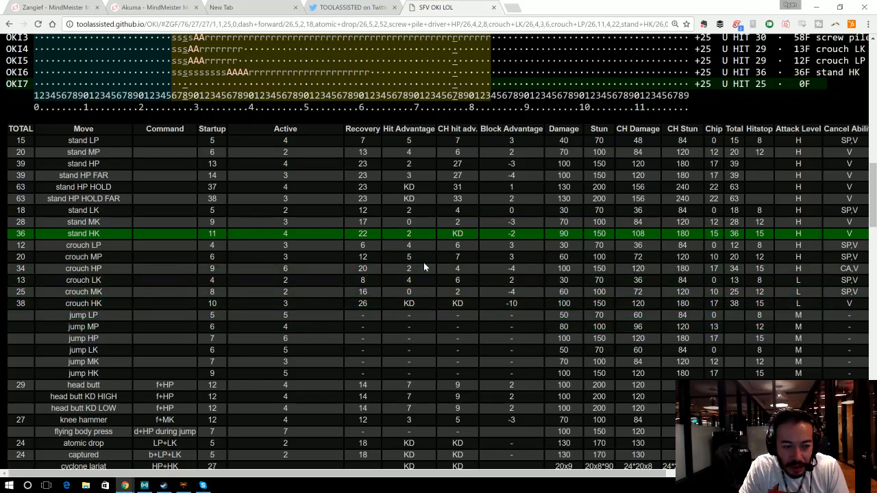
pyautogui.moveTo(431, 191)
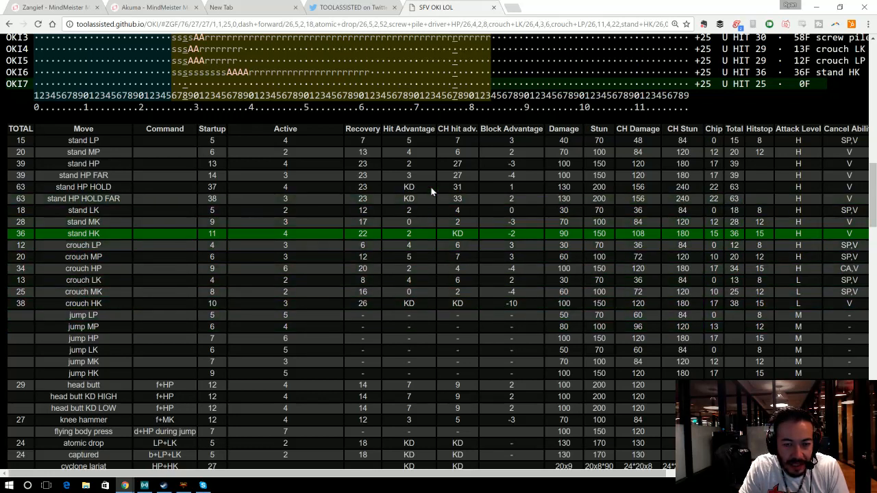
pyautogui.moveTo(445, 140)
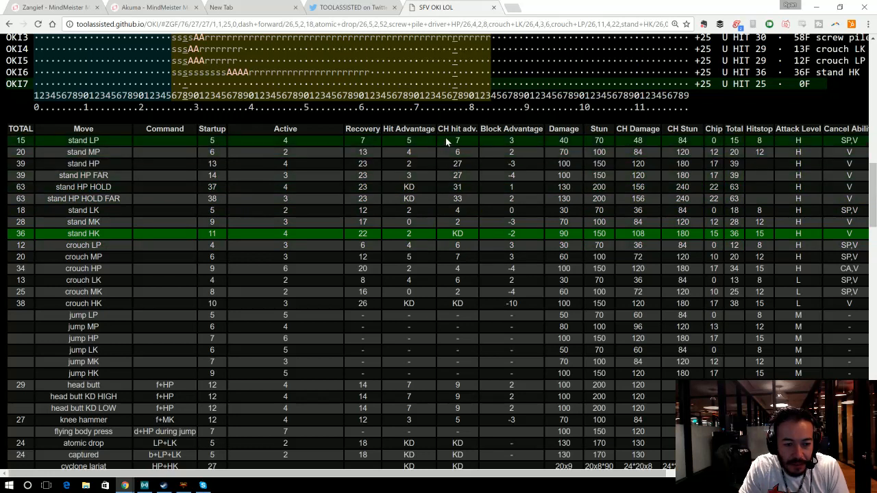
pyautogui.moveTo(495, 142)
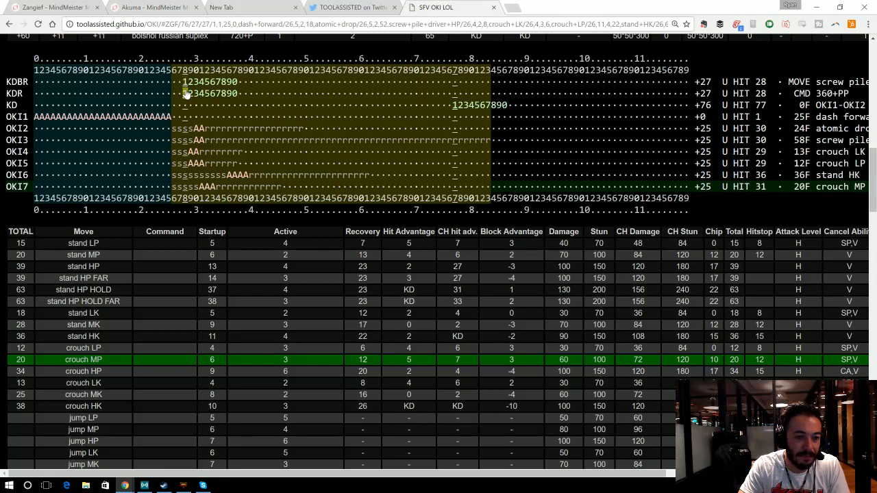
pyautogui.moveTo(219, 84)
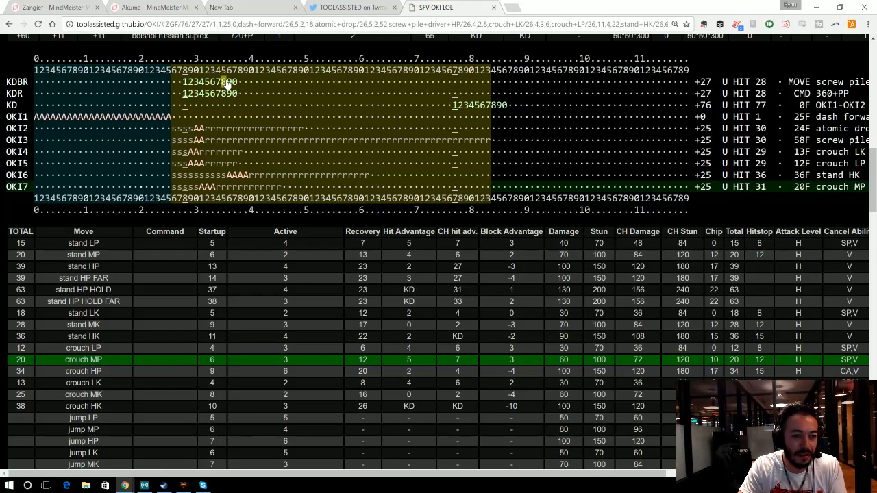
pyautogui.moveTo(227, 85)
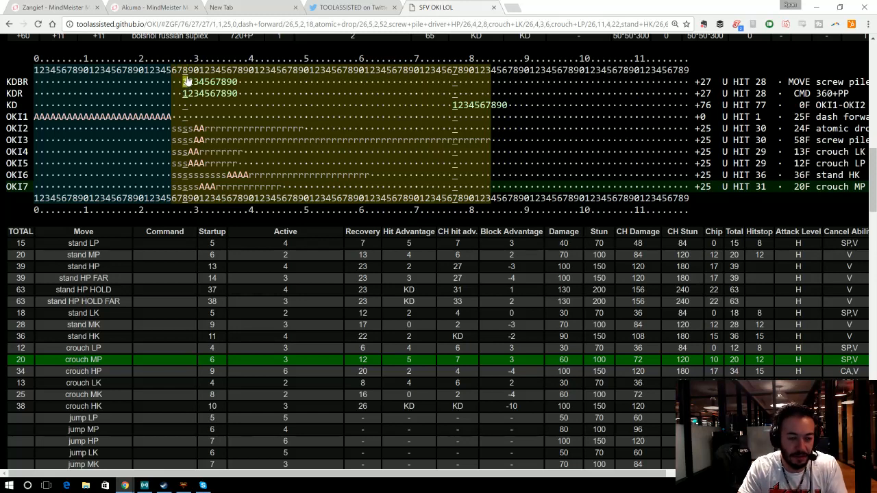
pyautogui.moveTo(185, 94)
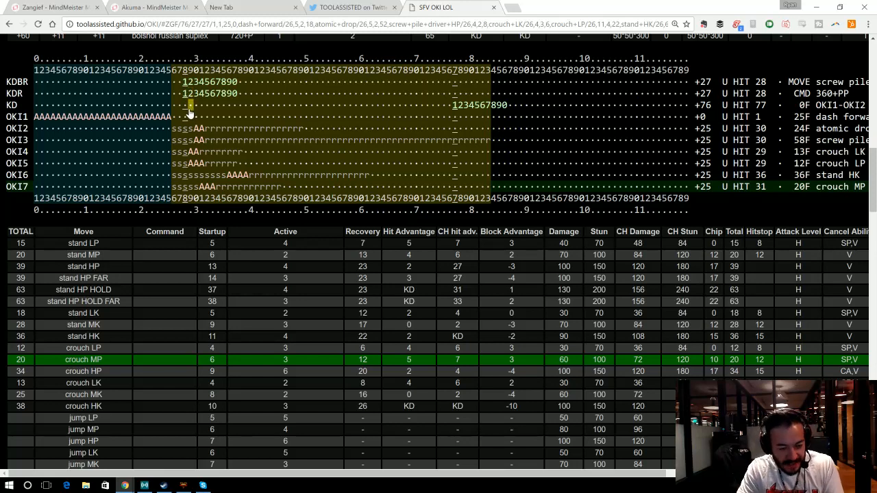
pyautogui.moveTo(200, 140)
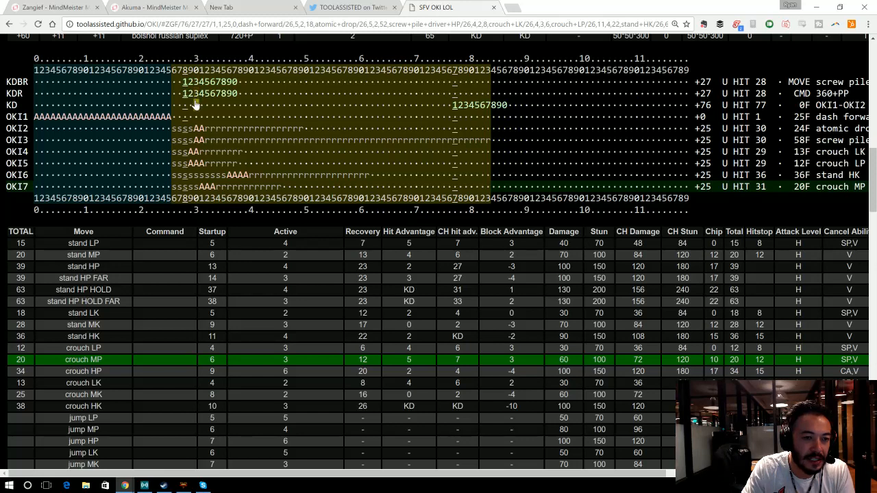
pyautogui.moveTo(196, 128)
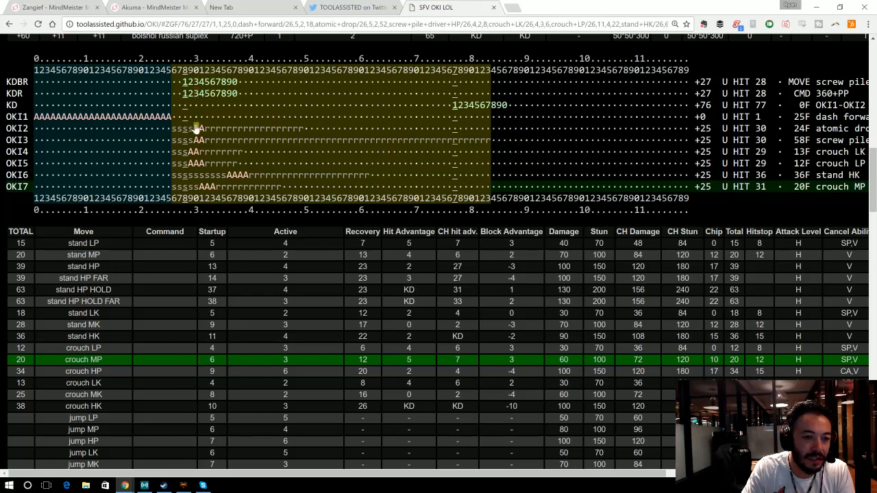
pyautogui.moveTo(187, 98)
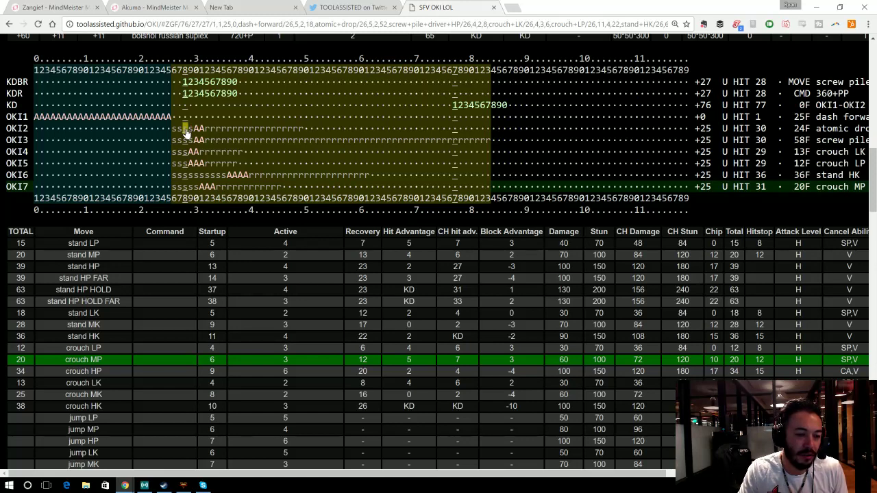
pyautogui.moveTo(198, 130)
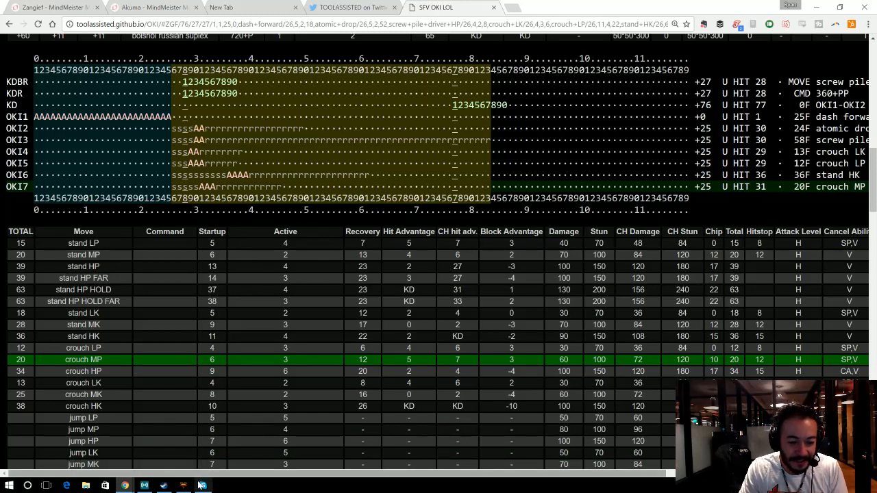
pyautogui.moveTo(201, 485)
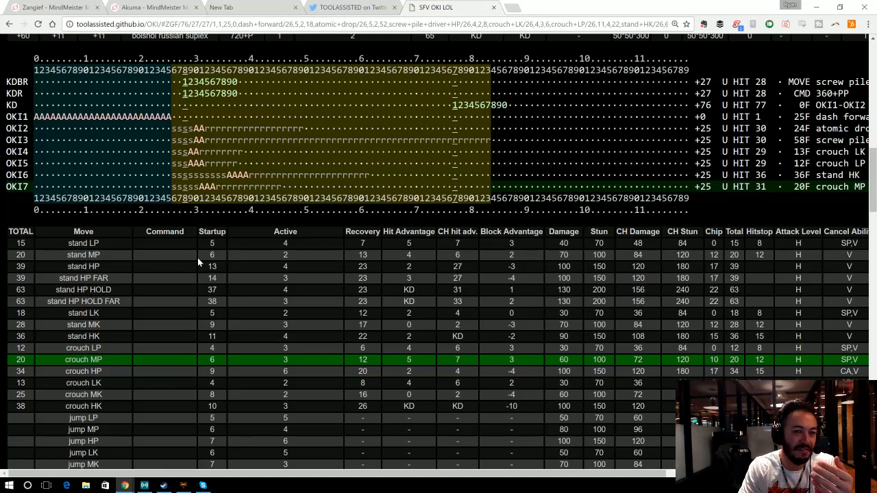
pyautogui.moveTo(168, 457)
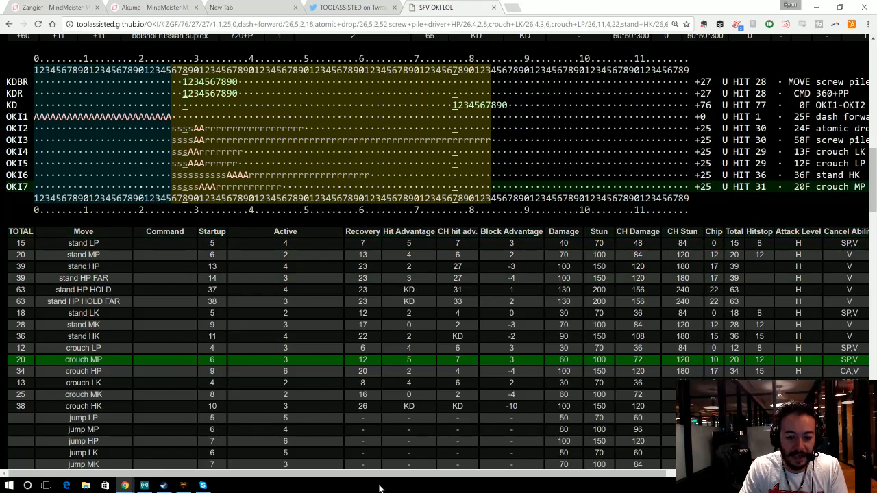
# Step: Scroll the oki timeline right to review the frame results
pyautogui.hscroll(3)
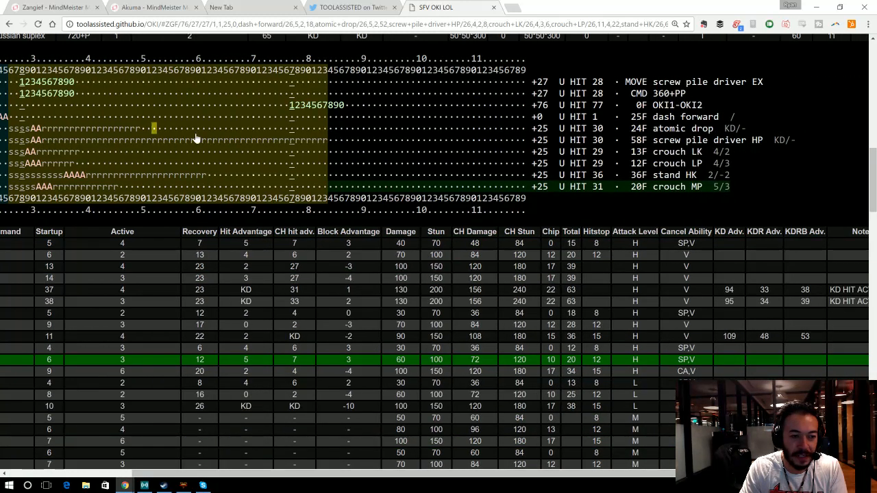
pyautogui.moveTo(682, 132)
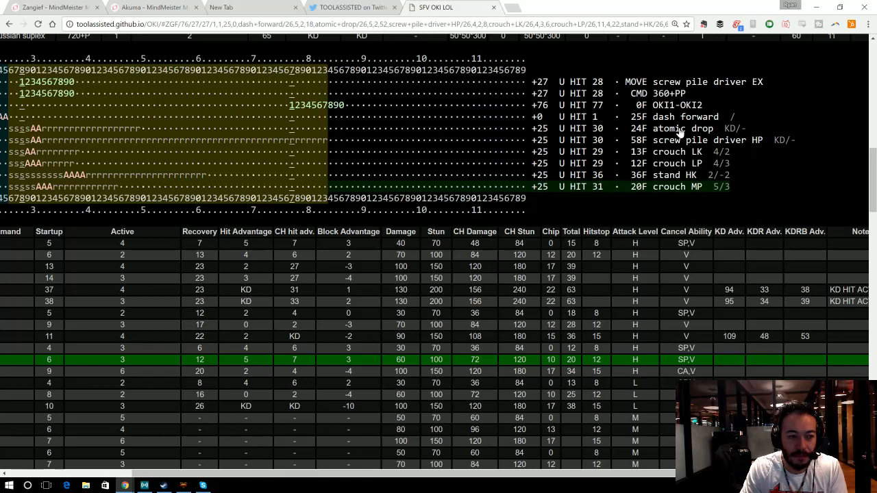
pyautogui.moveTo(680, 142)
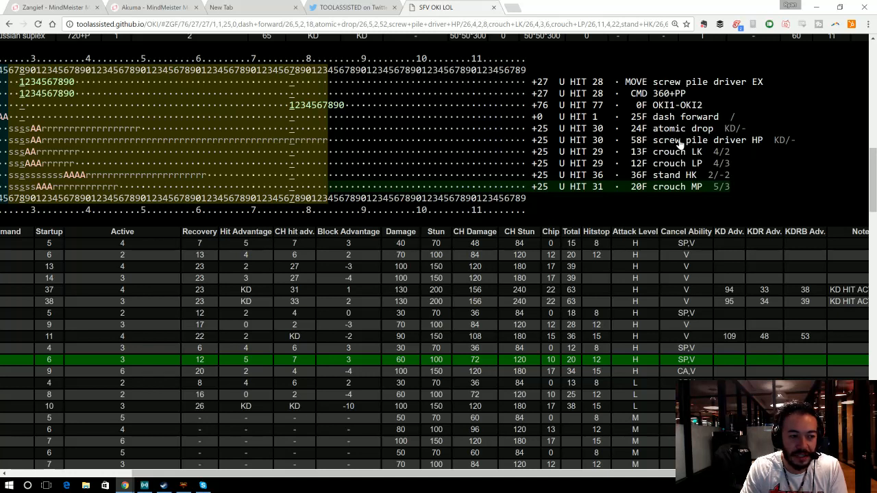
pyautogui.moveTo(613, 154)
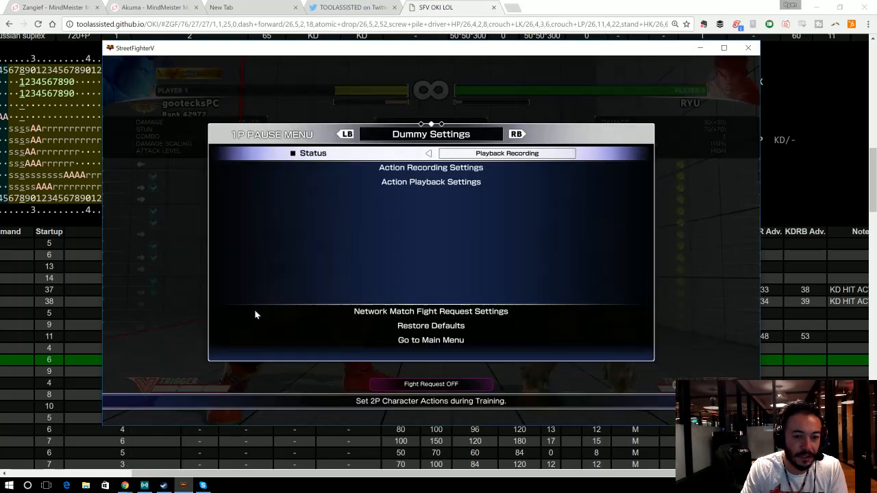
pyautogui.moveTo(156, 74)
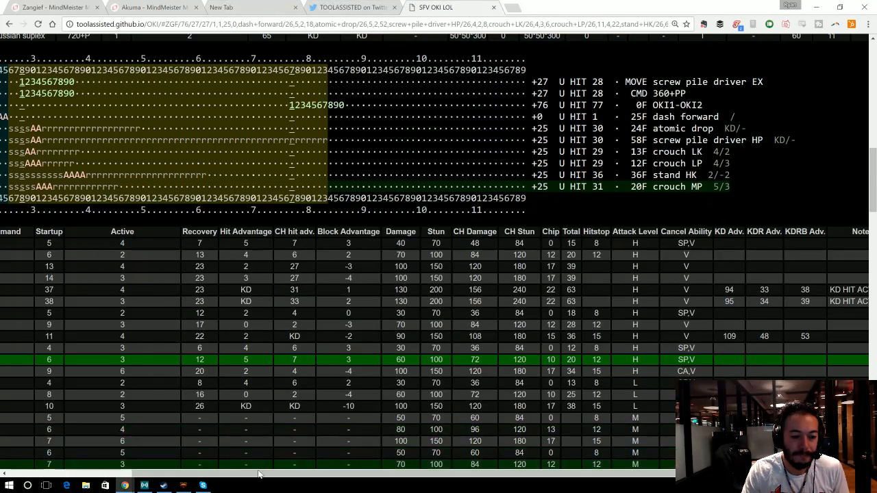
pyautogui.hscroll(-3)
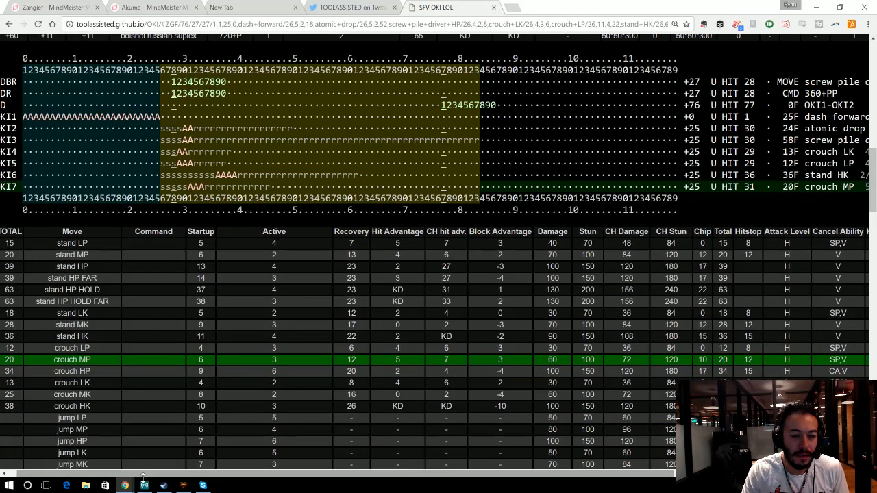
pyautogui.moveTo(185, 101)
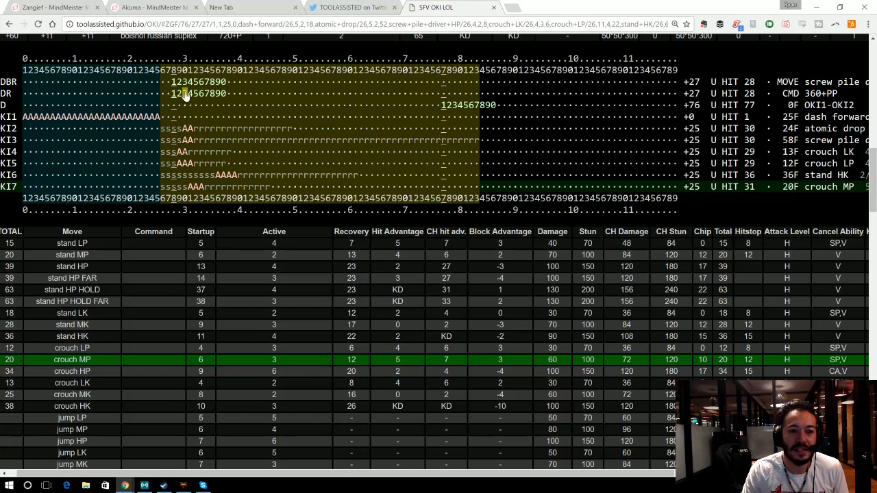
pyautogui.moveTo(213, 93)
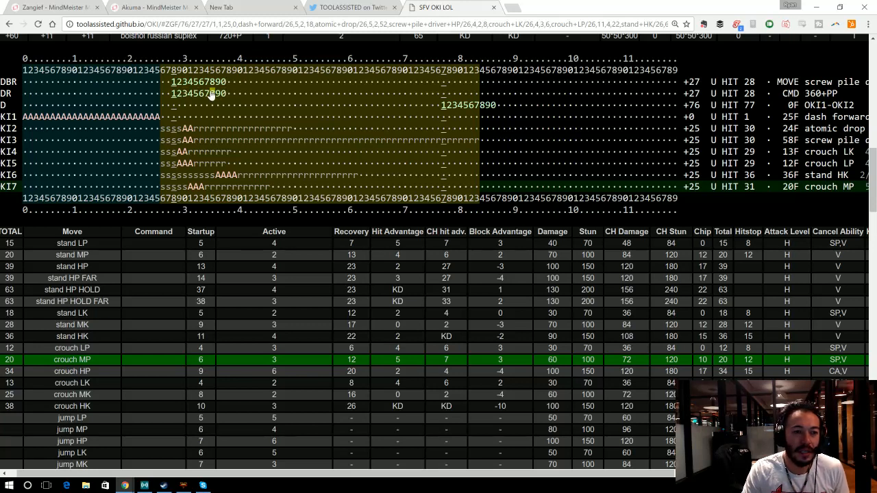
pyautogui.moveTo(186, 96)
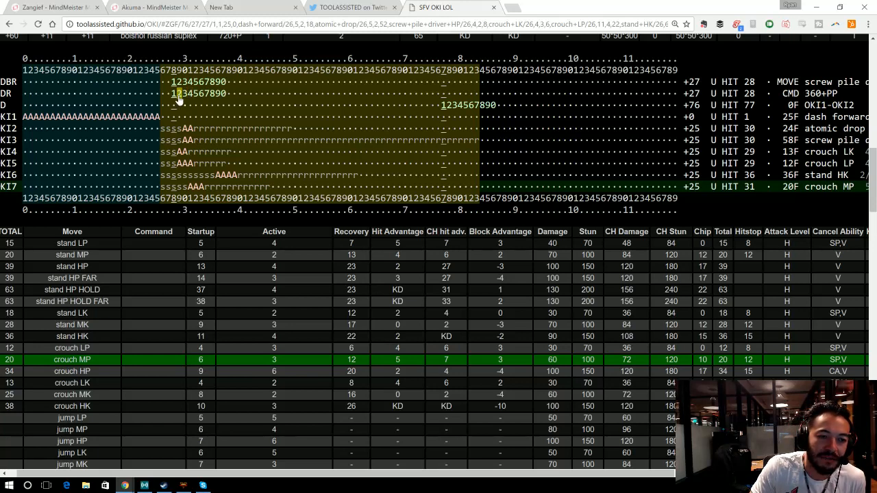
pyautogui.moveTo(222, 94)
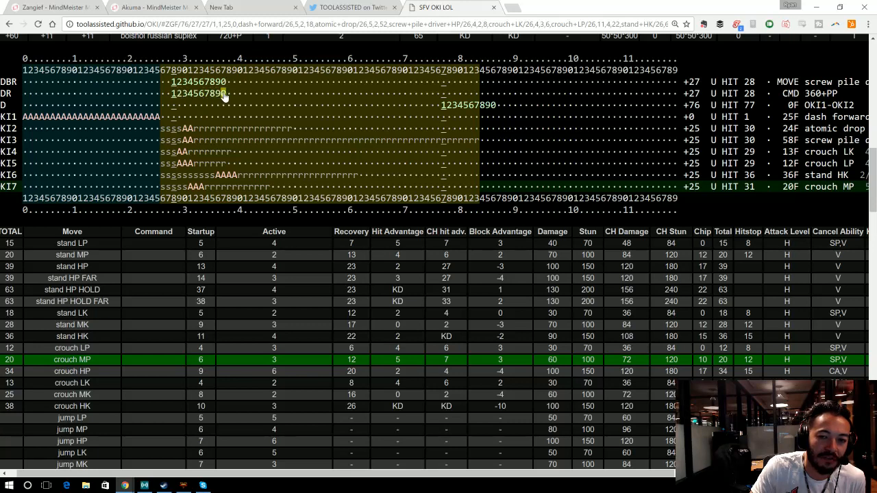
pyautogui.moveTo(185, 102)
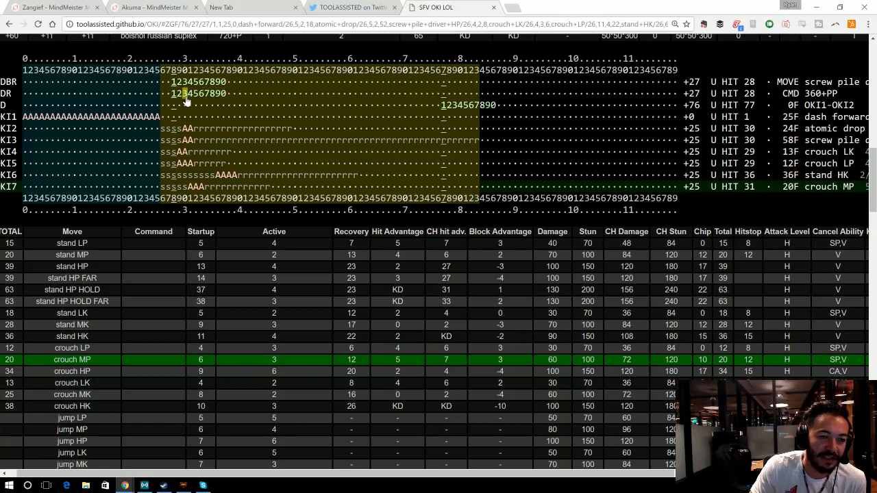
pyautogui.moveTo(182, 113)
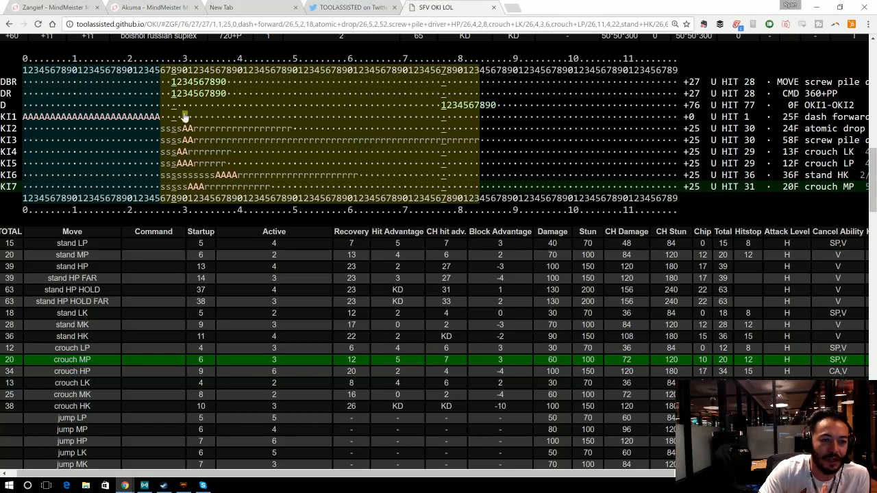
pyautogui.moveTo(175, 156)
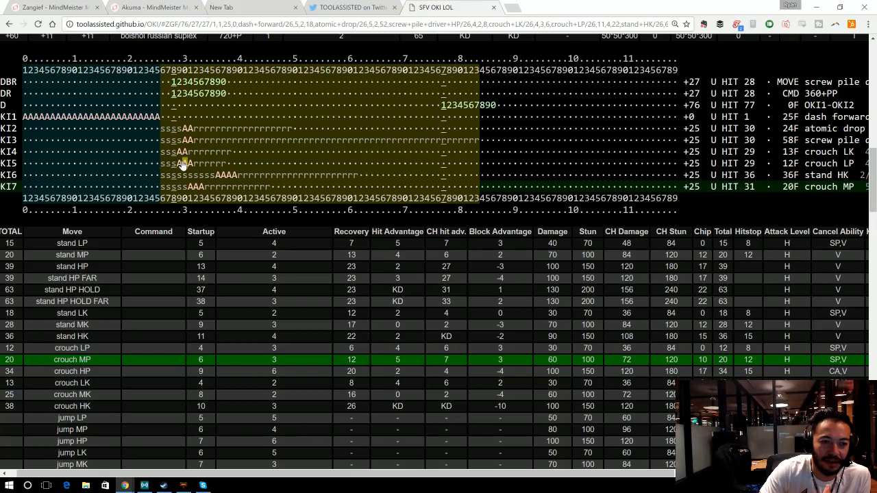
pyautogui.moveTo(181, 157)
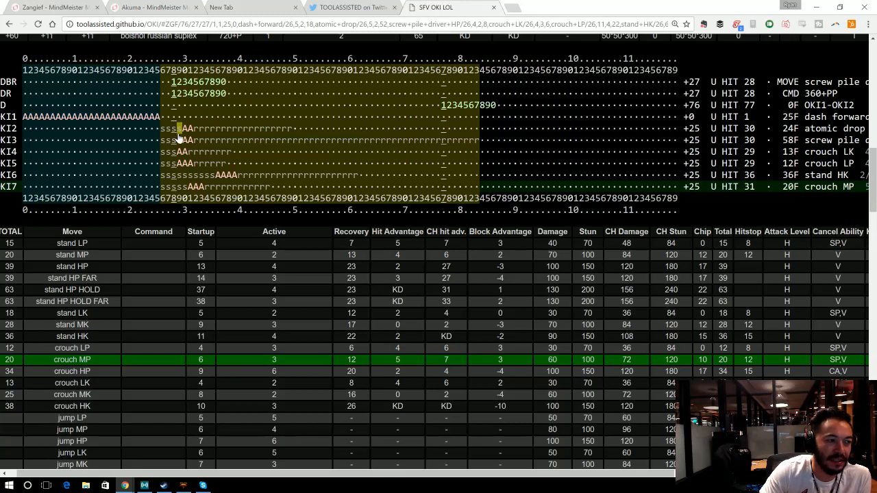
pyautogui.moveTo(226, 96)
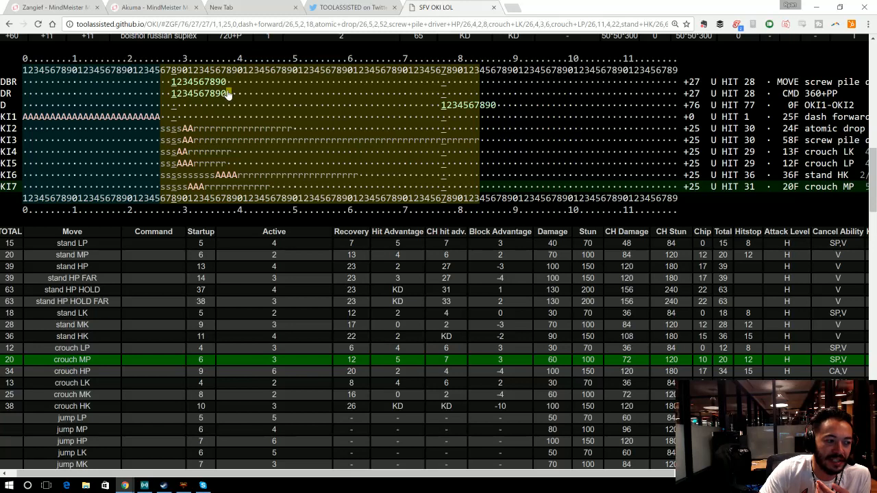
pyautogui.moveTo(231, 154)
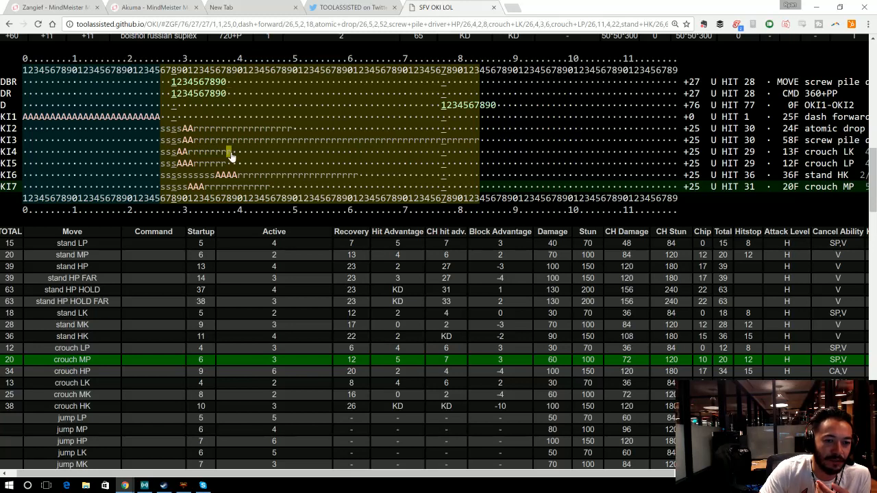
pyautogui.moveTo(175, 96)
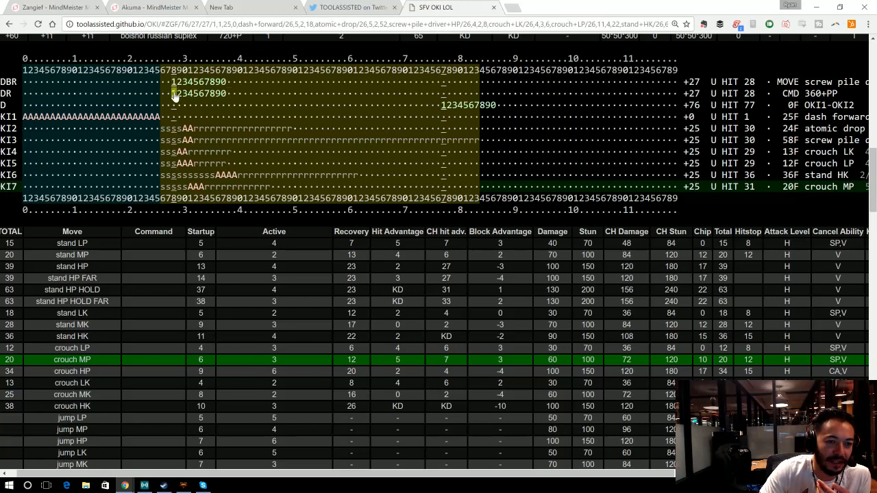
pyautogui.moveTo(176, 163)
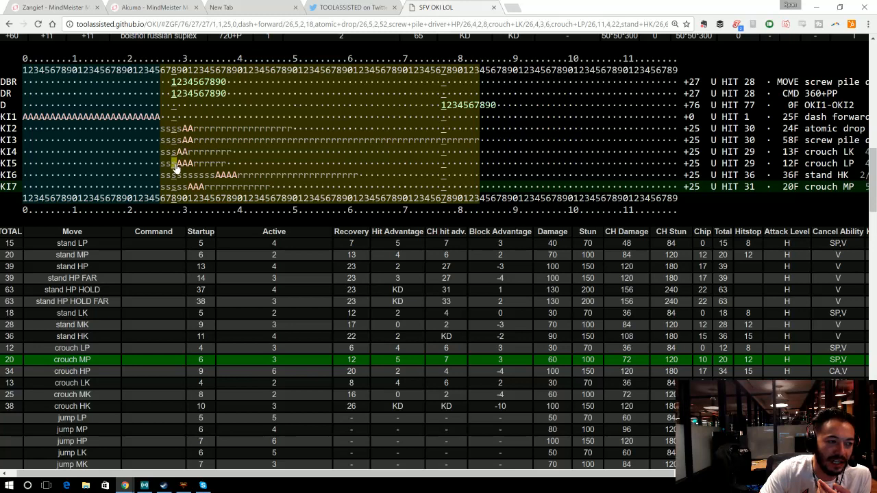
pyautogui.moveTo(176, 83)
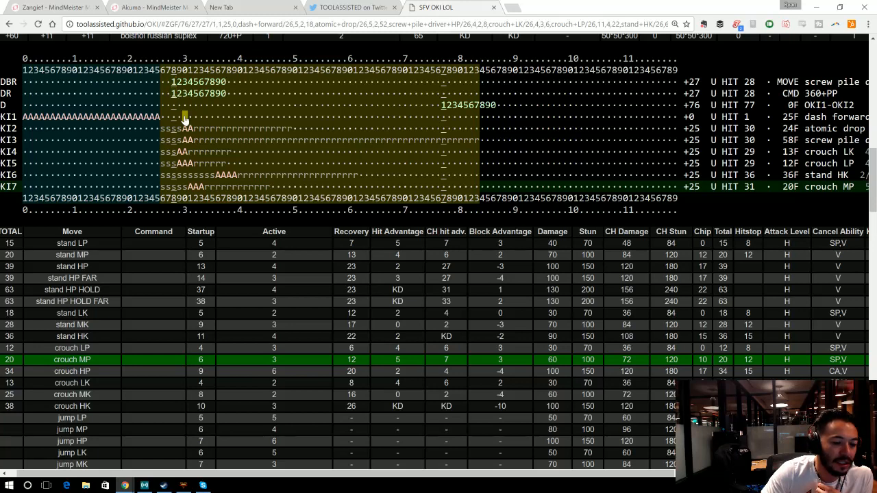
pyautogui.moveTo(179, 174)
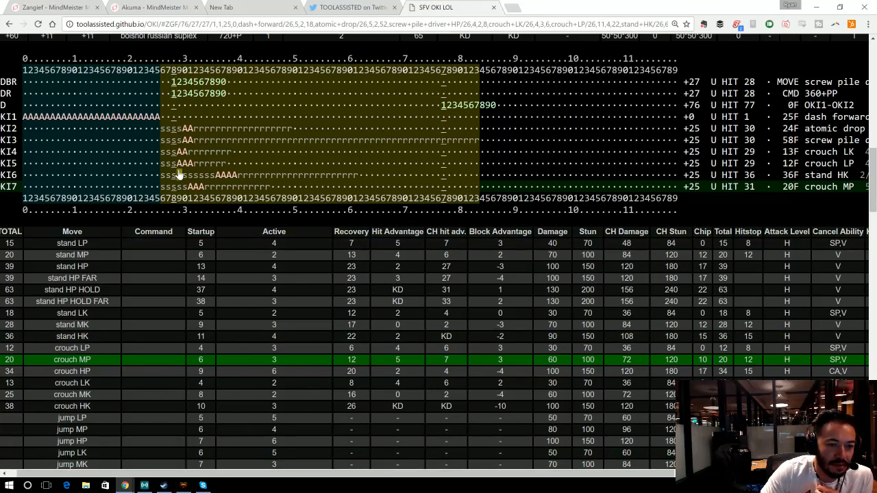
pyautogui.moveTo(191, 142)
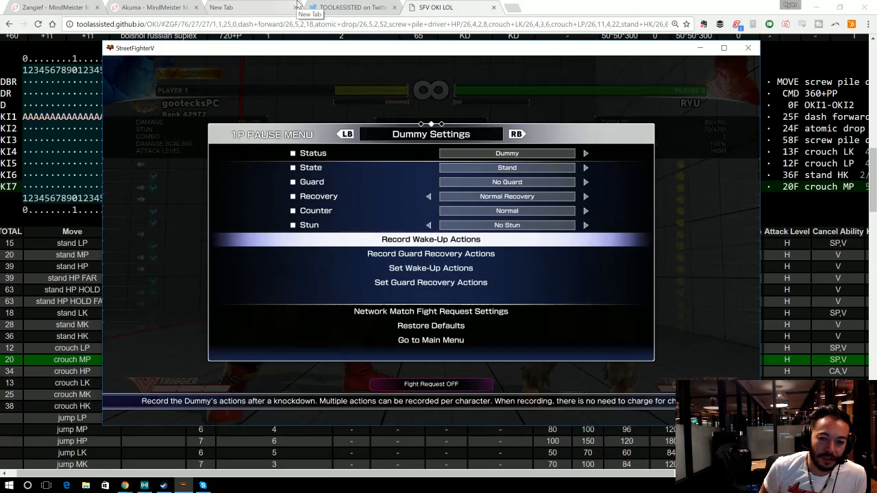
# Step: Browse the Record Wake-Up Actions and Set Guard Recovery Actions dummy settings
pyautogui.click(430, 239)
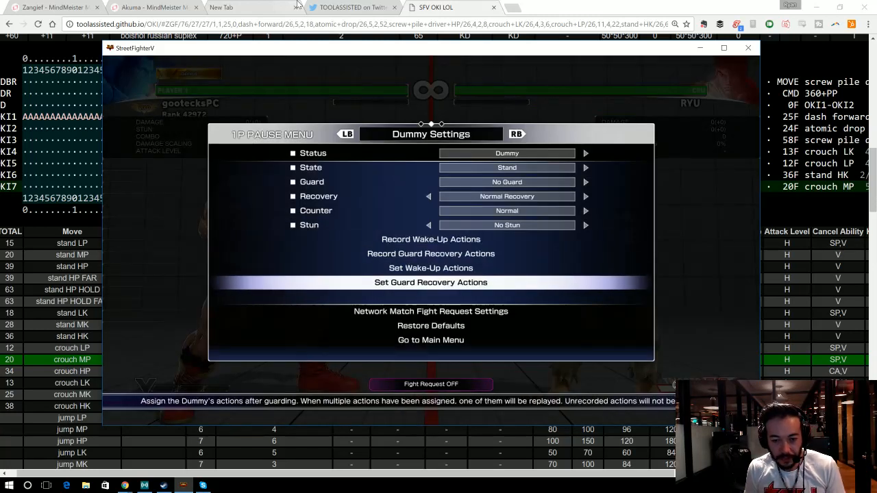
pyautogui.click(430, 267)
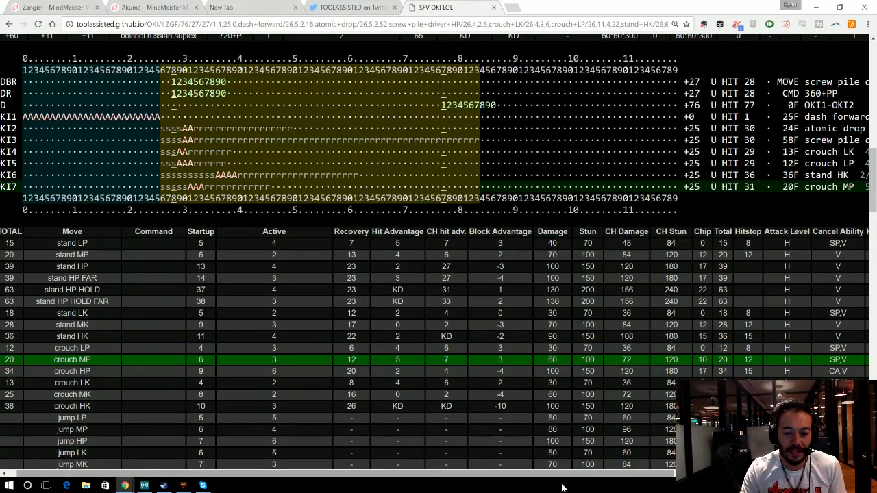
pyautogui.moveTo(216, 149)
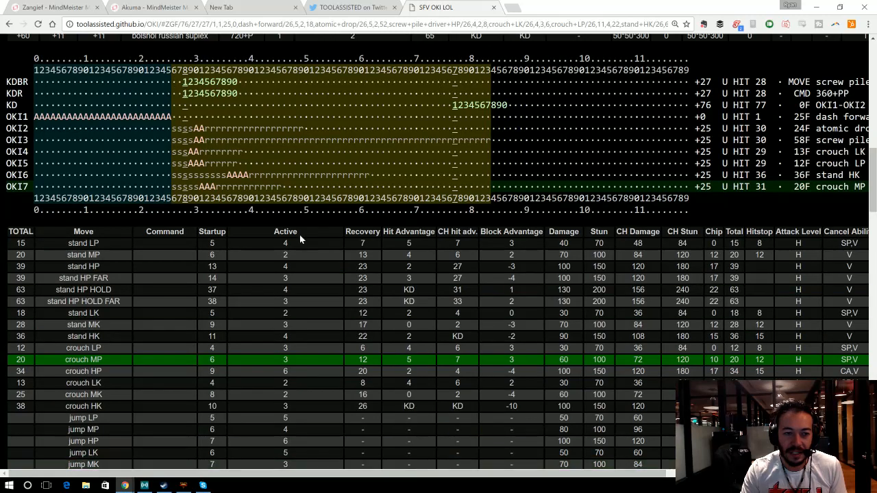
pyautogui.scroll(3)
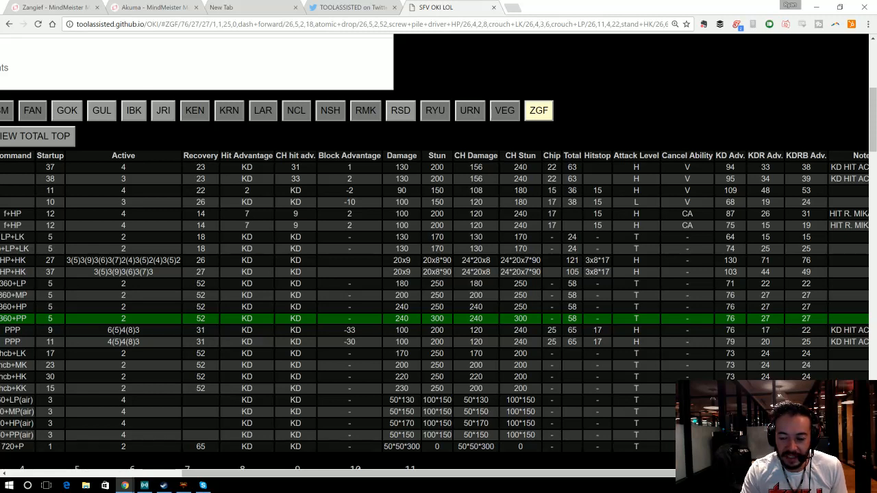
pyautogui.scroll(-3)
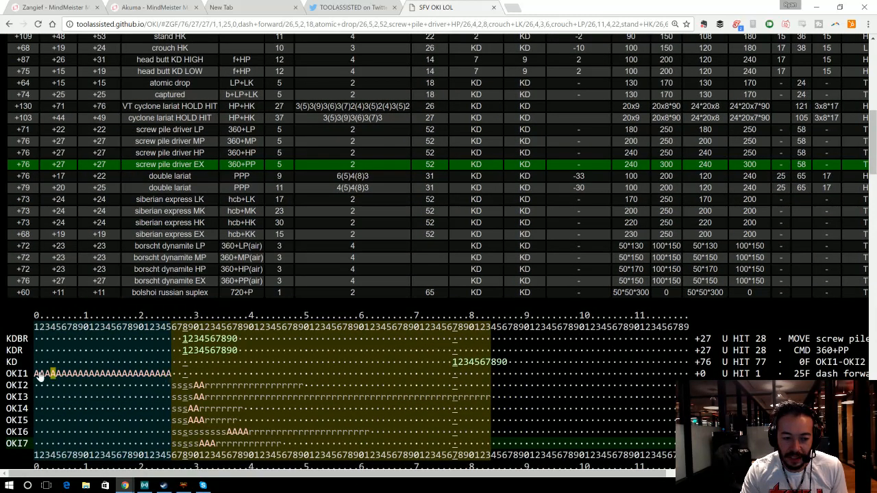
pyautogui.scroll(-3)
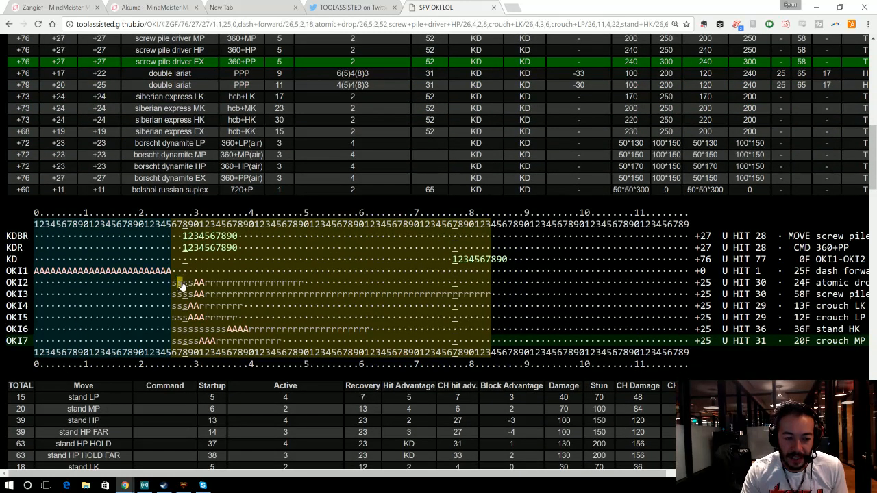
pyautogui.moveTo(197, 283)
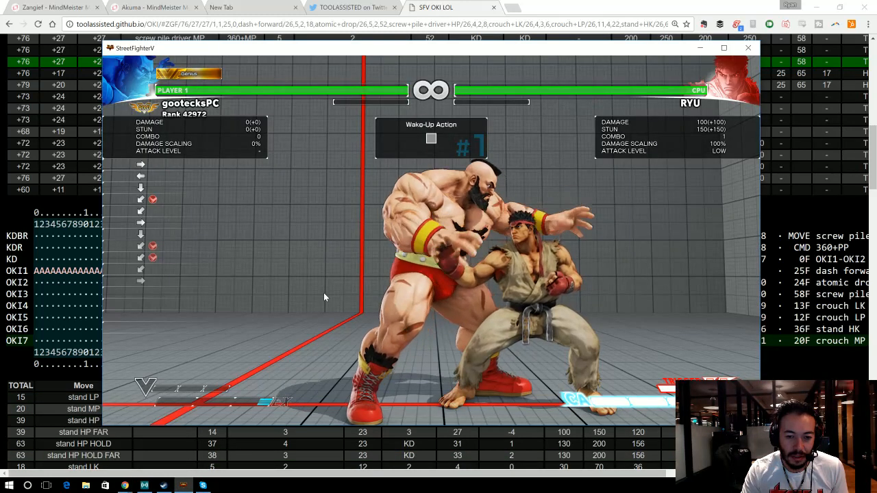
# Step: Bring the oki calculator page in front of the Street Fighter V window
pyautogui.click(748, 47)
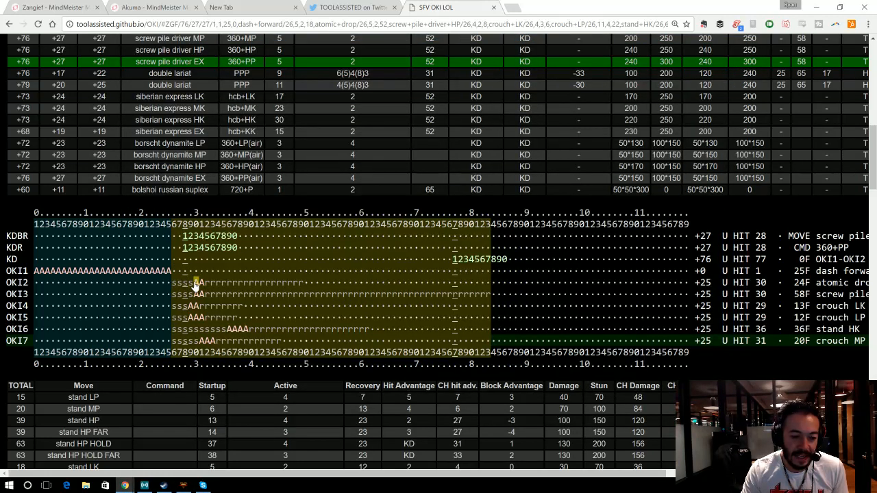
pyautogui.moveTo(181, 485)
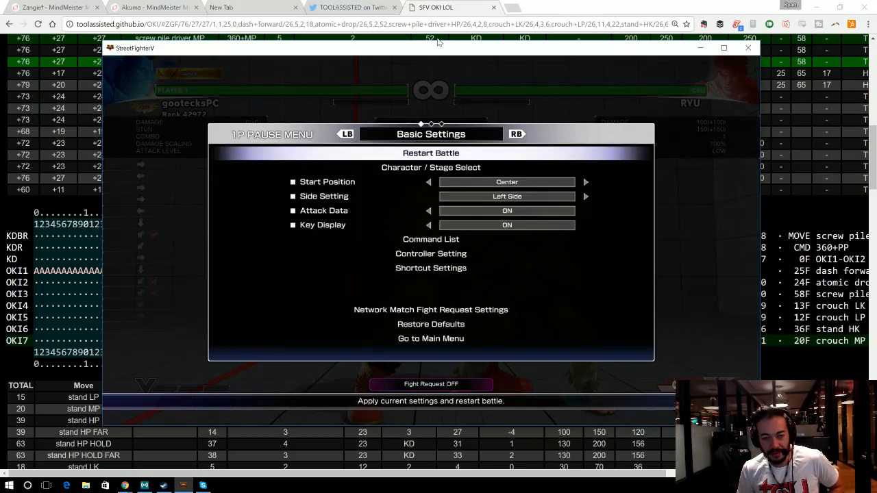
pyautogui.click(516, 133)
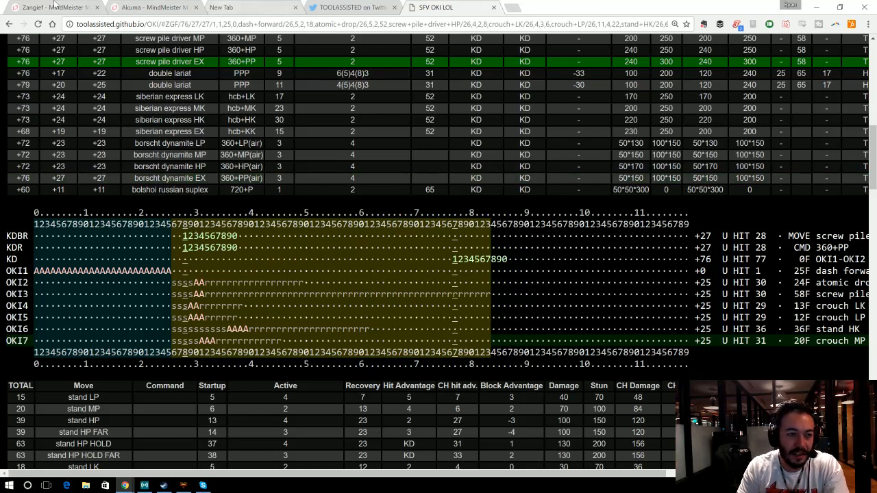
# Step: In the Zangief mind map, add a topic named 'Oki Situations'
pyautogui.click(51, 7)
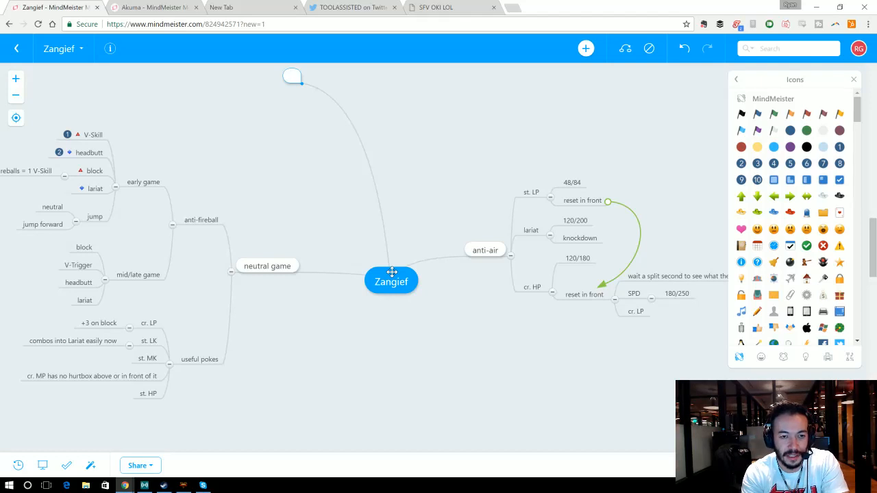
pyautogui.write('Oki')
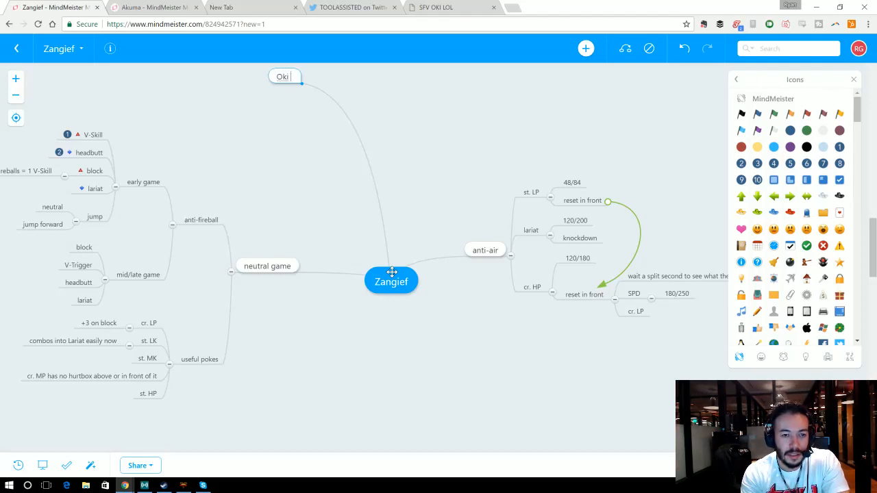
pyautogui.write('Situations')
pyautogui.write('dash forward')
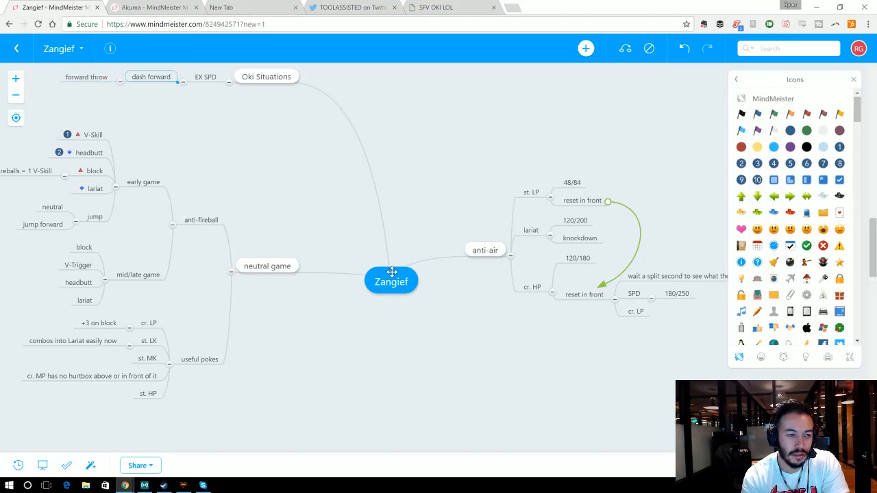
# Step: Back in Street Fighter V, check the Controller Setting button assignments and close them
pyautogui.click(433, 7)
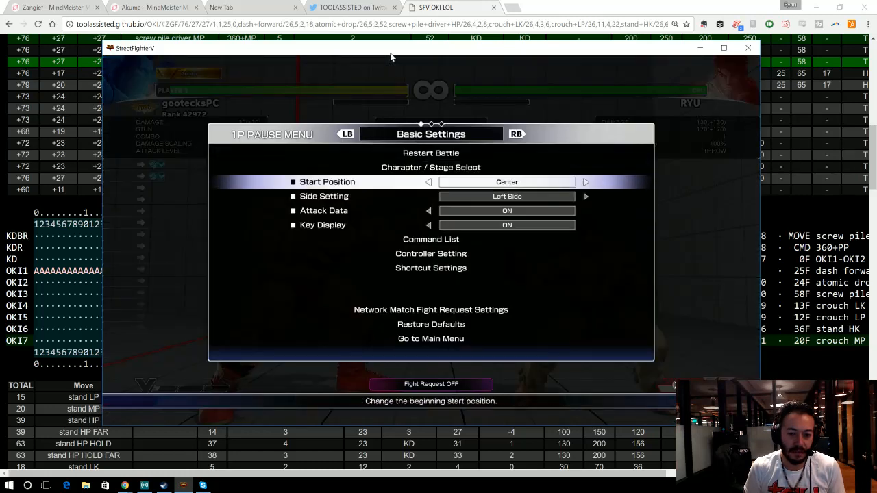
pyautogui.click(430, 253)
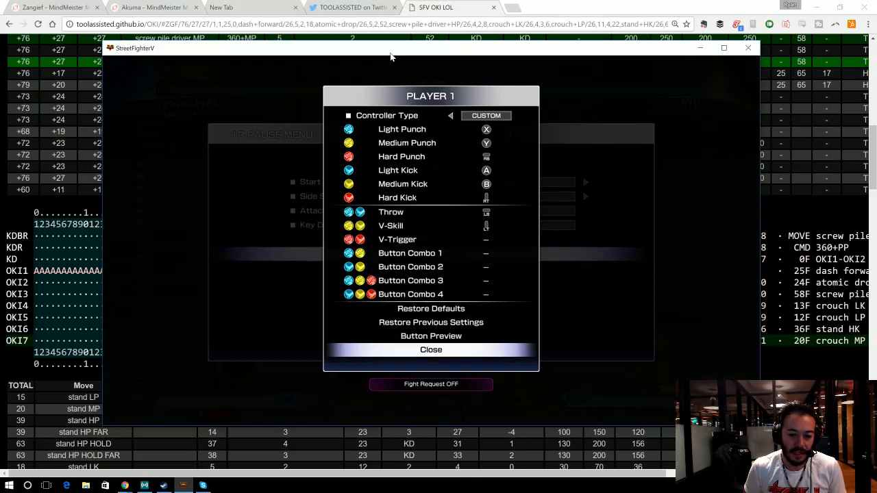
pyautogui.click(430, 349)
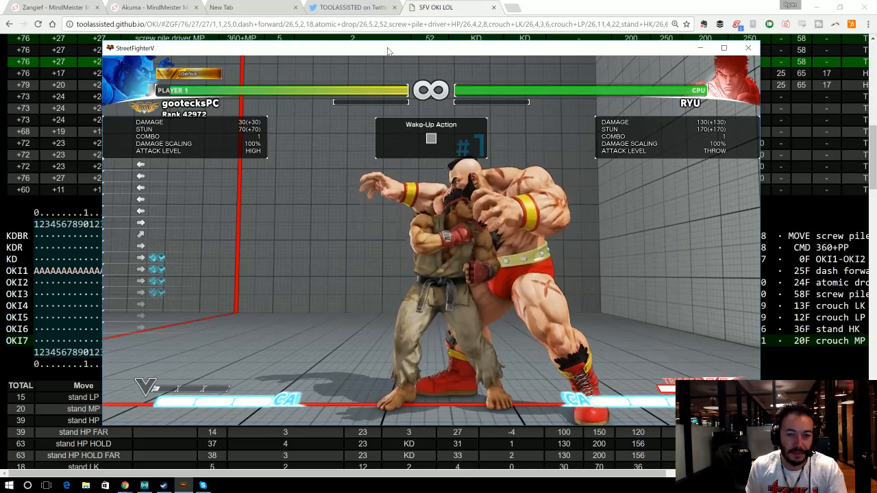
# Step: Click into the Street Fighter V window to resume practising against Ryu
pyautogui.click(747, 48)
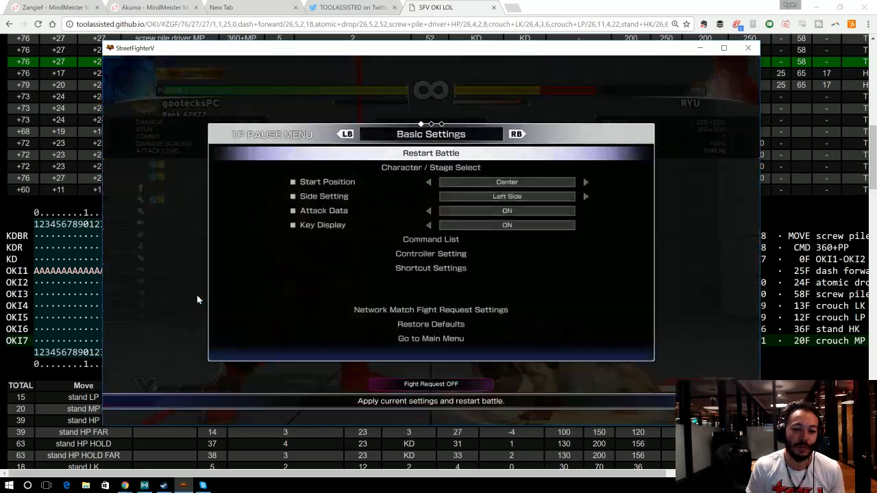
# Step: Open the pause menu's Dummy Settings and check Set Guard Recovery Actions
pyautogui.click(516, 134)
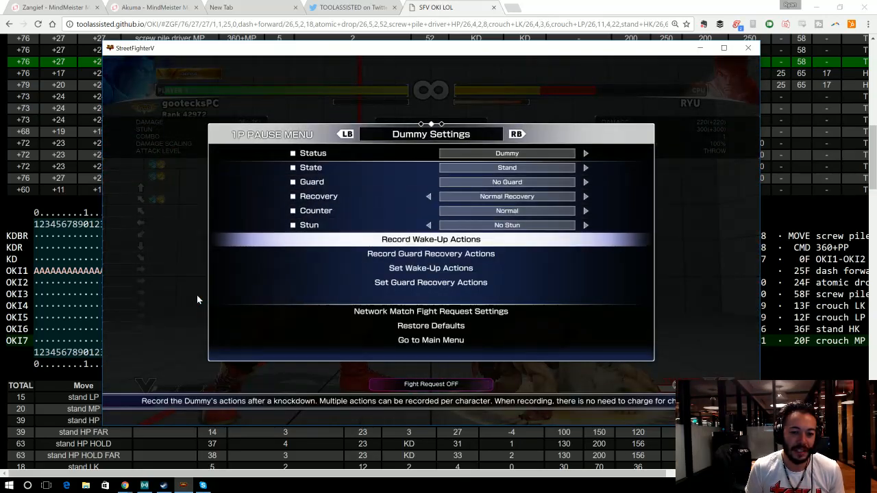
pyautogui.click(430, 239)
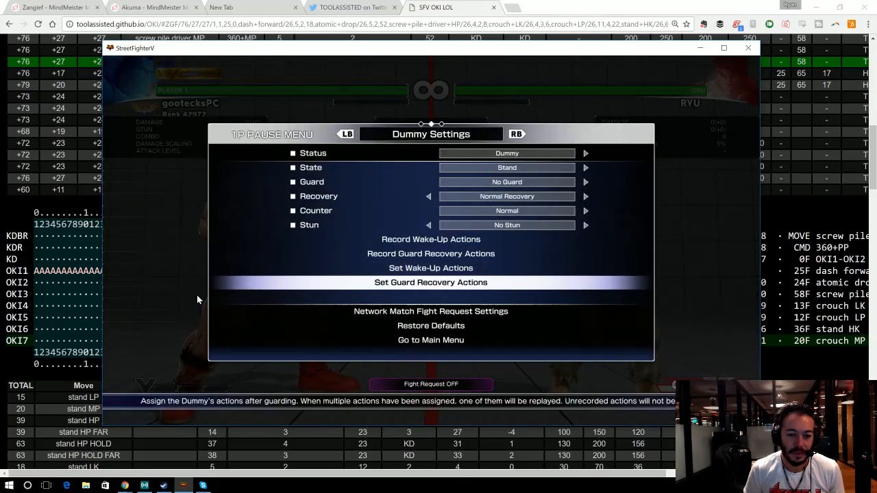
pyautogui.click(430, 268)
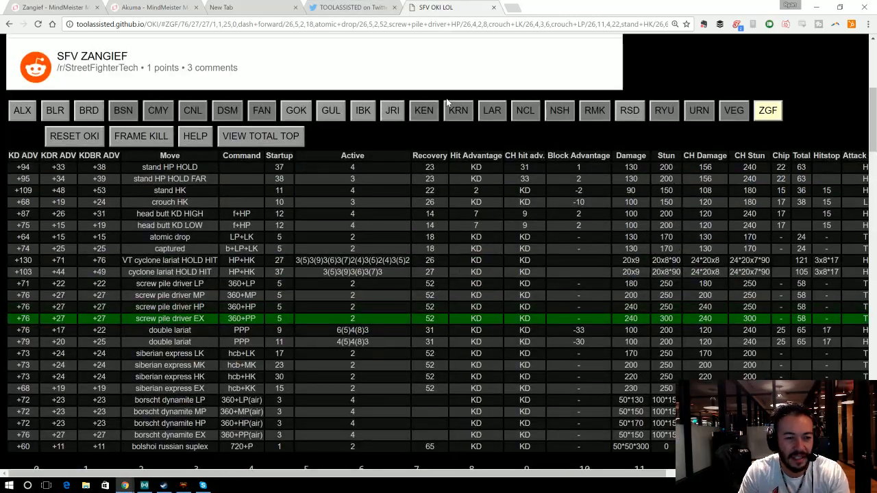
# Step: Open the oki calculator in a new tab and scroll it up
pyautogui.rightClick(689, 83)
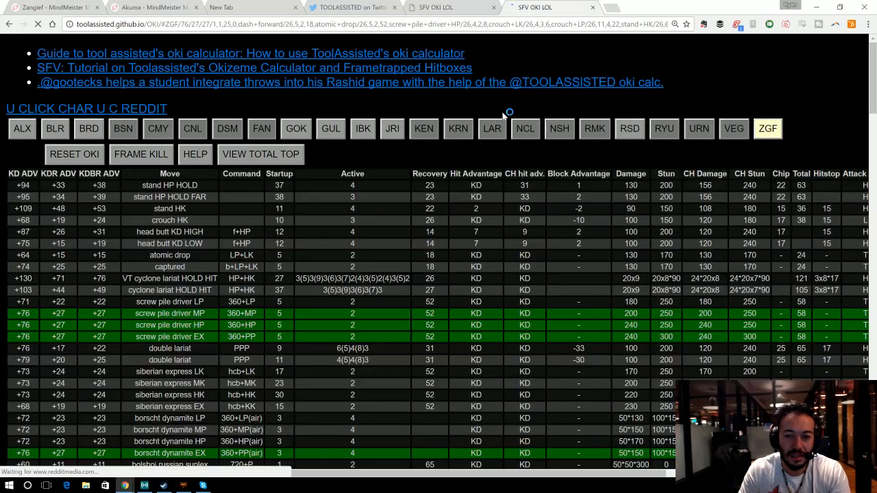
pyautogui.scroll(3)
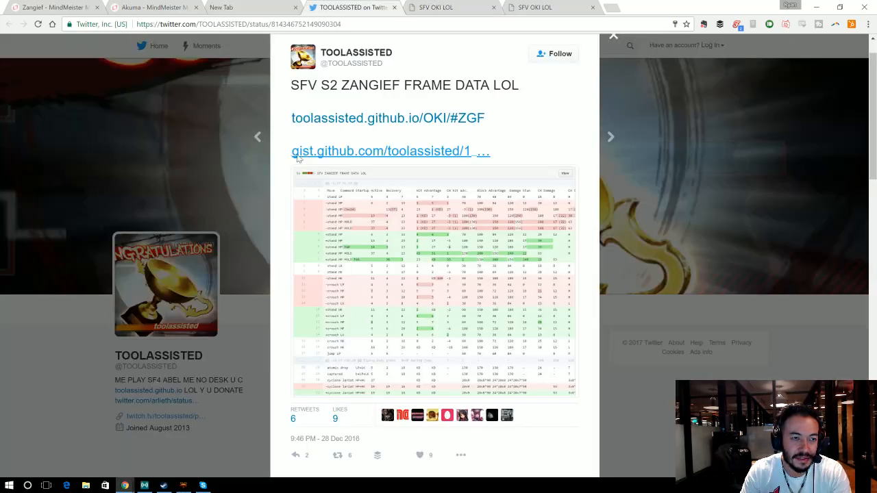
# Step: Bring the Street Fighter V training window to the front over the browser
pyautogui.click(55, 8)
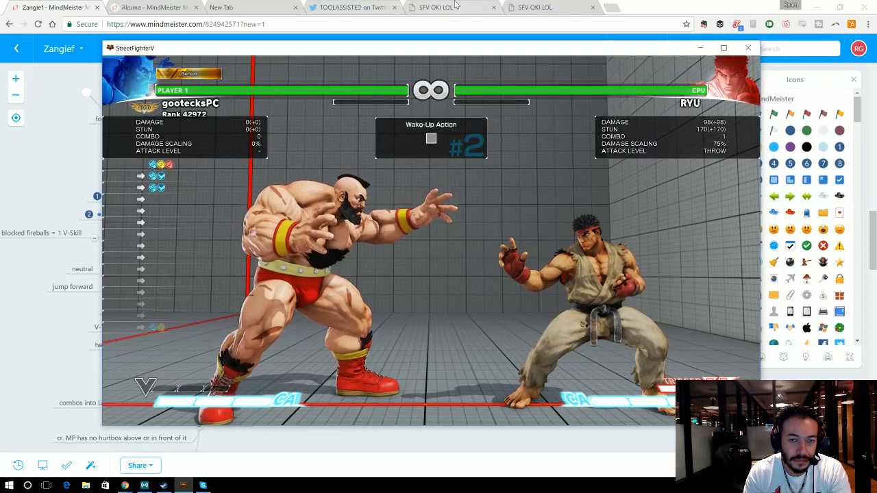
# Step: Switch to the second SFV OKI LOL tab showing Ryu's frame-data table
pyautogui.click(445, 8)
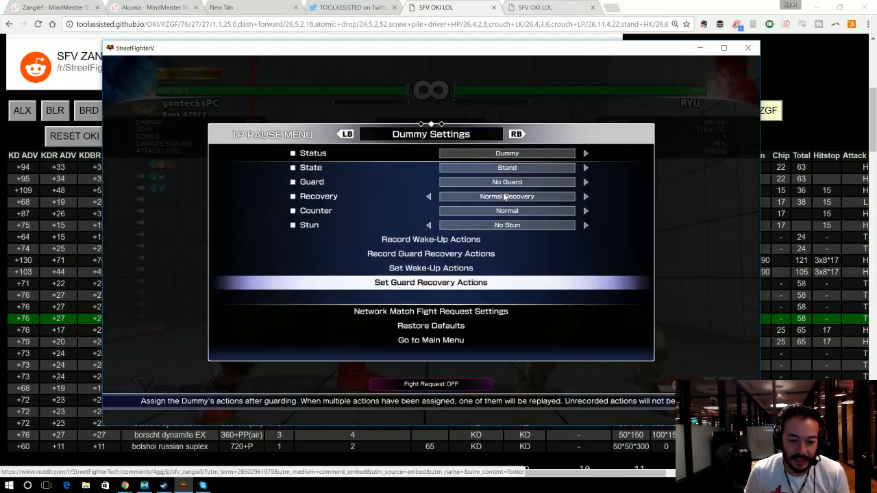
pyautogui.click(430, 268)
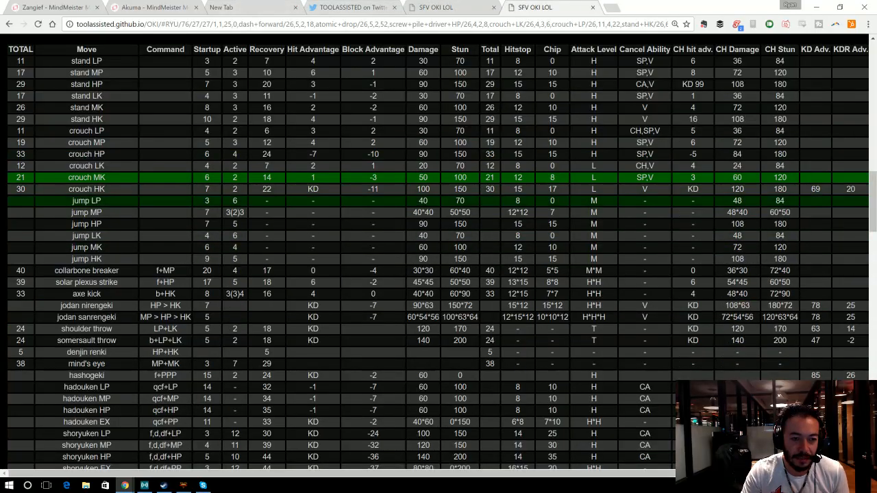
# Step: Scroll past the V-Trigger moves to the OKI1–OKI7 oki timeline chart
pyautogui.scroll(-3)
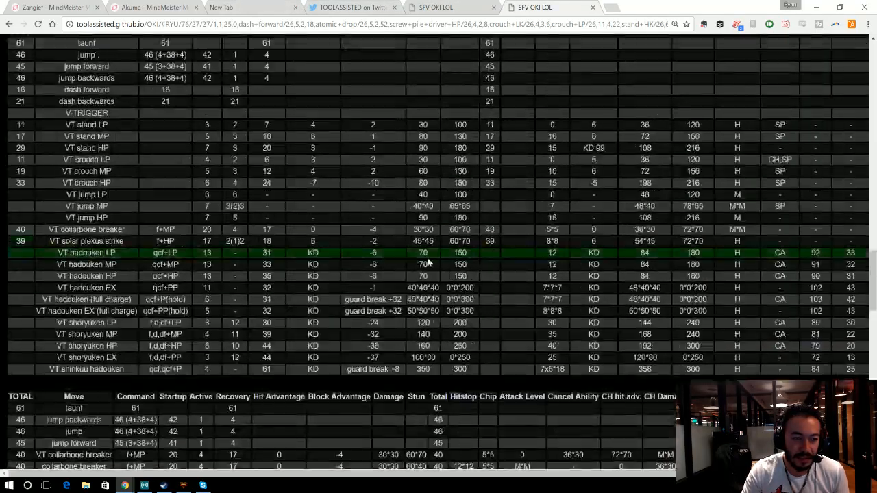
pyautogui.scroll(-3)
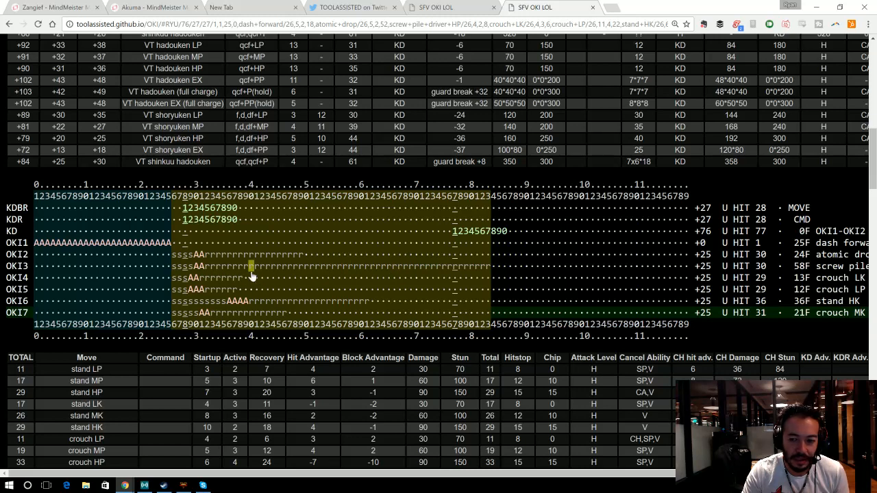
pyautogui.moveTo(199, 294)
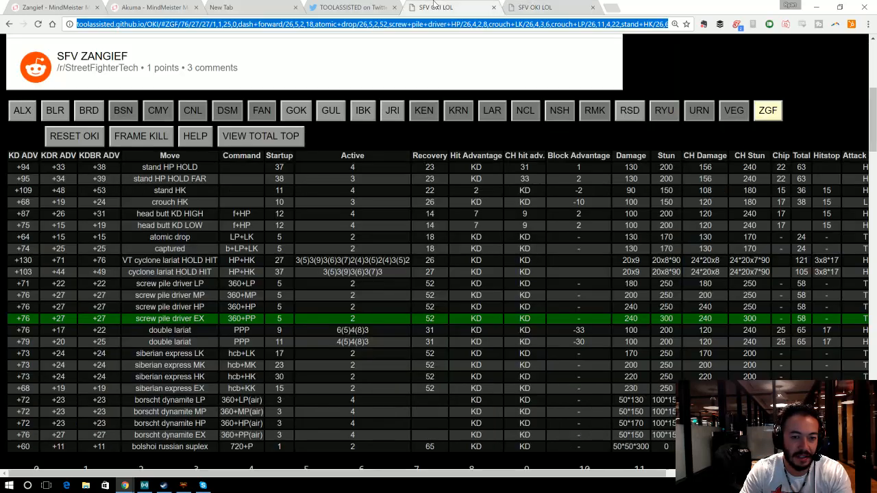
# Step: Return to Ryu's oki timeline page and change the OKI7 move in the table
pyautogui.click(51, 8)
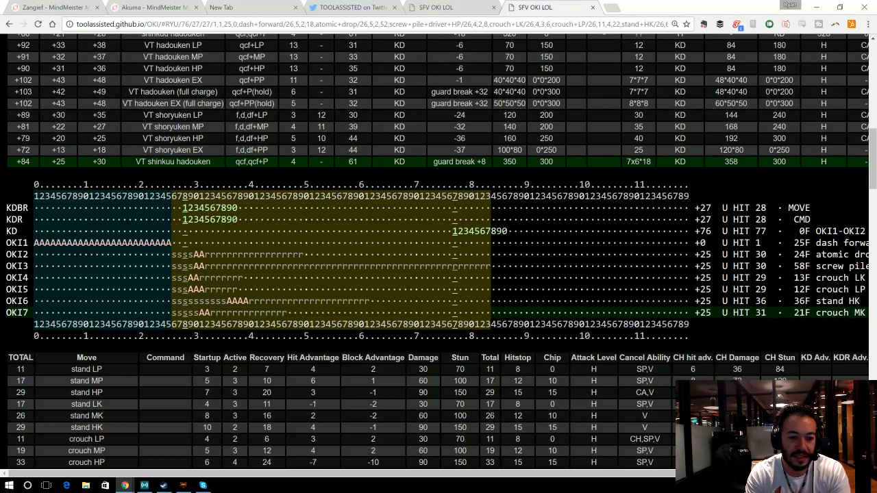
pyautogui.scroll(-3)
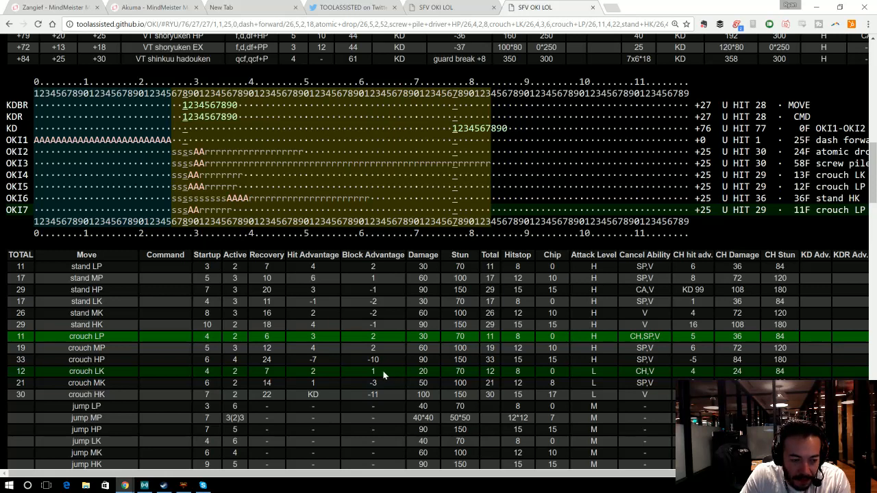
pyautogui.moveTo(383, 375)
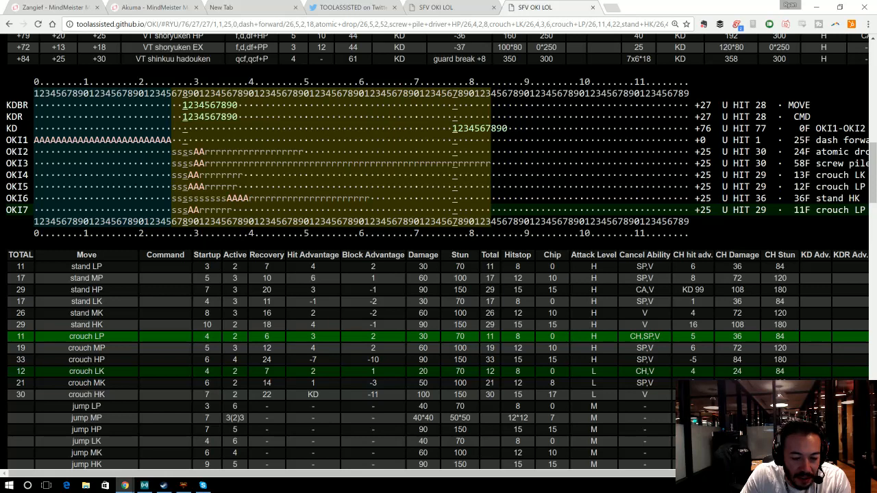
pyautogui.click(87, 370)
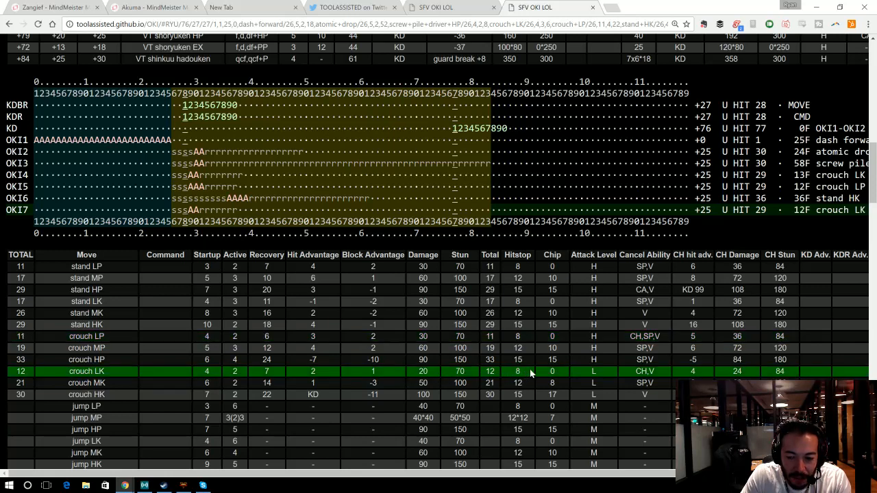
pyautogui.moveTo(654, 367)
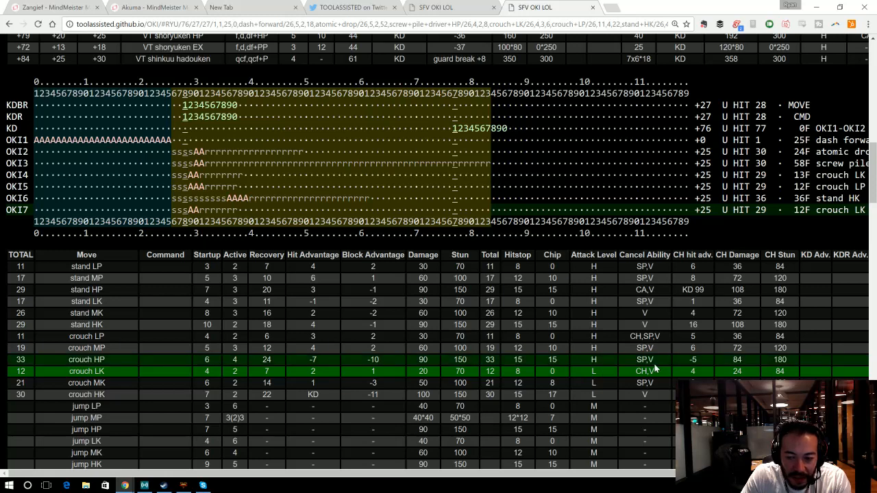
pyautogui.moveTo(708, 349)
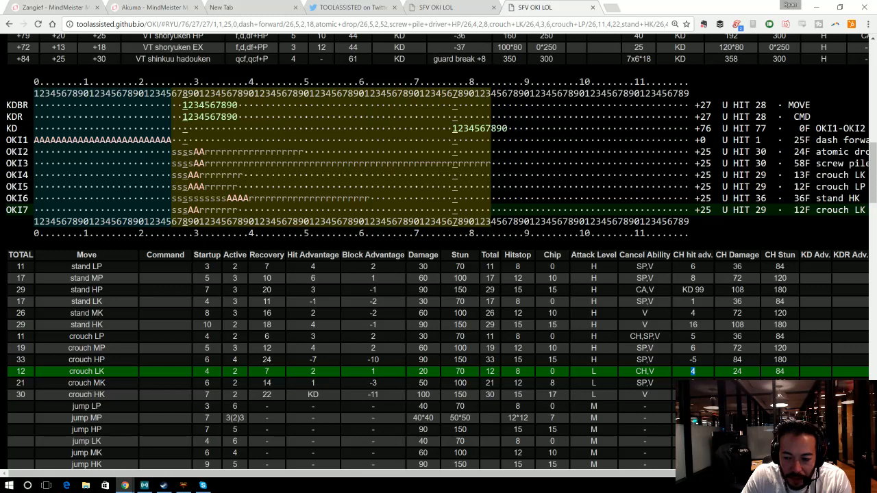
pyautogui.moveTo(697, 376)
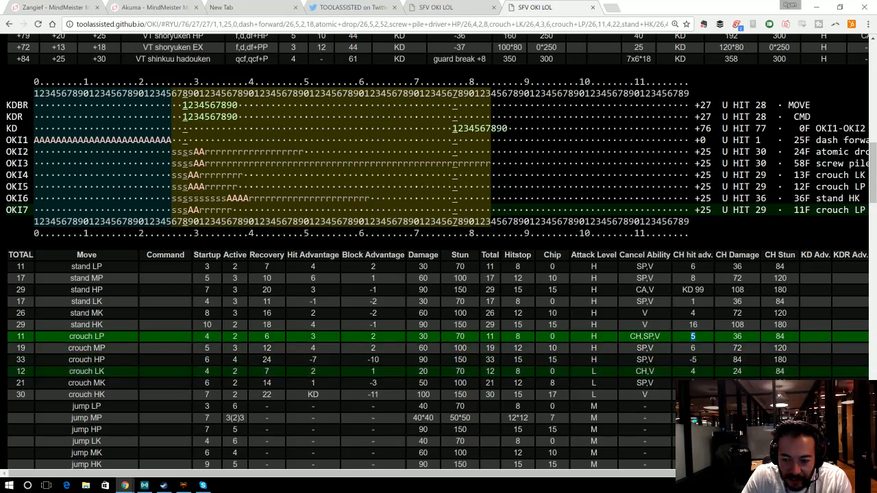
# Step: Bring Street Fighter V forward, practise the setup, then open the pause menu settings
pyautogui.click(86, 371)
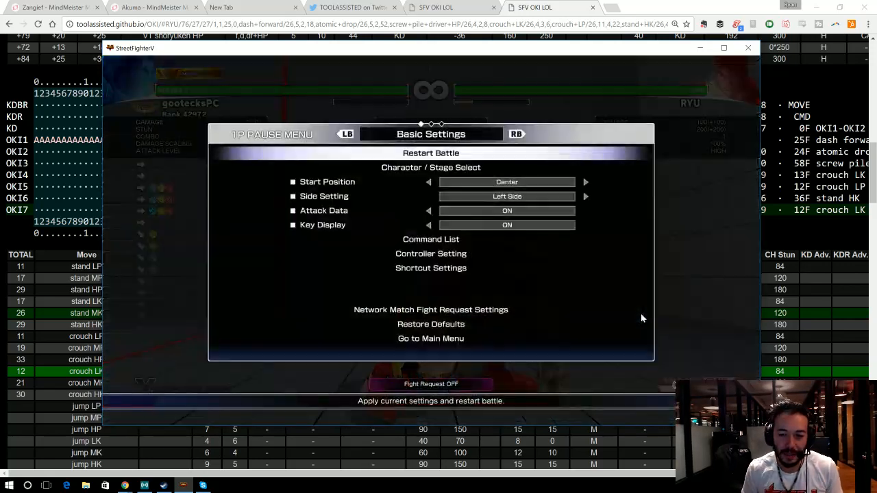
pyautogui.click(515, 134)
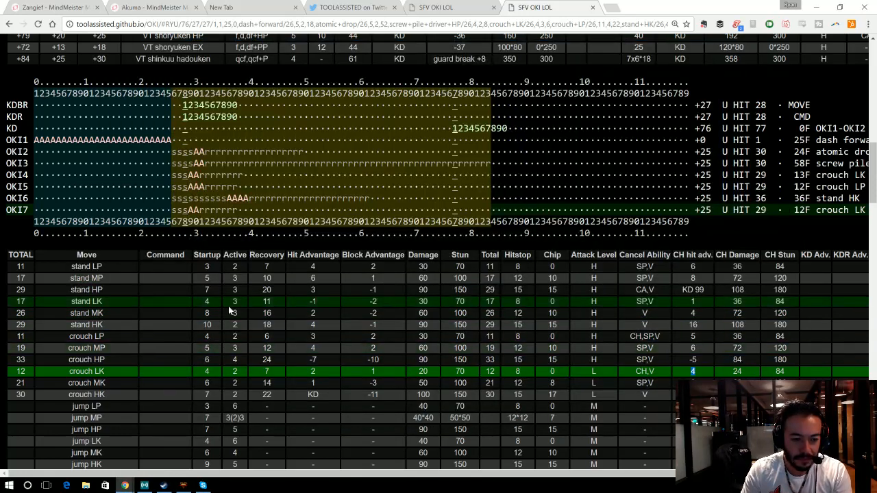
pyautogui.moveTo(116, 348)
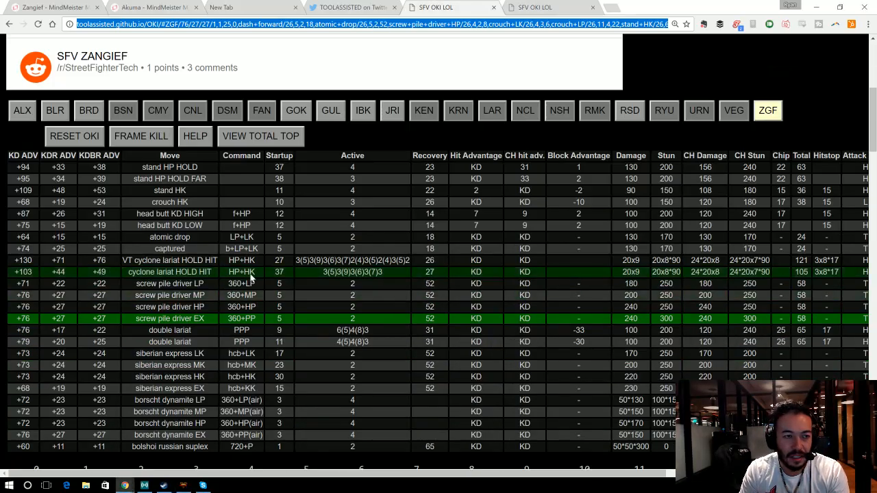
# Step: Return to the Zangief mind map showing dash forward's follow-ups
pyautogui.click(51, 7)
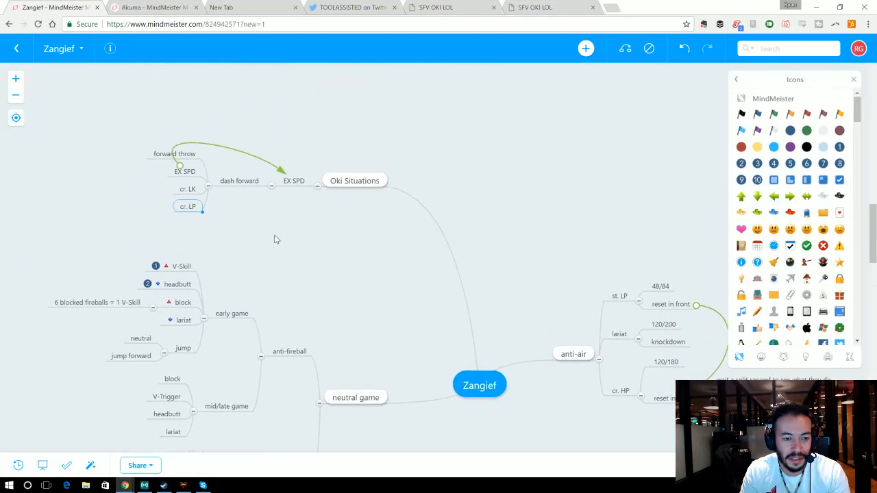
pyautogui.moveTo(188, 206)
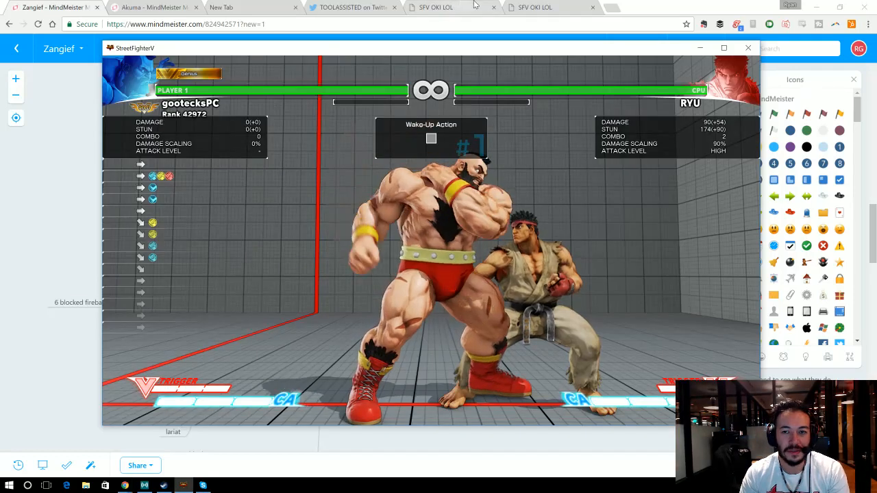
# Step: Bring back Ryu's oki calculator, scrolled to the 12-frame crouch LK row
pyautogui.click(534, 8)
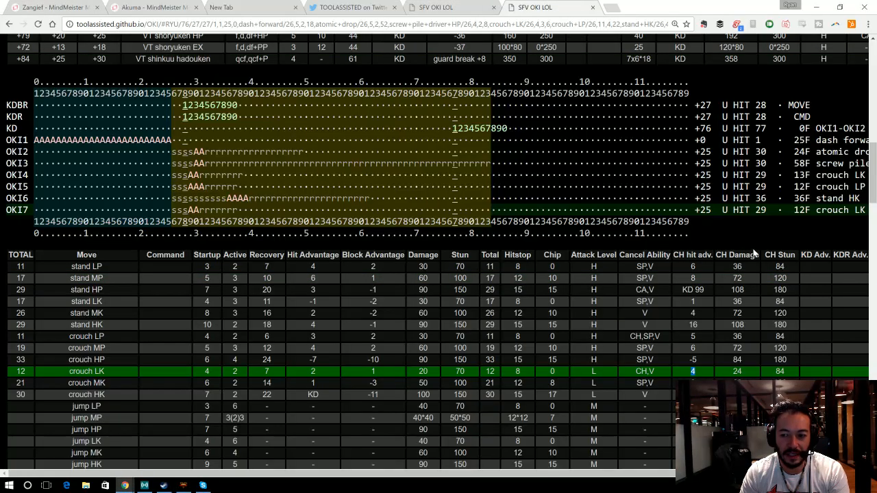
pyautogui.scroll(-3)
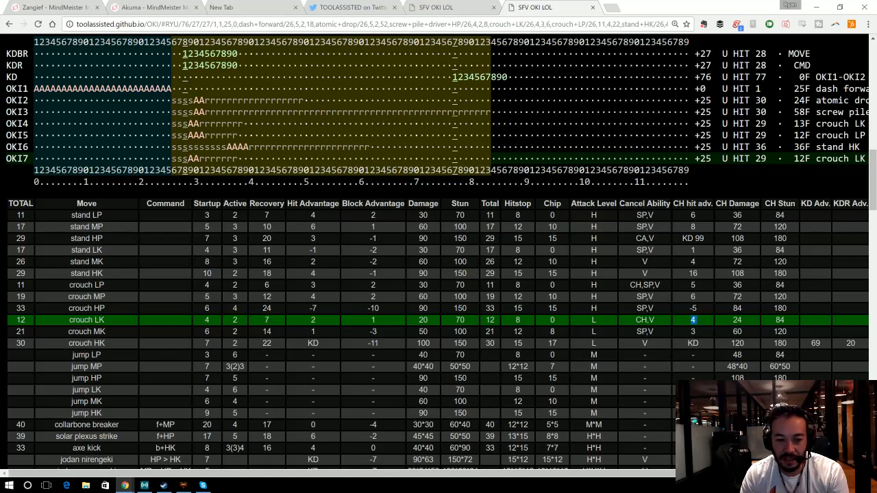
# Step: Bring the Street Fighter V training game to the front and focus it for practice
pyautogui.click(87, 285)
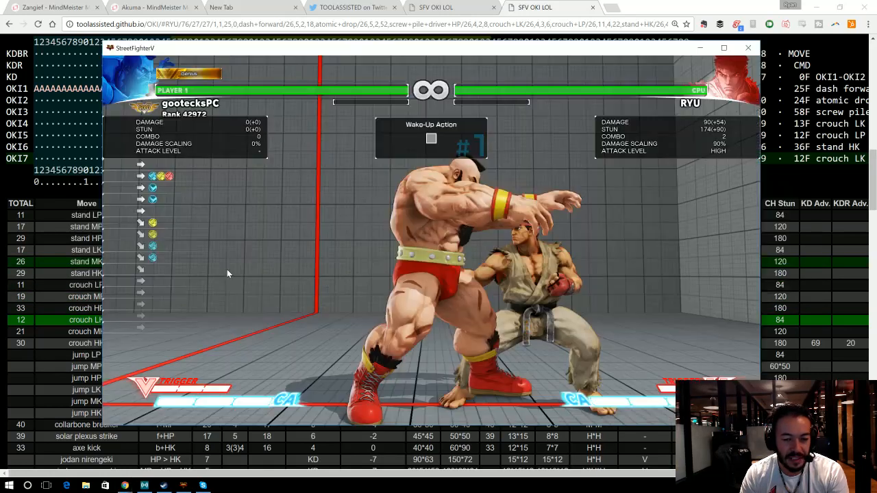
pyautogui.click(747, 48)
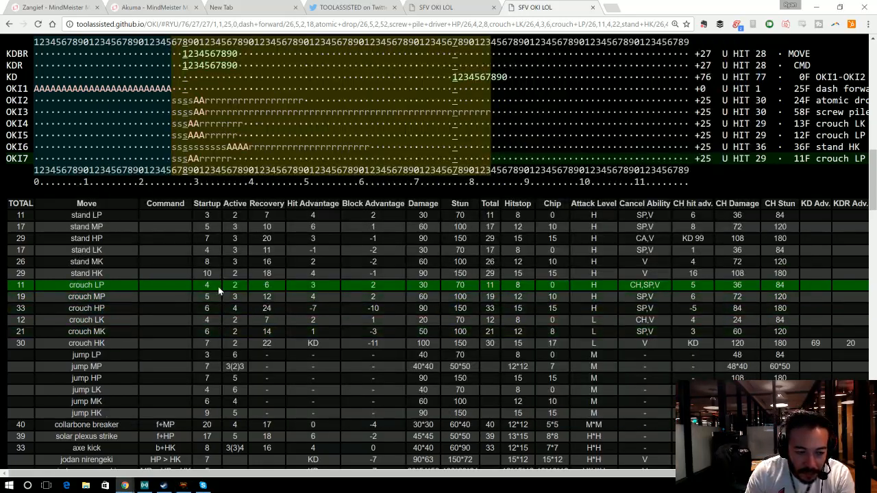
pyautogui.moveTo(204, 320)
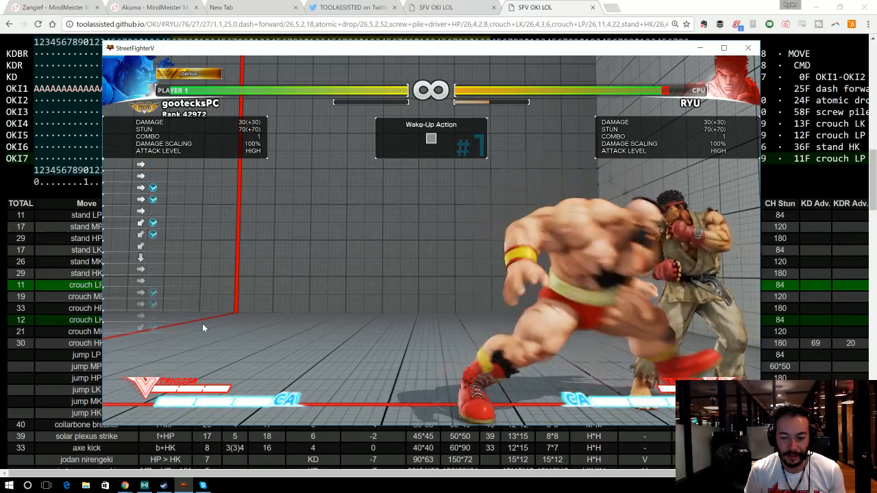
pyautogui.click(747, 48)
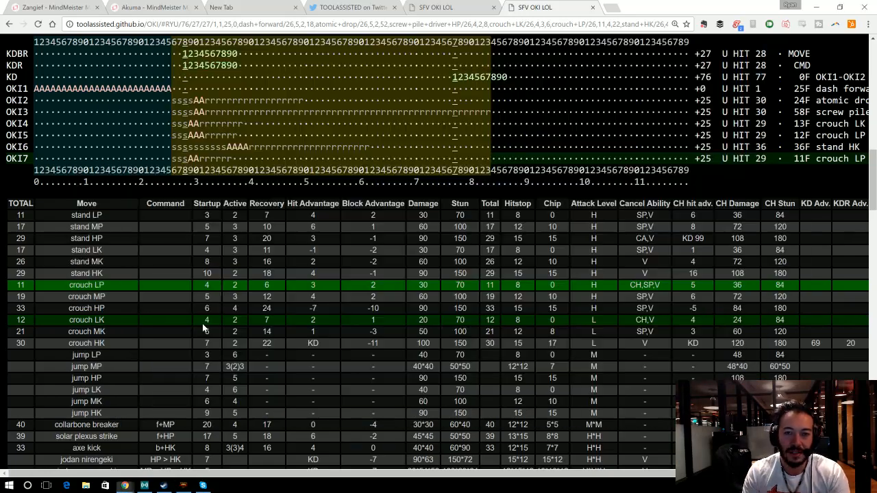
# Step: Add Block and Counterhit under cr. LP and cr. LK, renaming cr. MP (CH) to cr. MP
pyautogui.click(52, 8)
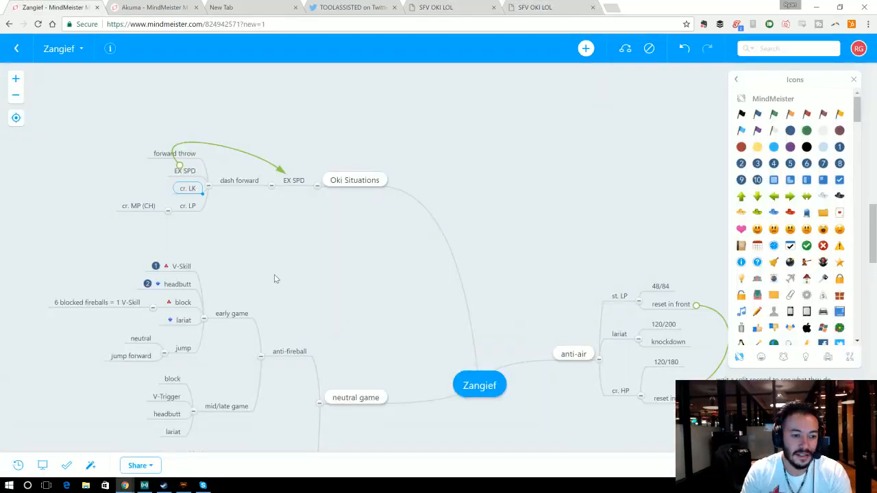
pyautogui.scroll(-3)
pyautogui.write('Lariat')
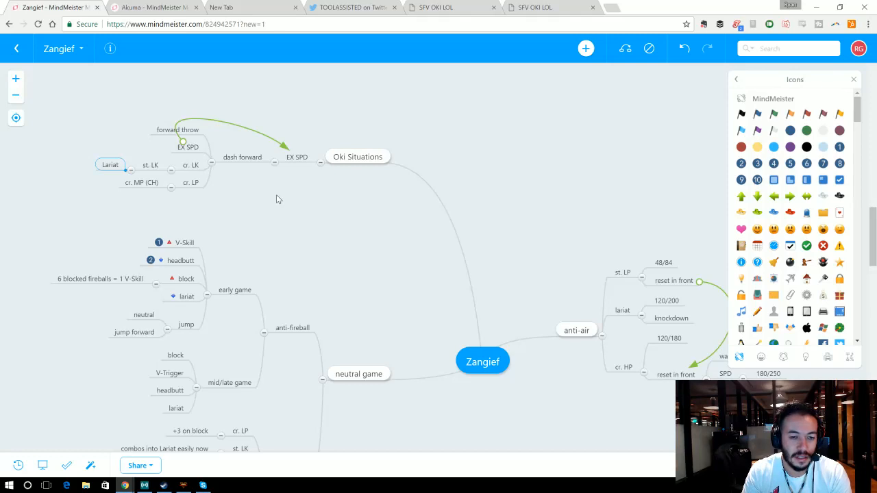
pyautogui.moveTo(290, 229)
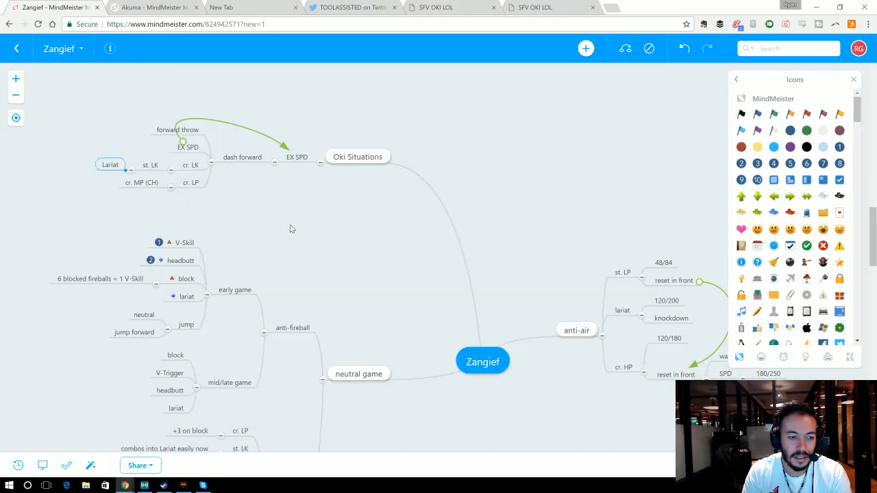
pyautogui.click(190, 183)
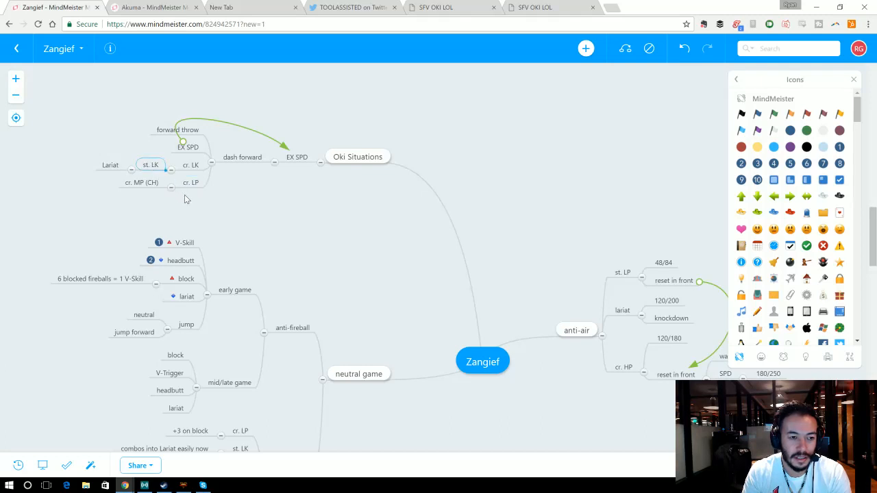
pyautogui.click(190, 182)
pyautogui.write('LP SPD')
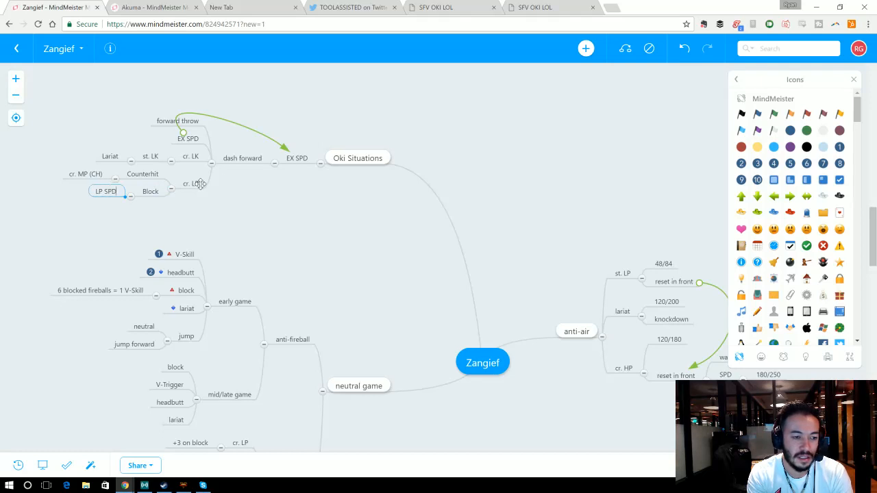
pyautogui.click(143, 173)
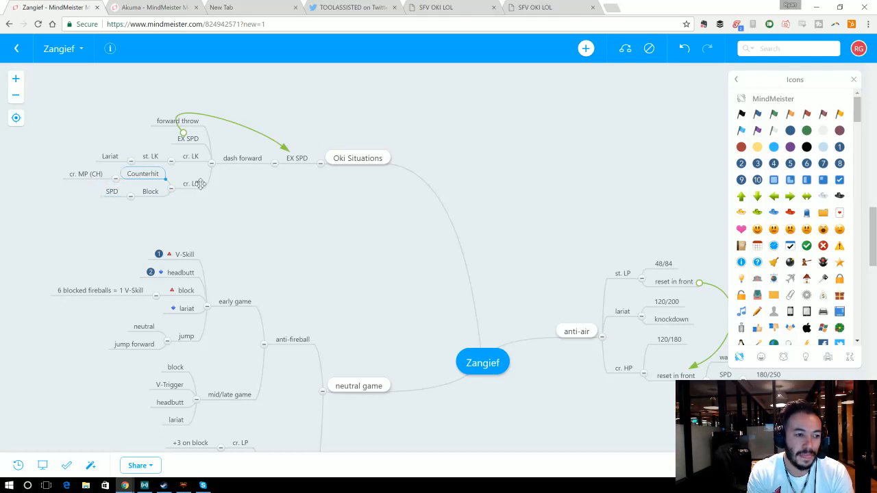
pyautogui.doubleClick(85, 173)
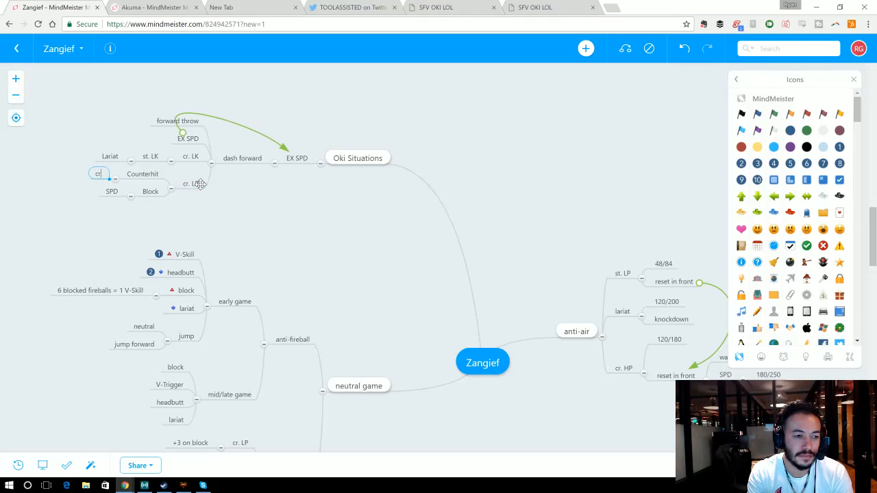
pyautogui.click(190, 155)
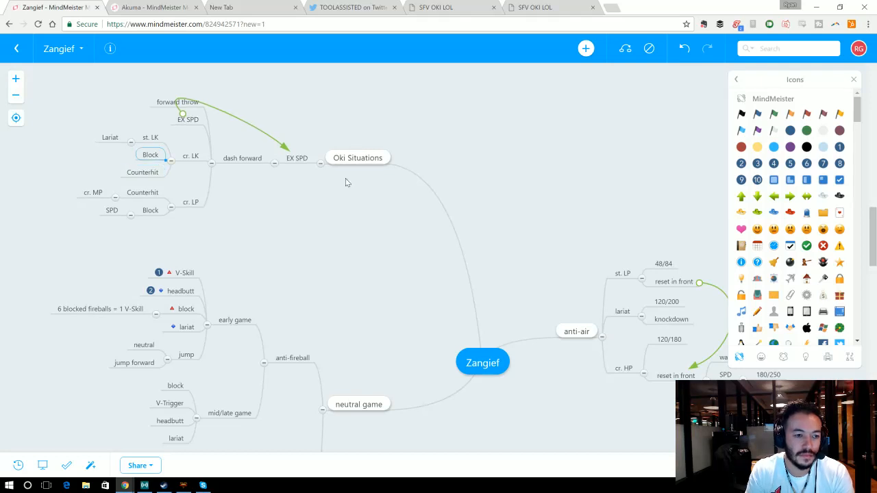
pyautogui.moveTo(420, 183)
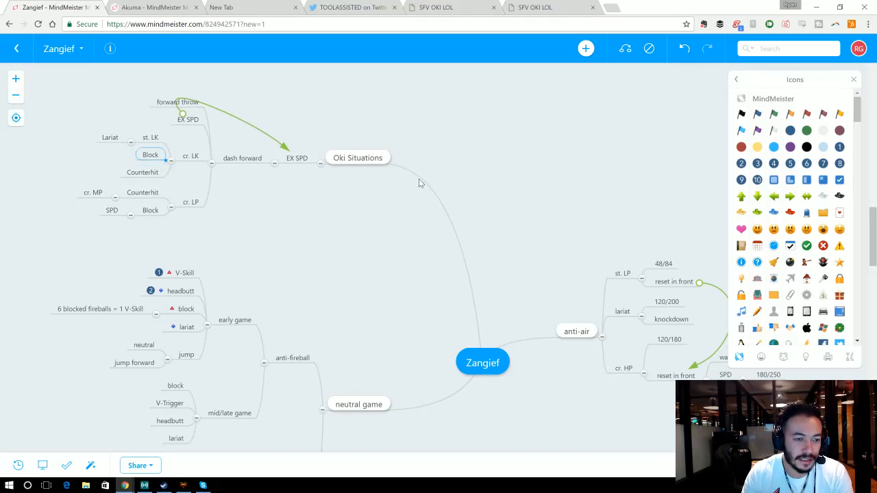
# Step: Move st. LK with its Lariat follow-up onto cr. LK's Counterhit topic
pyautogui.click(142, 171)
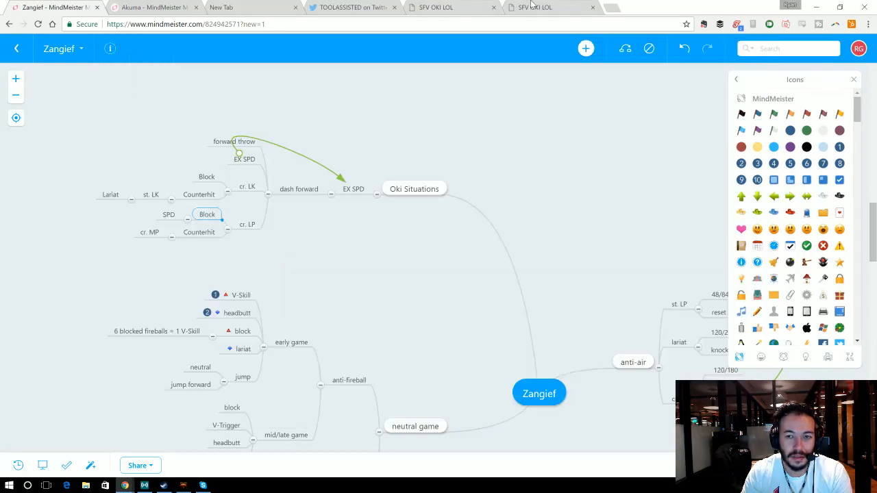
# Step: Switch to the oki calculator to view the Ryu page's seven-row timeline
pyautogui.click(534, 8)
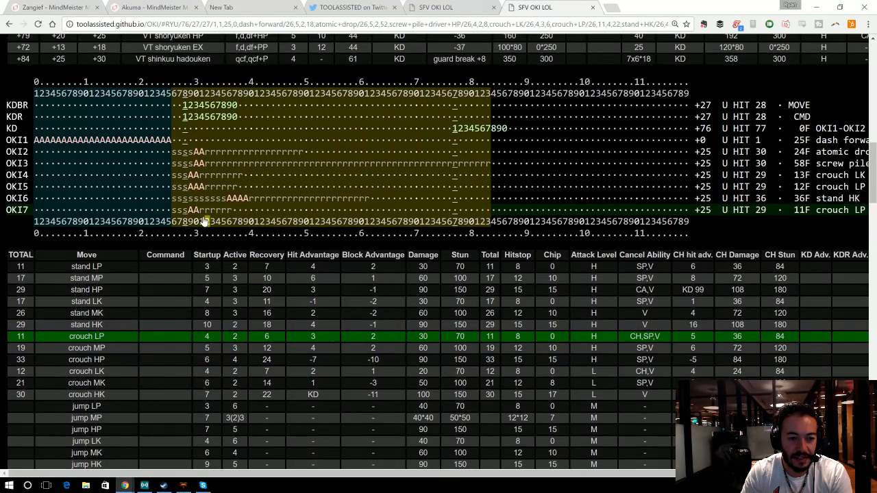
pyautogui.moveTo(183, 204)
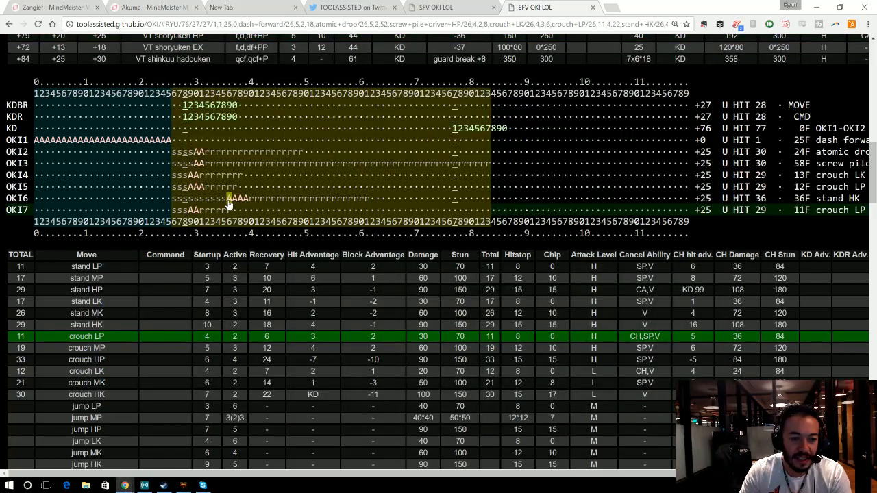
pyautogui.moveTo(174, 203)
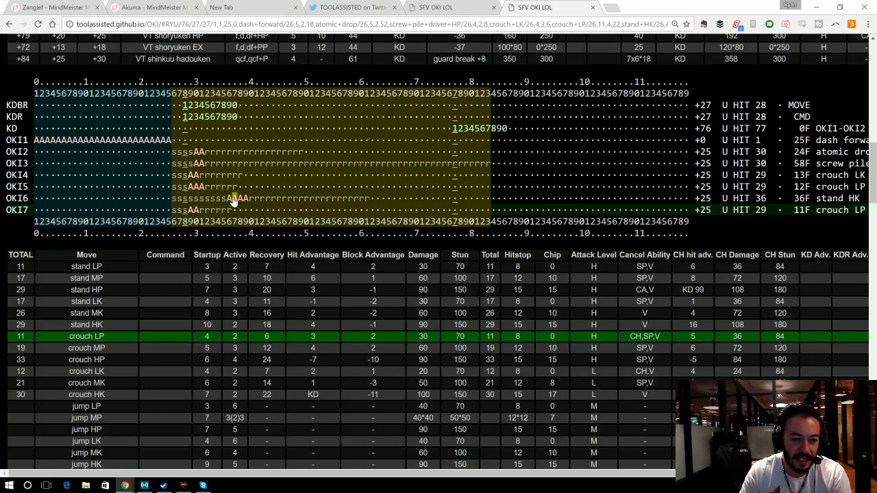
pyautogui.moveTo(306, 200)
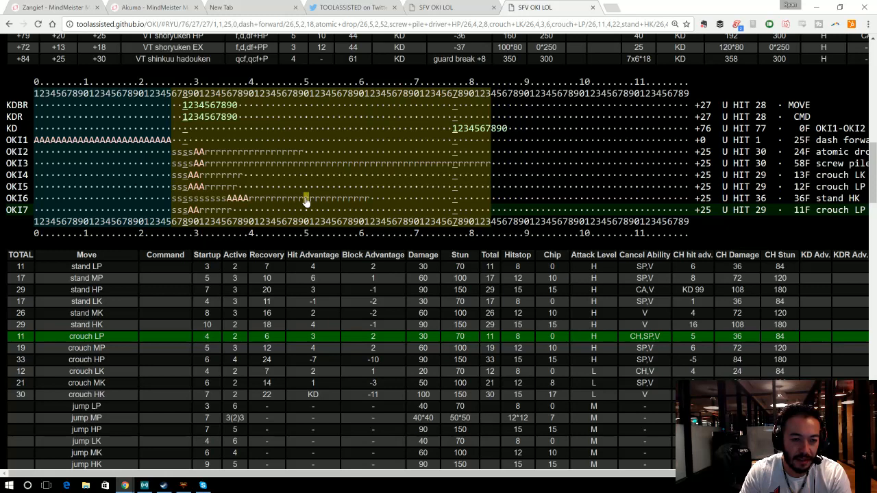
pyautogui.moveTo(230, 202)
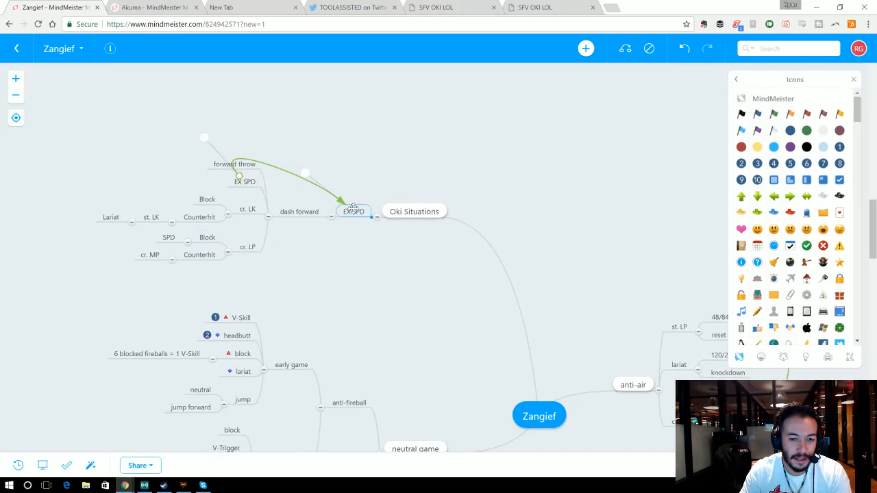
# Step: Give EX SPD a blue diamond icon and move forward throw below cr. LP
pyautogui.scroll(-3)
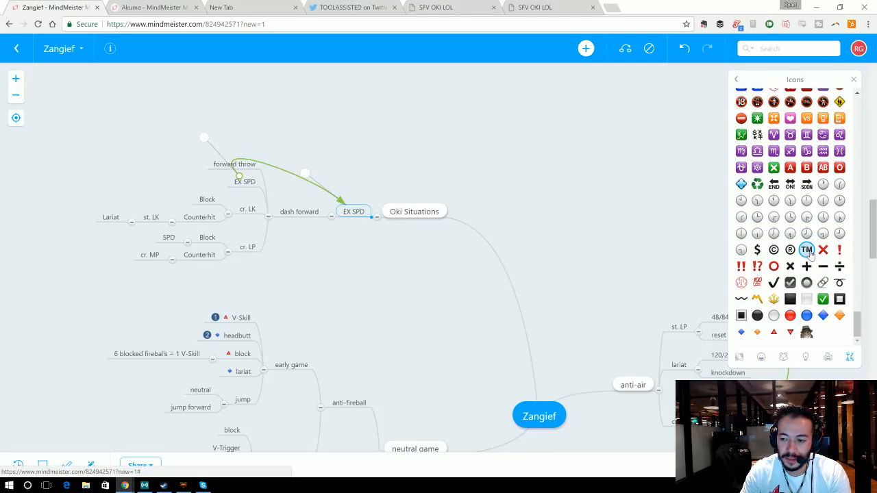
pyautogui.moveTo(823, 315)
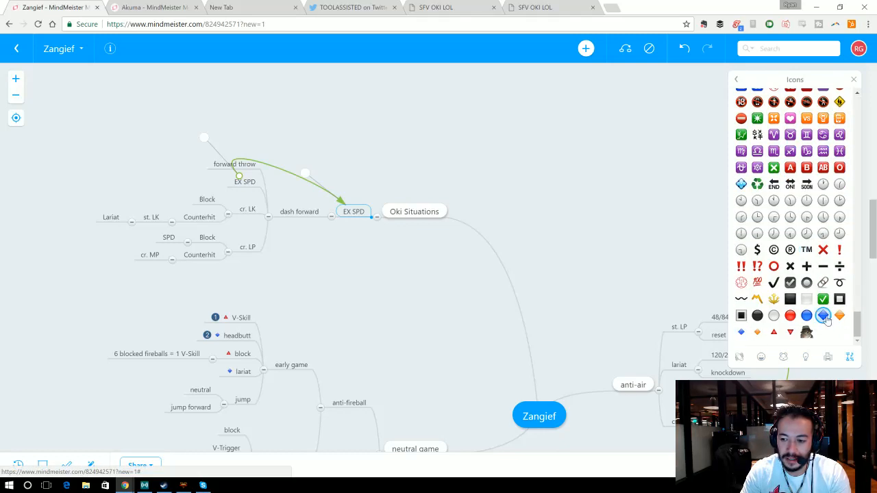
pyautogui.click(806, 315)
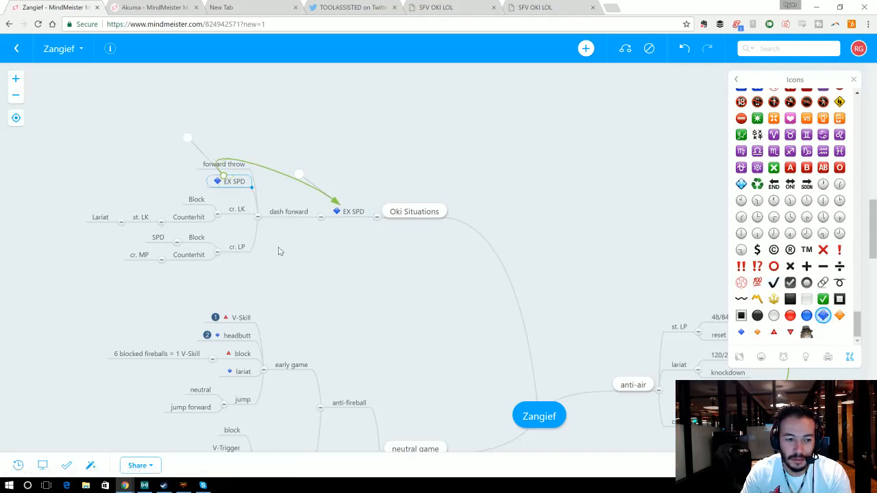
pyautogui.moveTo(288, 241)
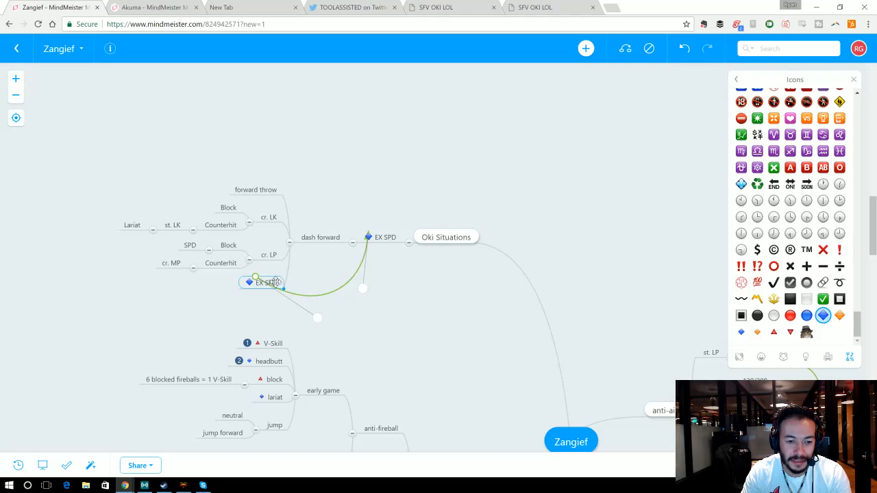
pyautogui.moveTo(291, 281)
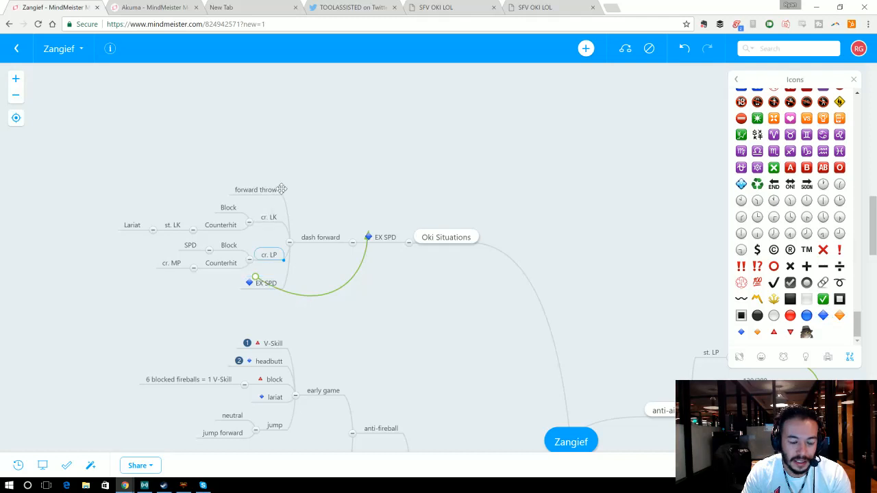
pyautogui.click(256, 189)
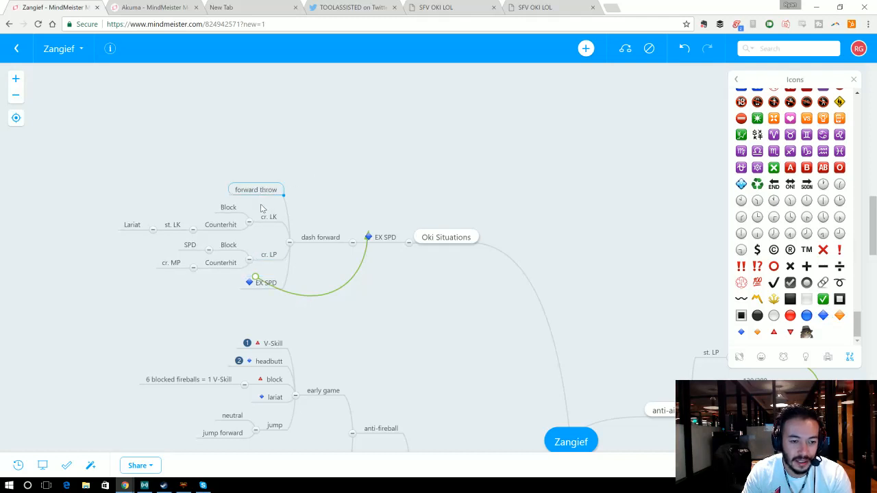
pyautogui.moveTo(269, 187)
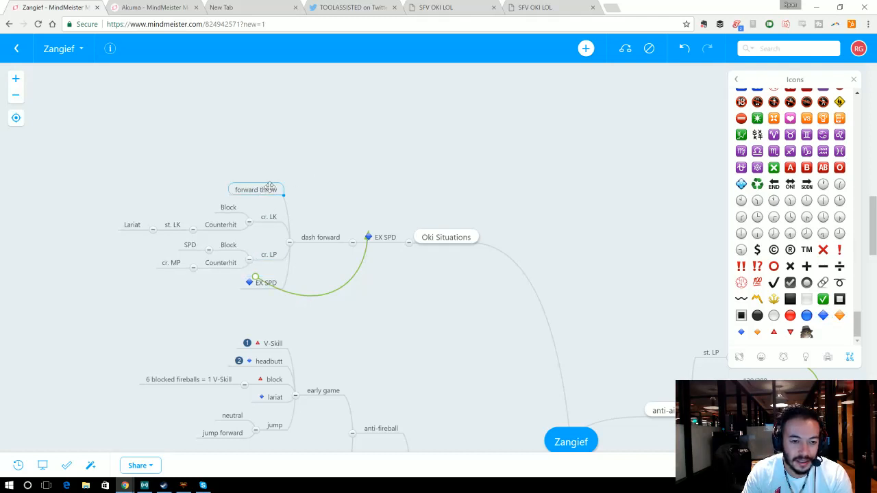
pyautogui.moveTo(255, 189); pyautogui.dragTo(255, 265)
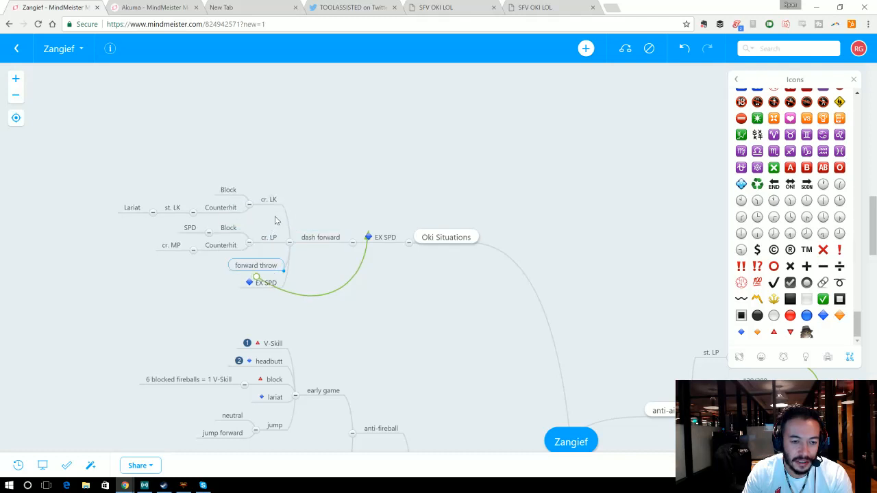
pyautogui.click(268, 199)
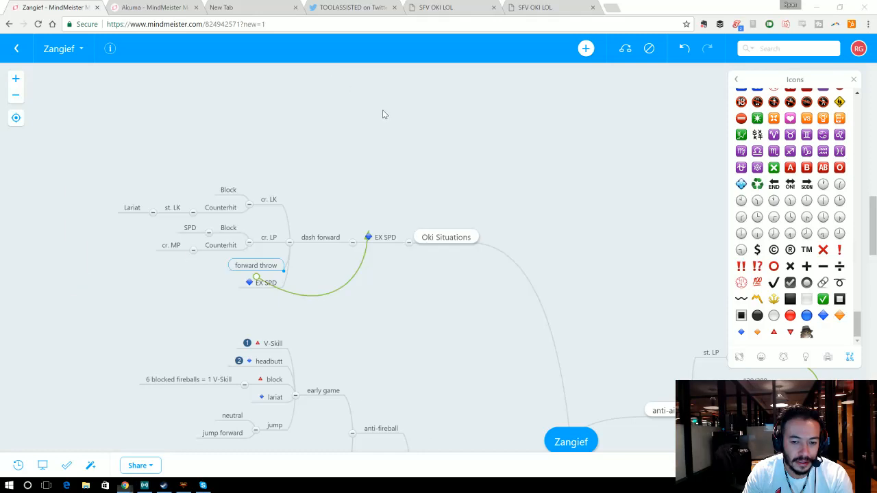
pyautogui.click(534, 7)
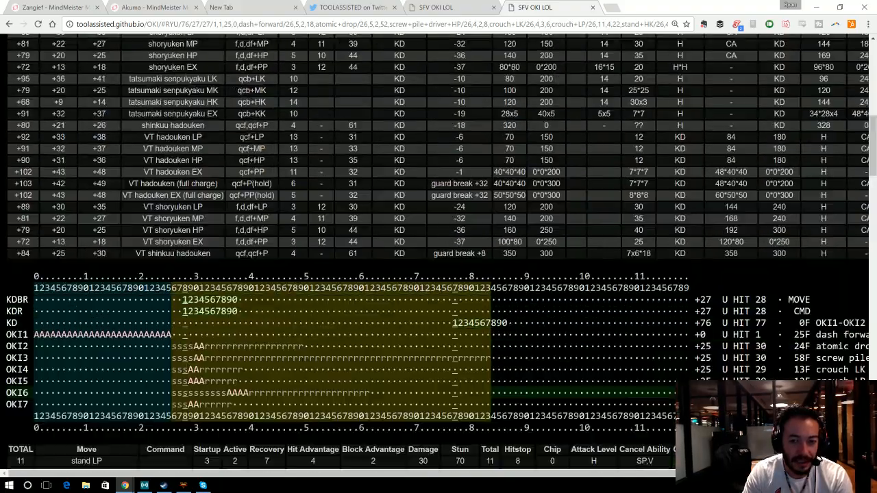
pyautogui.click(767, 64)
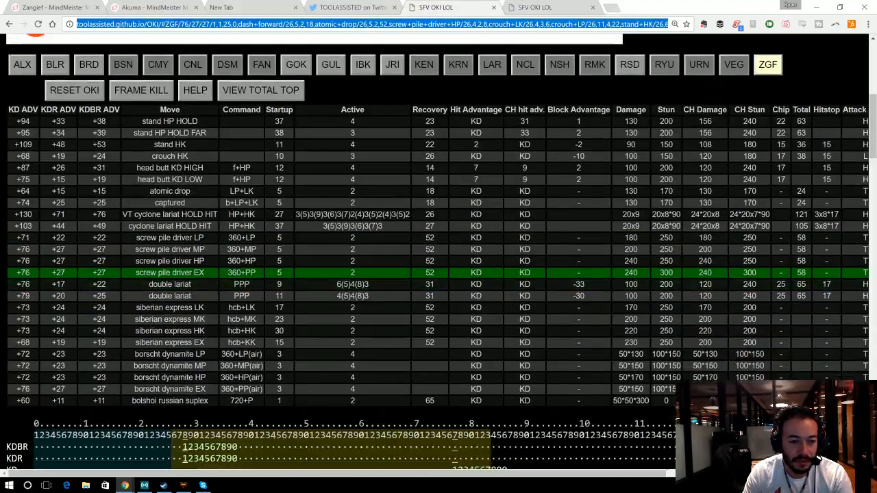
pyautogui.scroll(-3)
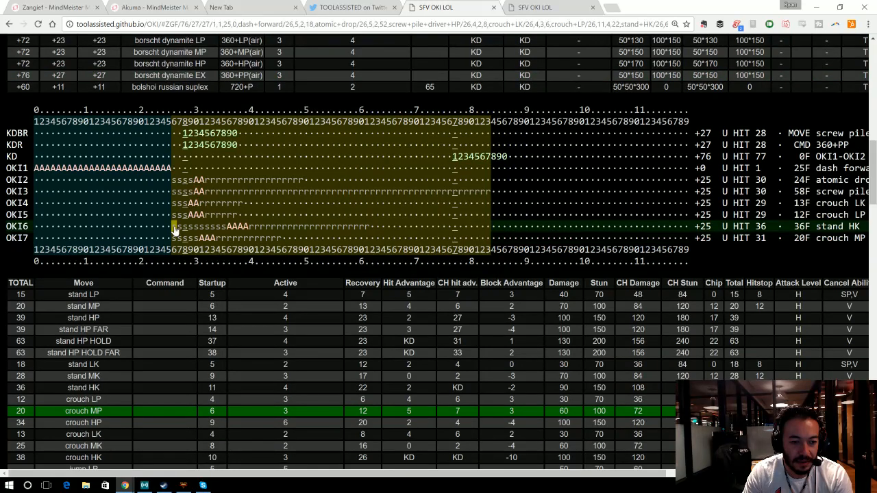
pyautogui.scroll(-3)
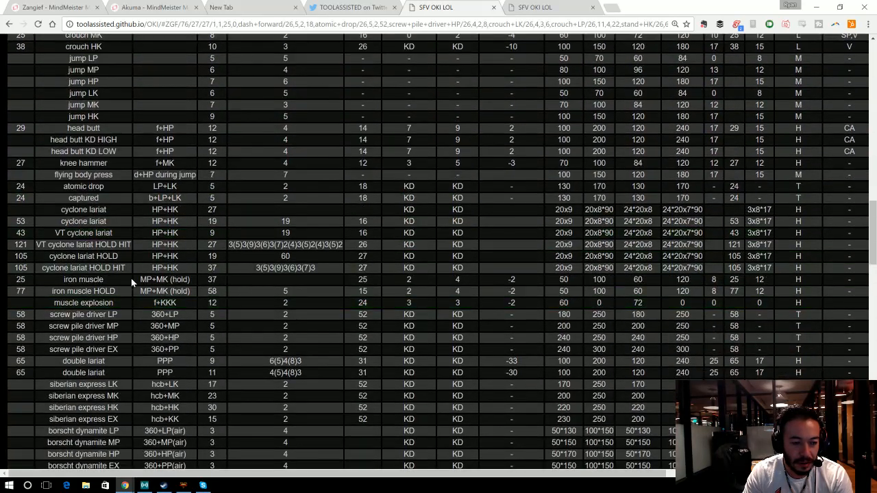
pyautogui.click(83, 313)
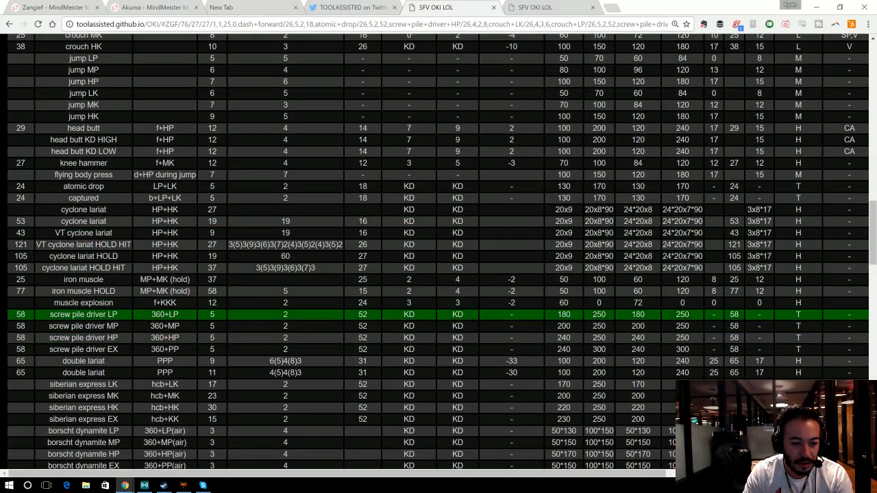
pyautogui.scroll(-3)
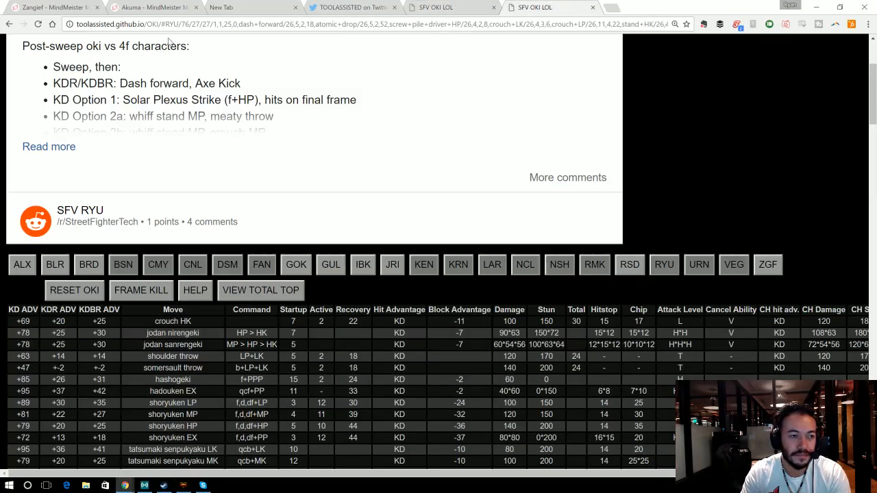
pyautogui.click(51, 7)
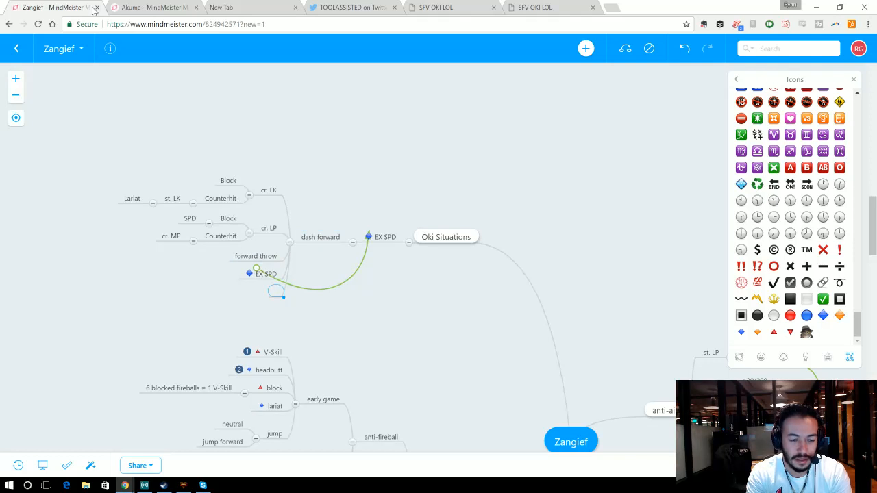
# Step: Name the new dash forward topic 'HP SPD' and start moving EX SPD
pyautogui.write('HP SPD')
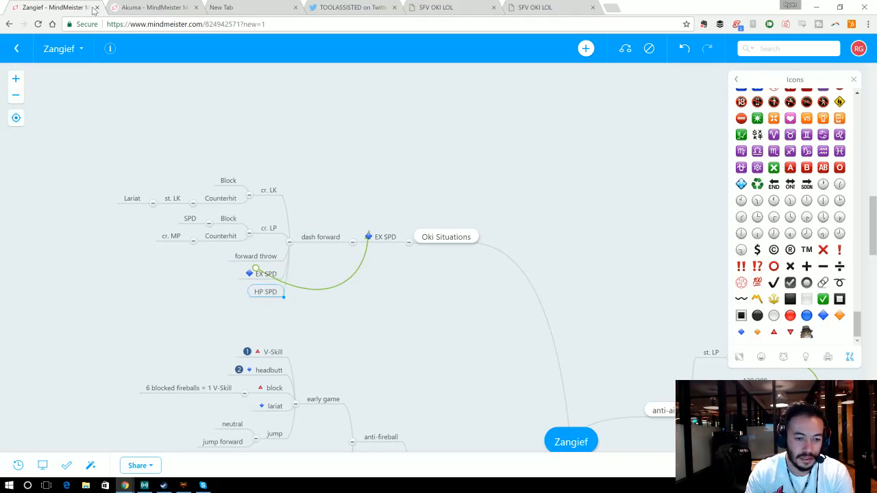
pyautogui.moveTo(239, 120)
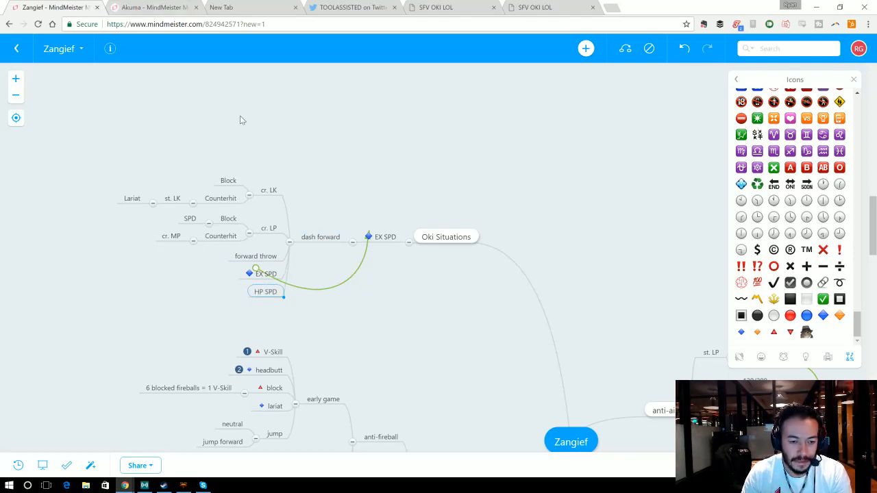
pyautogui.click(265, 273)
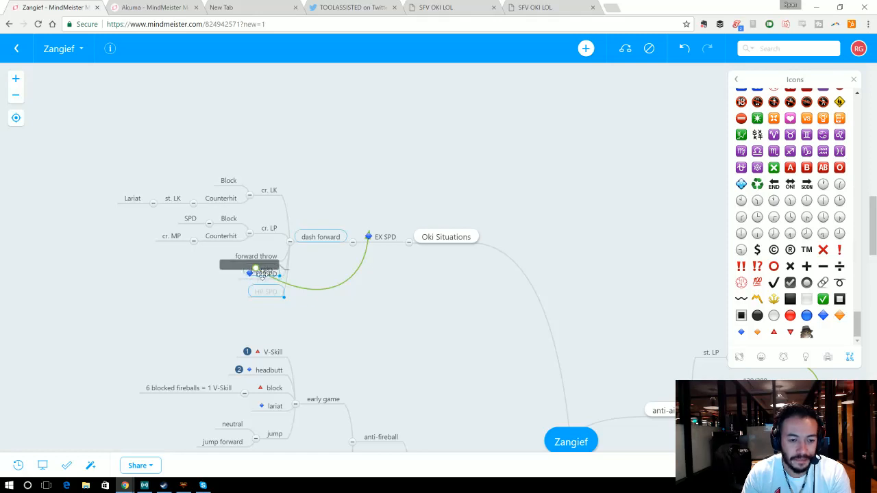